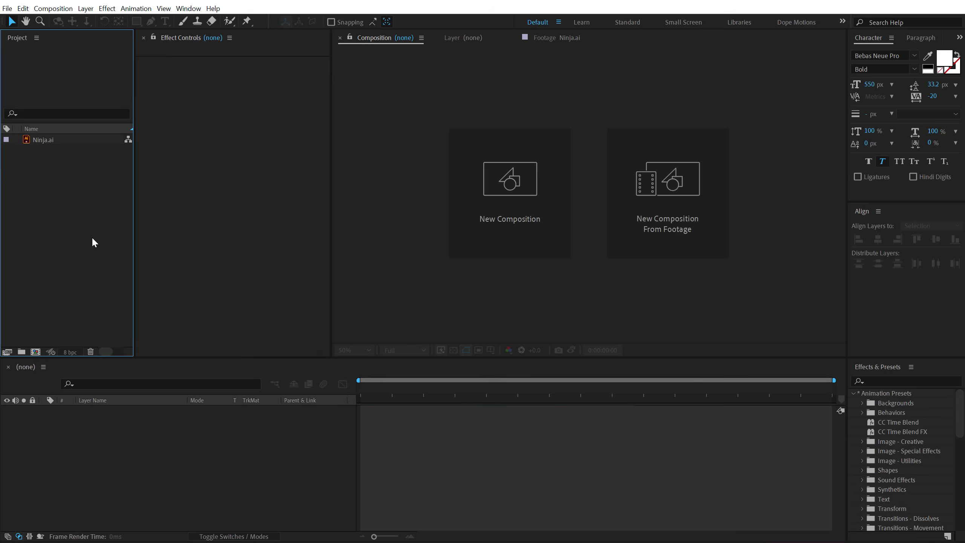
pyautogui.moveTo(89, 242)
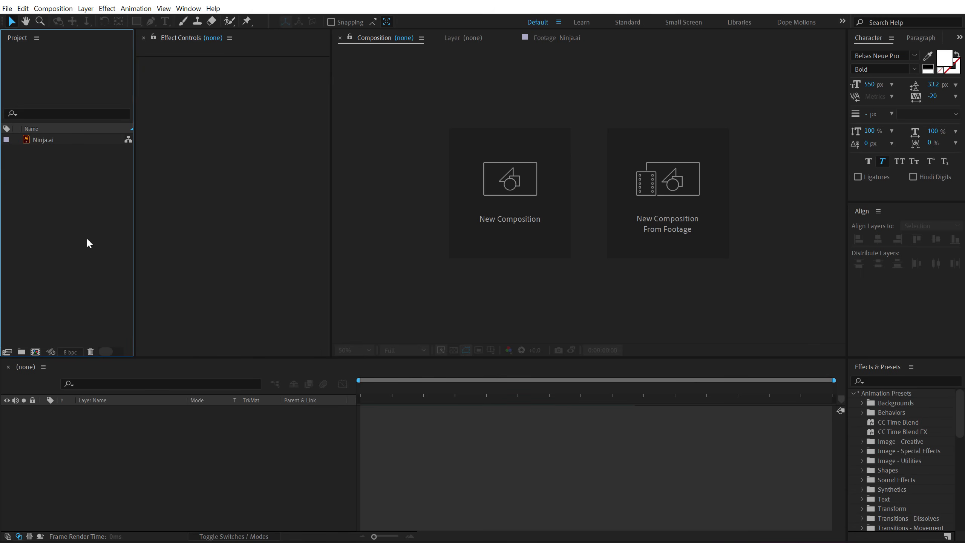
# Create a 1920×1080 composition and name it Flames.
pyautogui.click(509, 179)
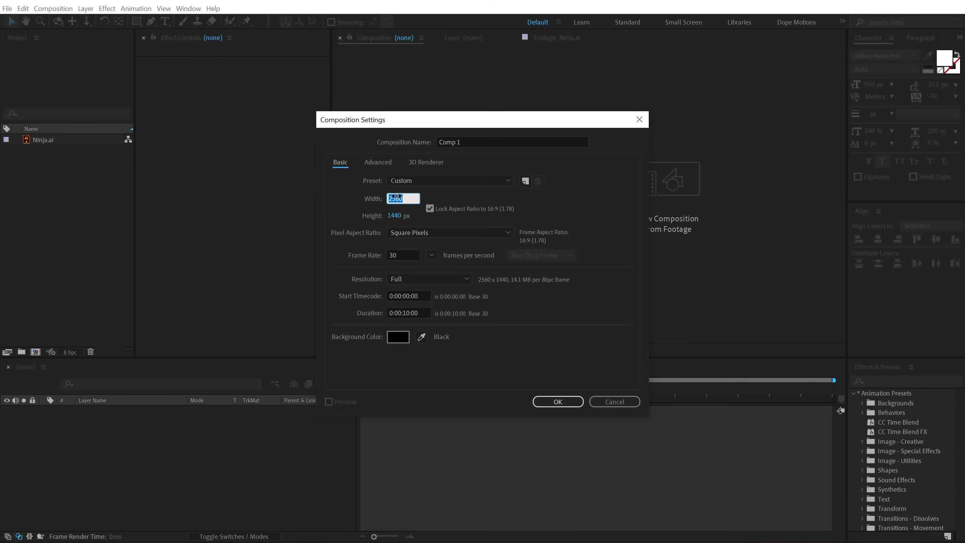
pyautogui.write('1920')
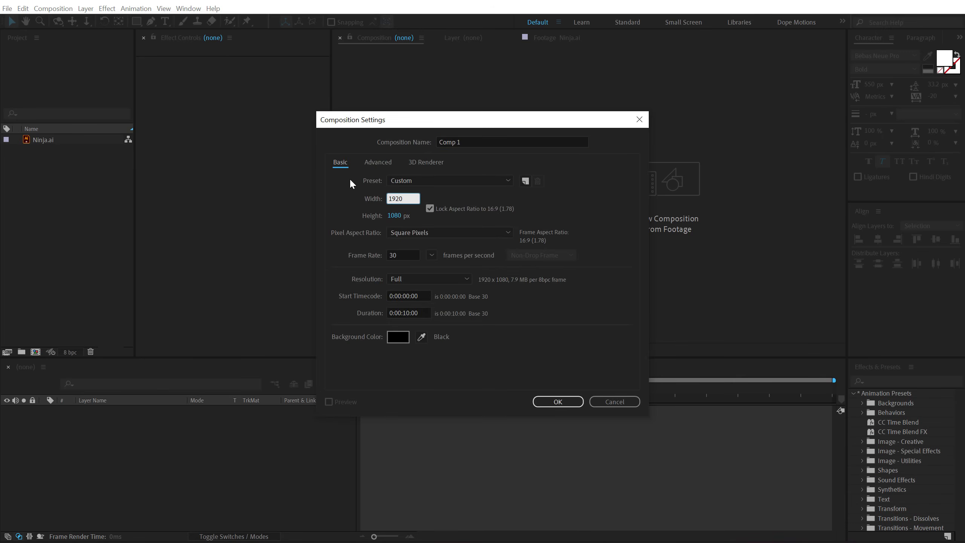
pyautogui.tripleClick(511, 143)
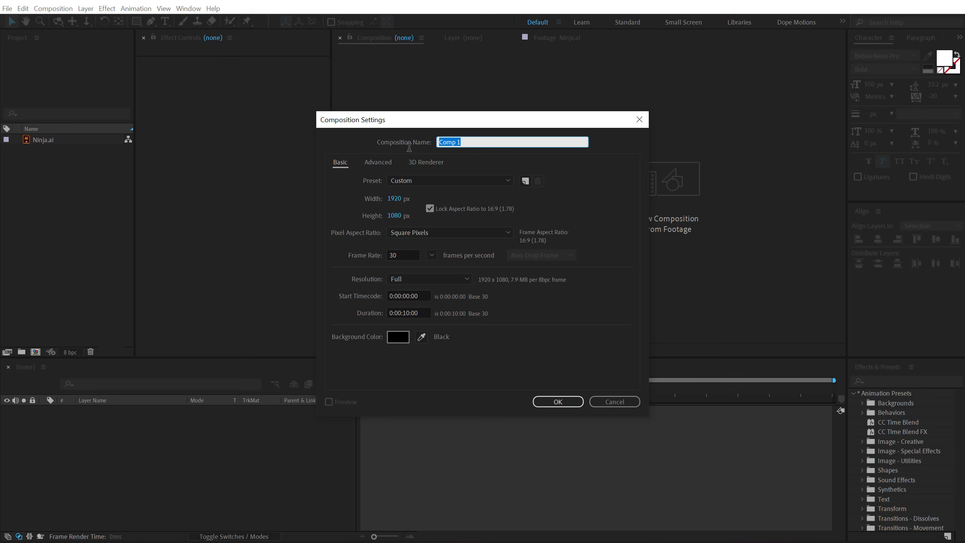
pyautogui.write('Sm')
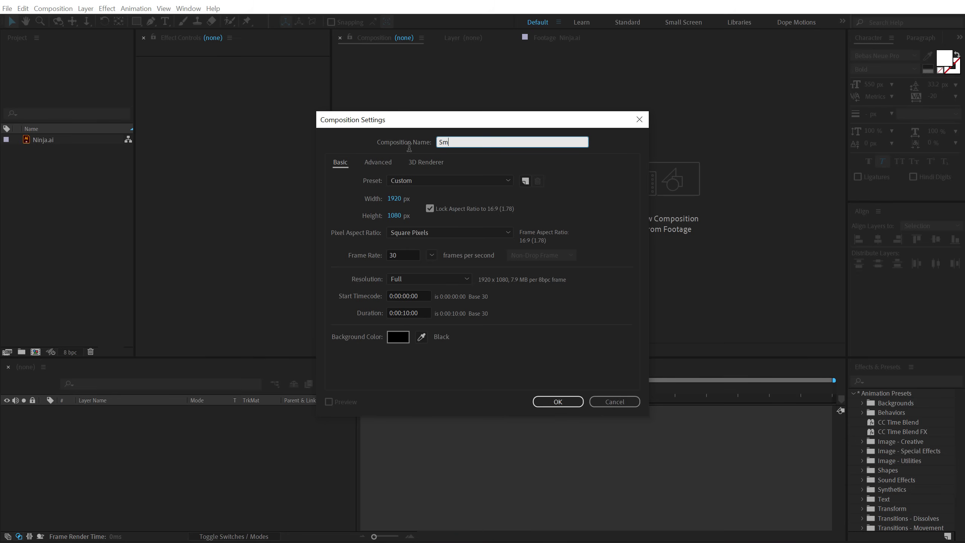
pyautogui.write('Flame')
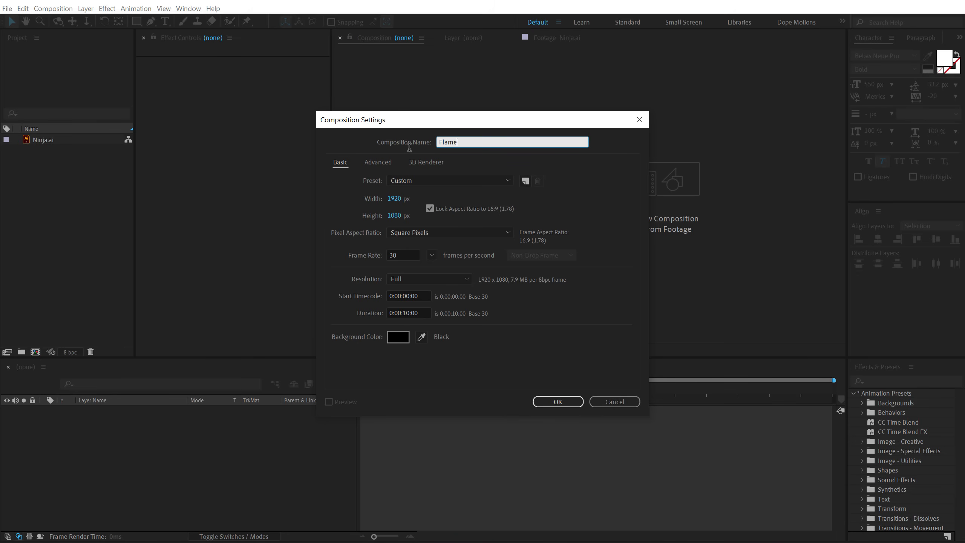
pyautogui.write('s')
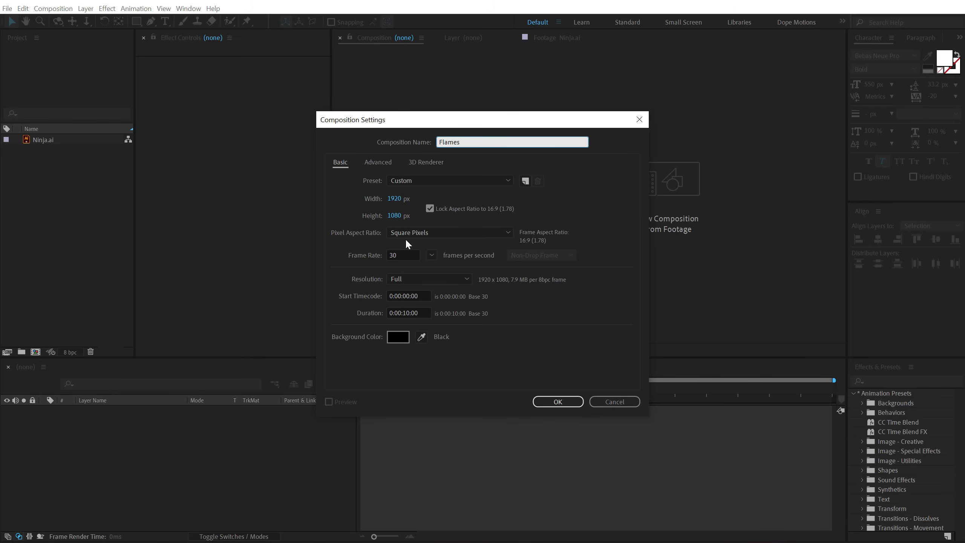
pyautogui.click(557, 402)
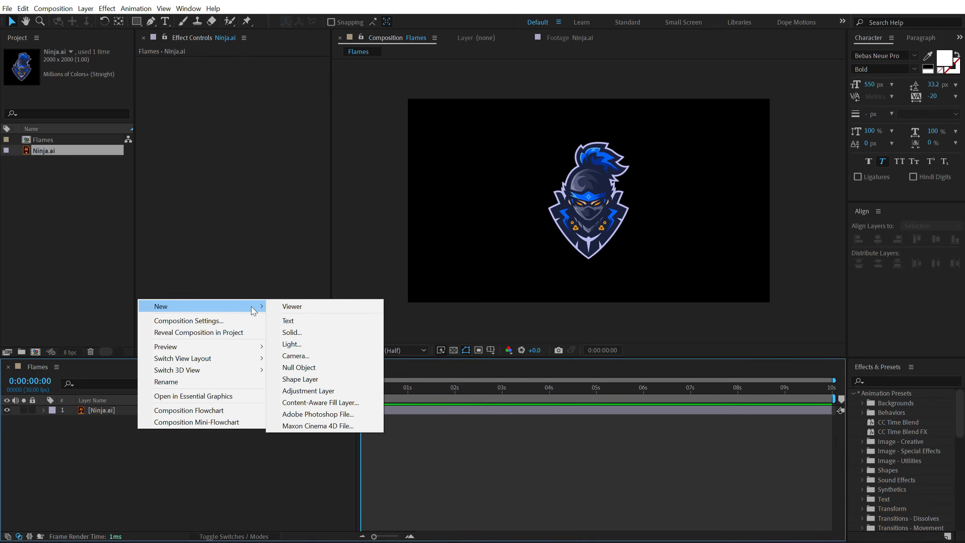
# Add the solid layers Copy and Paste above the Ninja logo.
pyautogui.click(307, 390)
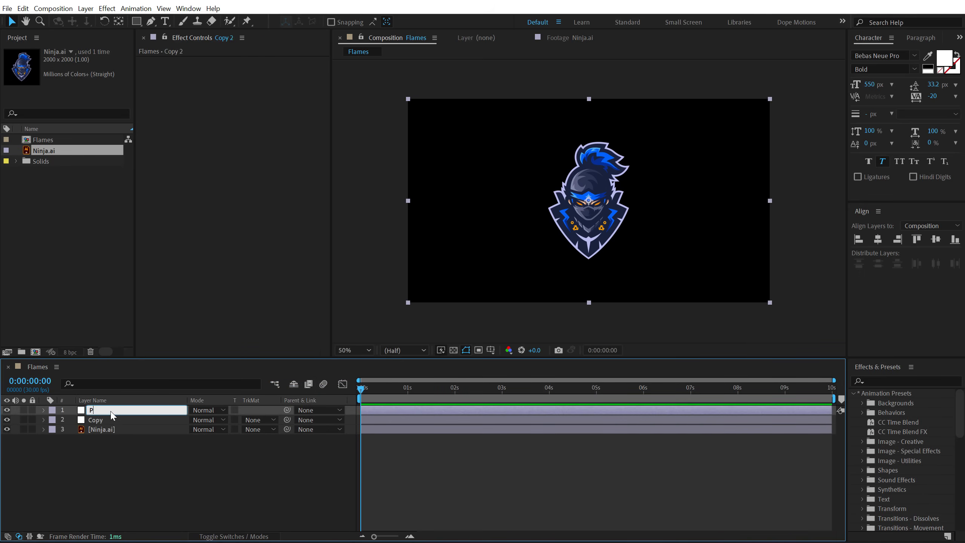
pyautogui.write('Paste')
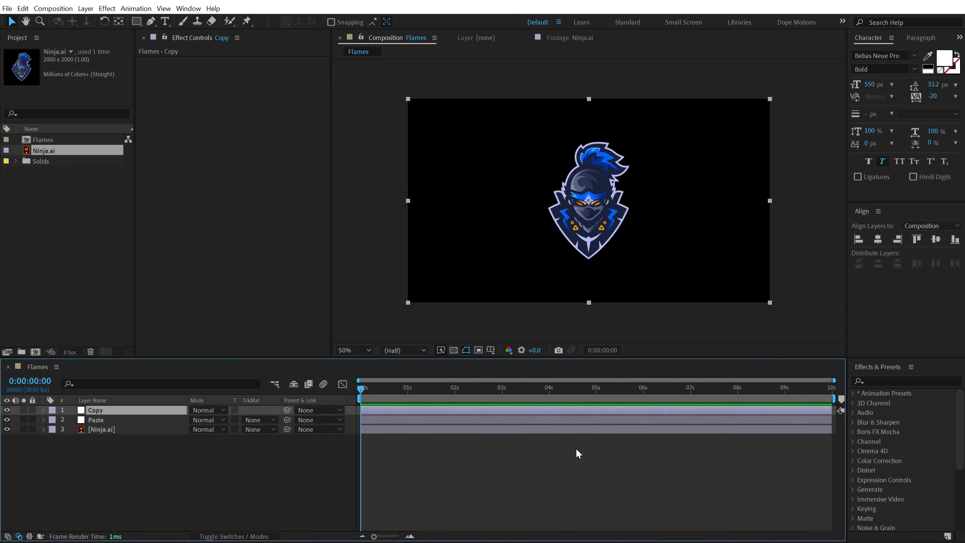
# Apply CC Time Blend FX to Copy and Paste, with Paste clearing to the current frame.
pyautogui.click(869, 393)
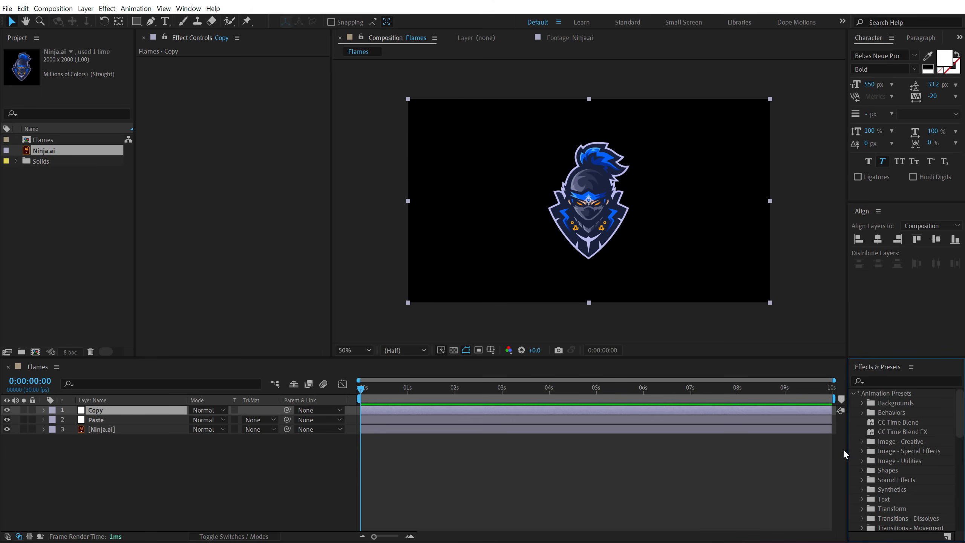
pyautogui.moveTo(890, 439)
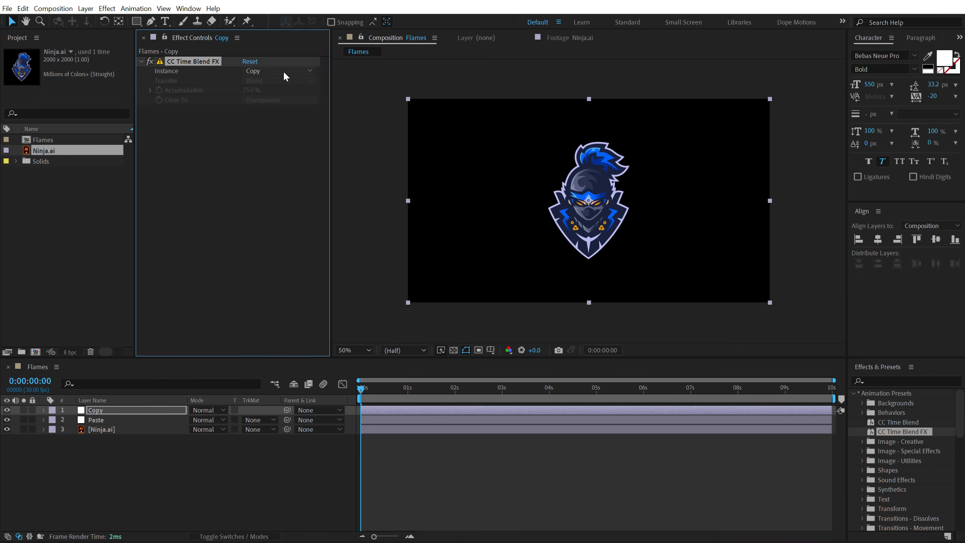
pyautogui.moveTo(199, 109)
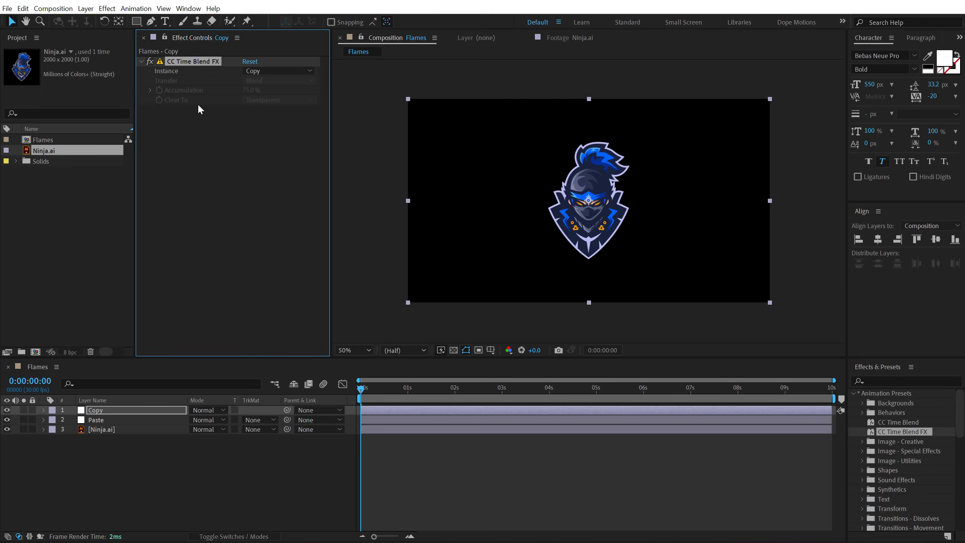
pyautogui.click(96, 420)
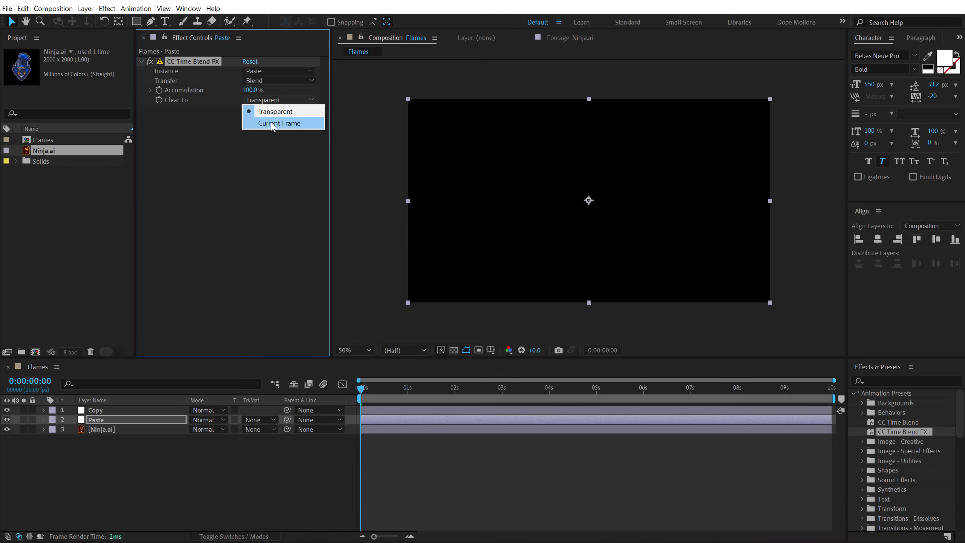
pyautogui.click(279, 123)
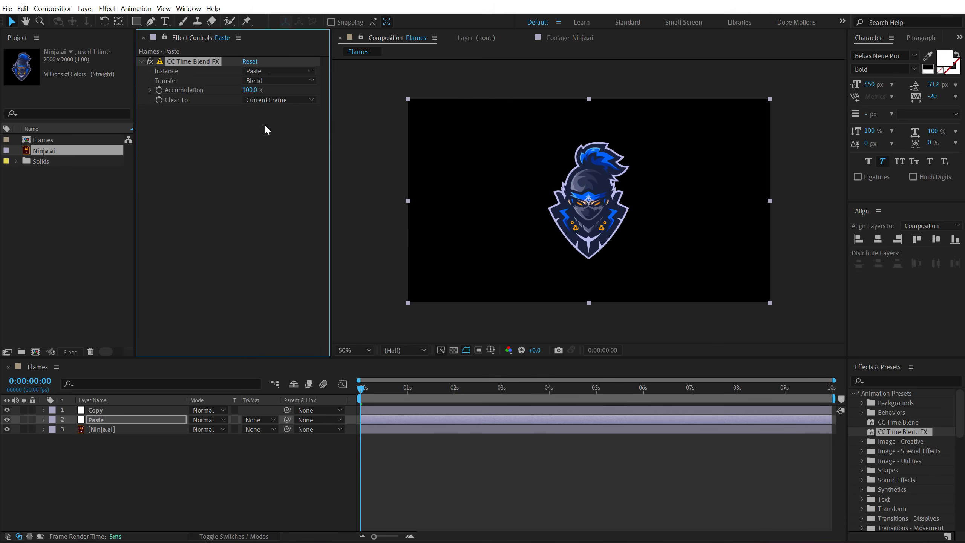
pyautogui.rightClick(157, 469)
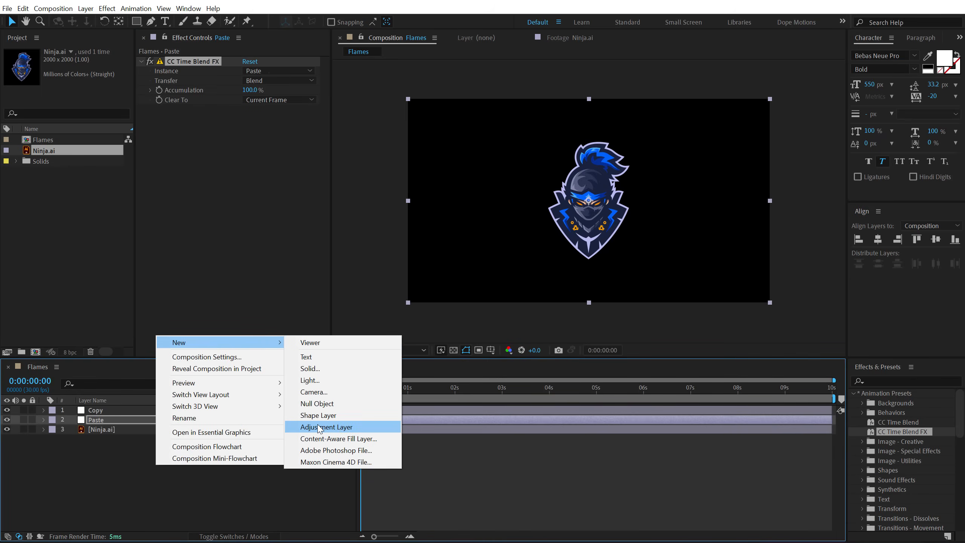
# Insert an adjustment layer named Effect with a yellow label between Copy and Paste.
pyautogui.click(327, 427)
pyautogui.write('Effect')
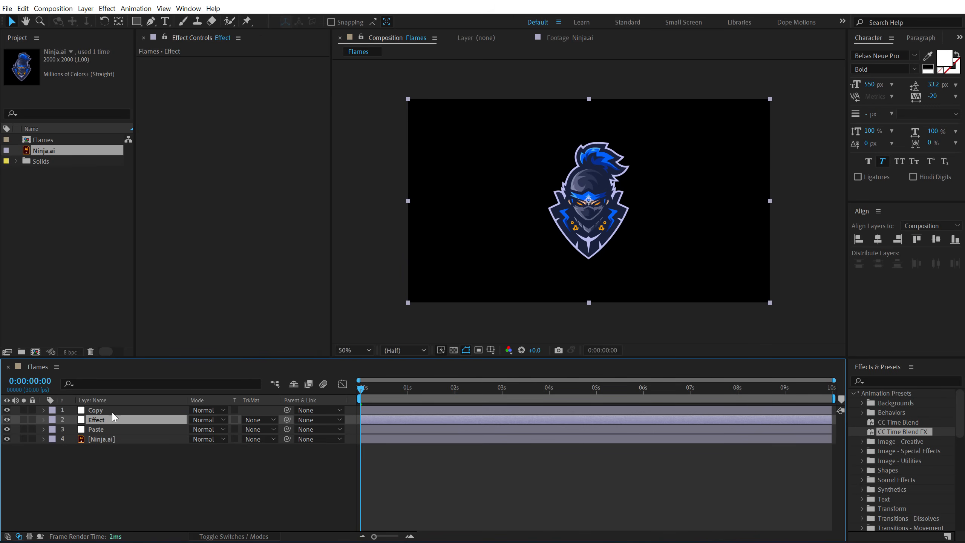
pyautogui.moveTo(103, 420)
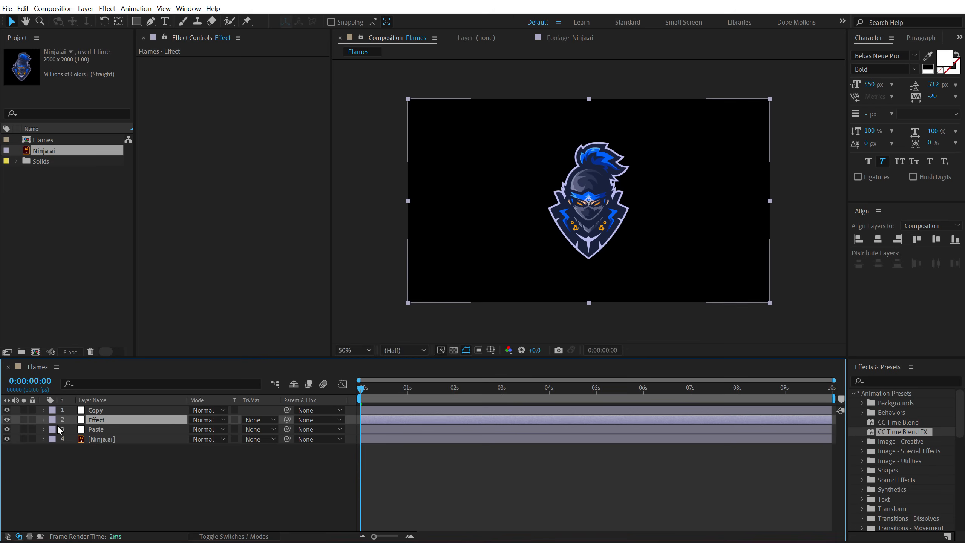
pyautogui.click(51, 420)
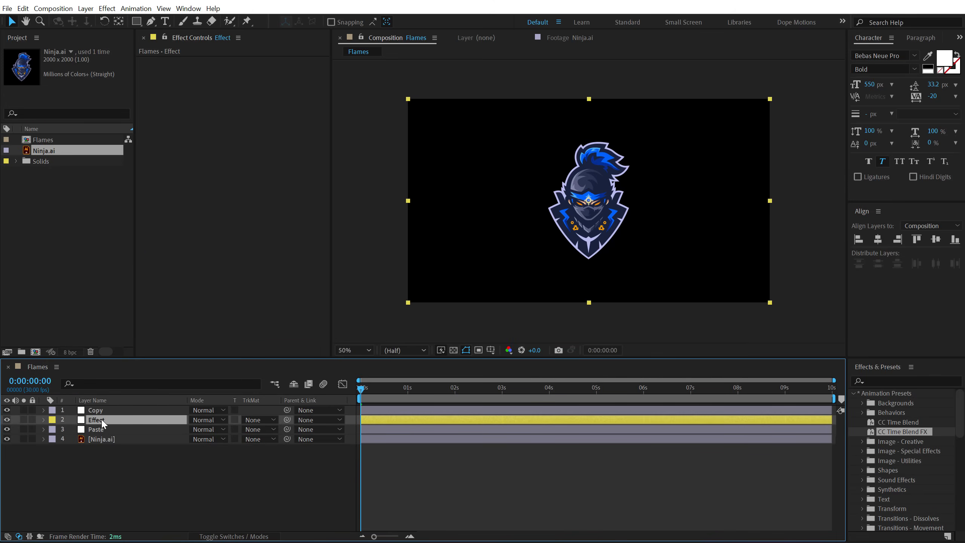
pyautogui.click(95, 411)
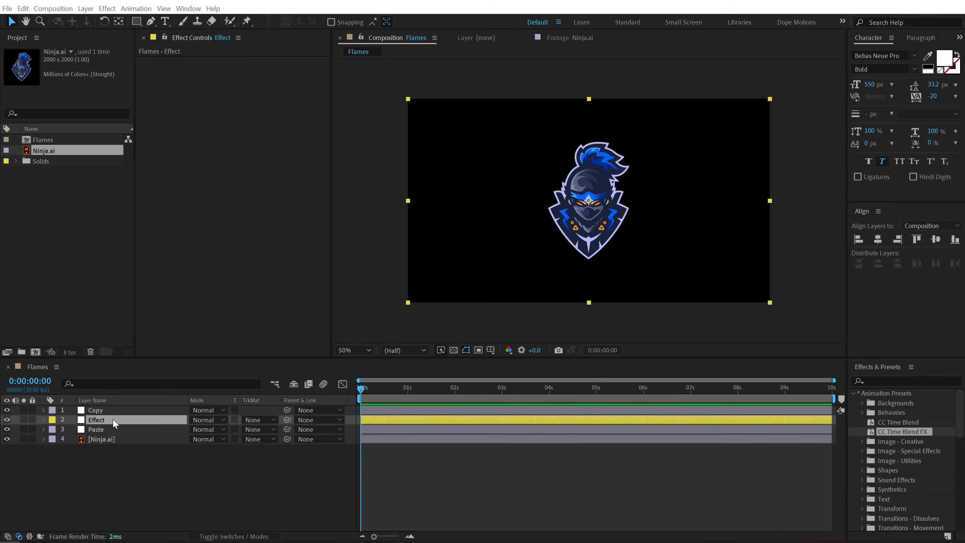
# Apply Turbulent Displace to the Effect layer with complexity 10 and offset 2781.7, 540.
pyautogui.click(905, 380)
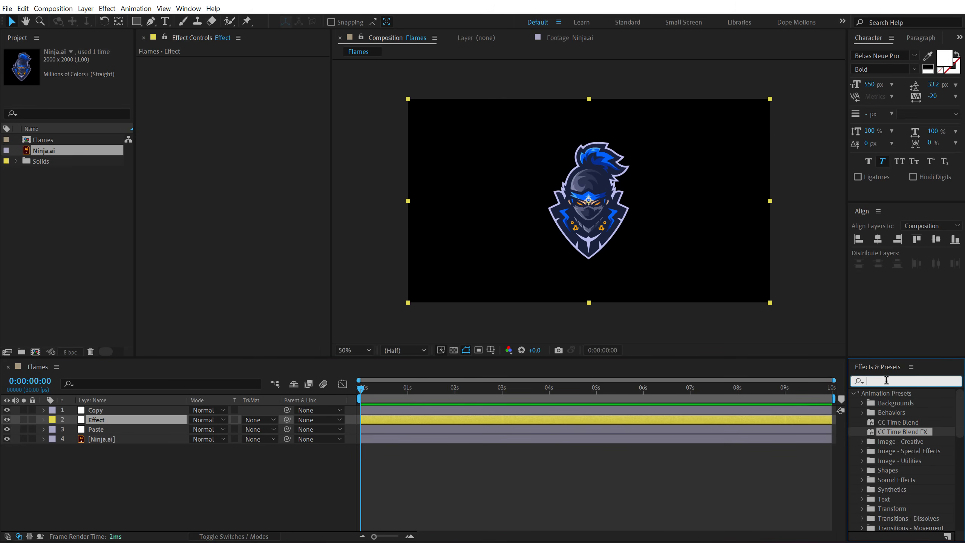
pyautogui.write('turb')
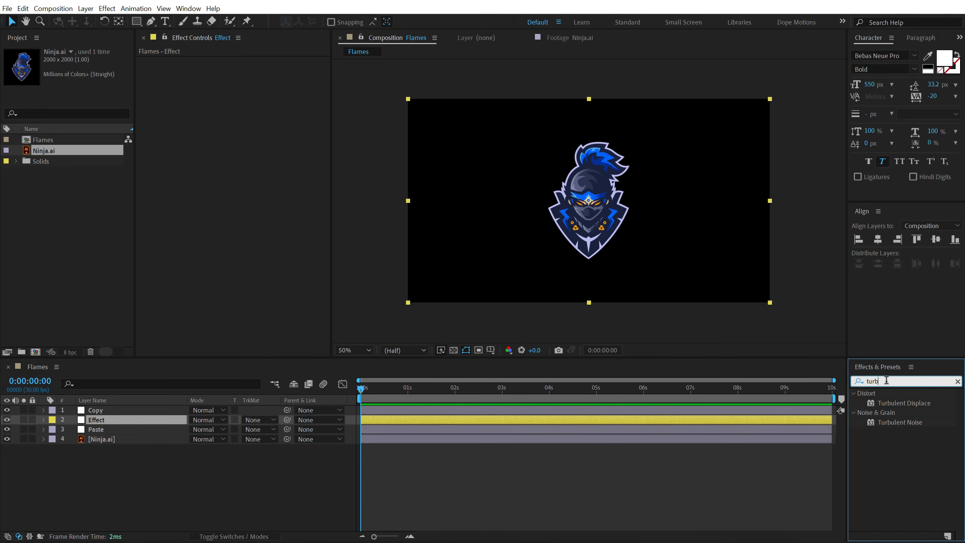
pyautogui.doubleClick(902, 403)
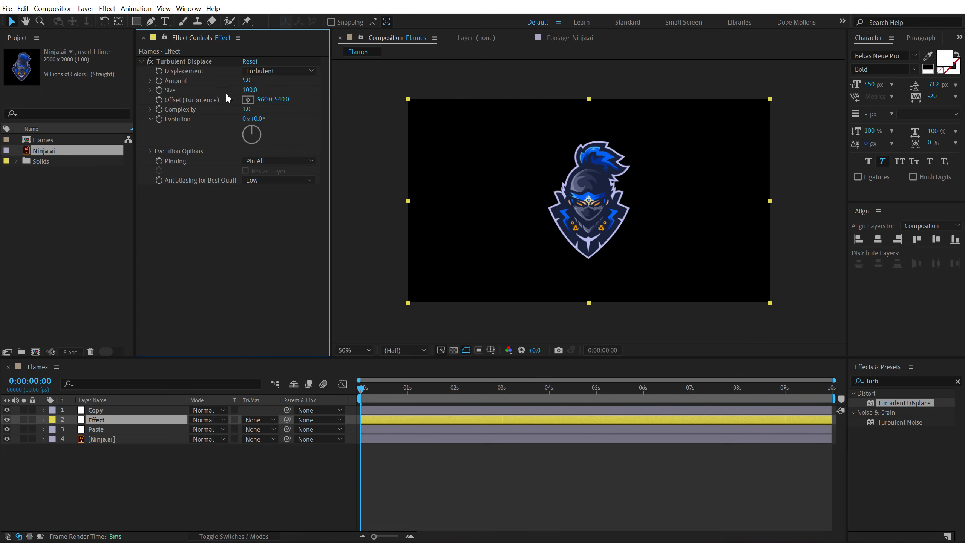
pyautogui.moveTo(389, 302)
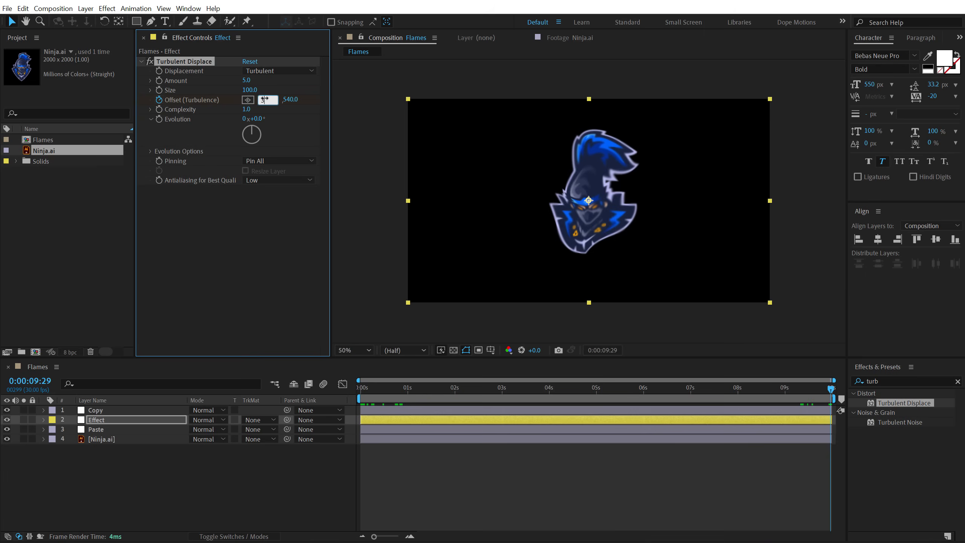
pyautogui.click(400, 388)
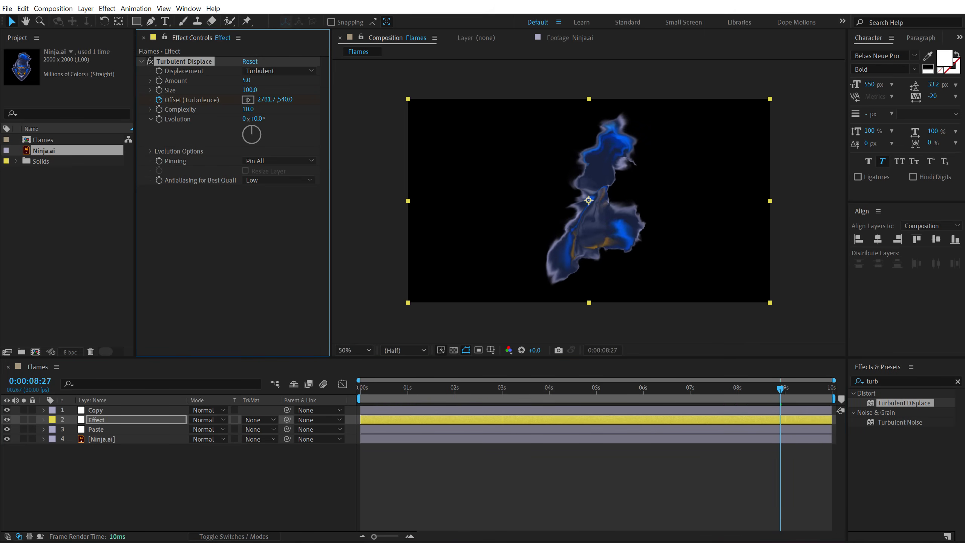
pyautogui.moveTo(297, 58)
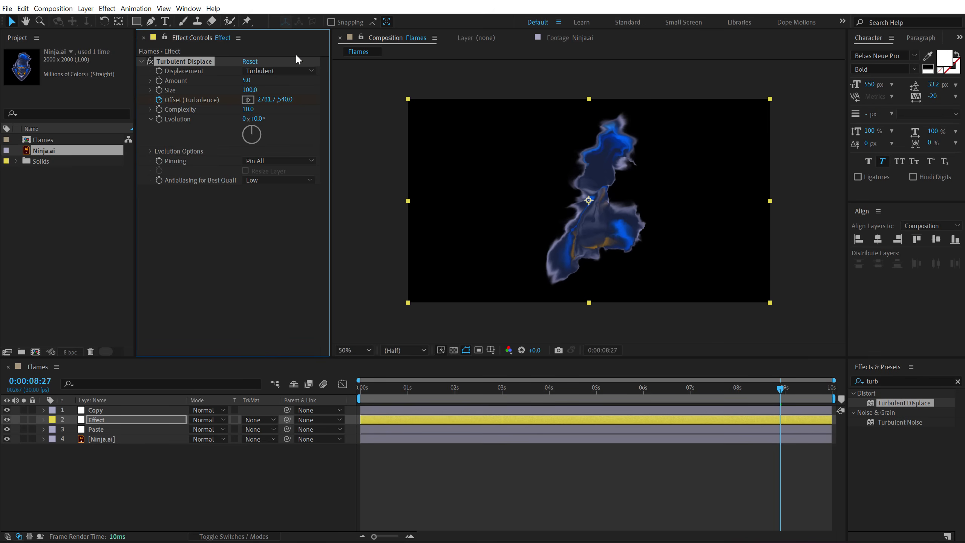
pyautogui.moveTo(259, 120)
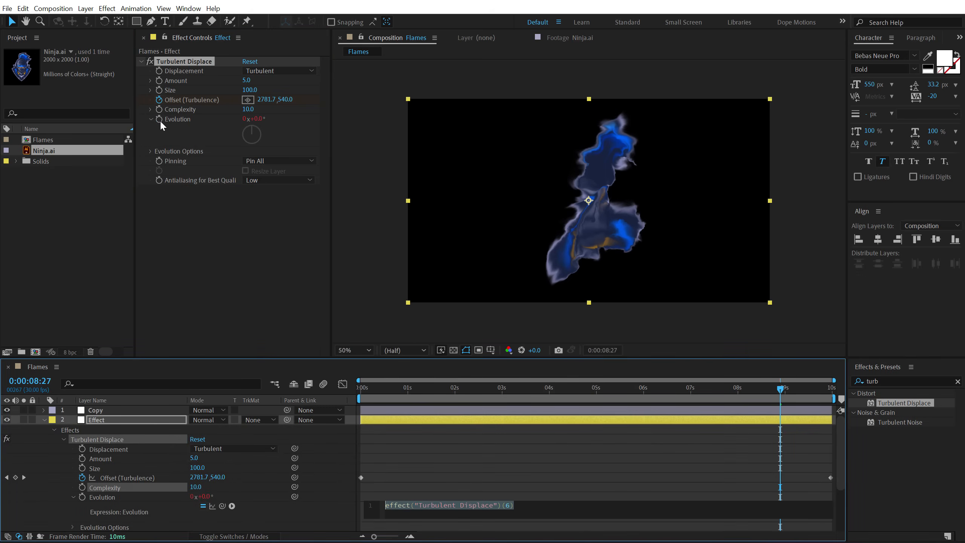
# Drive Turbulent Displace evolution with time*250 and switch displacement to Twist.
pyautogui.write('tim')
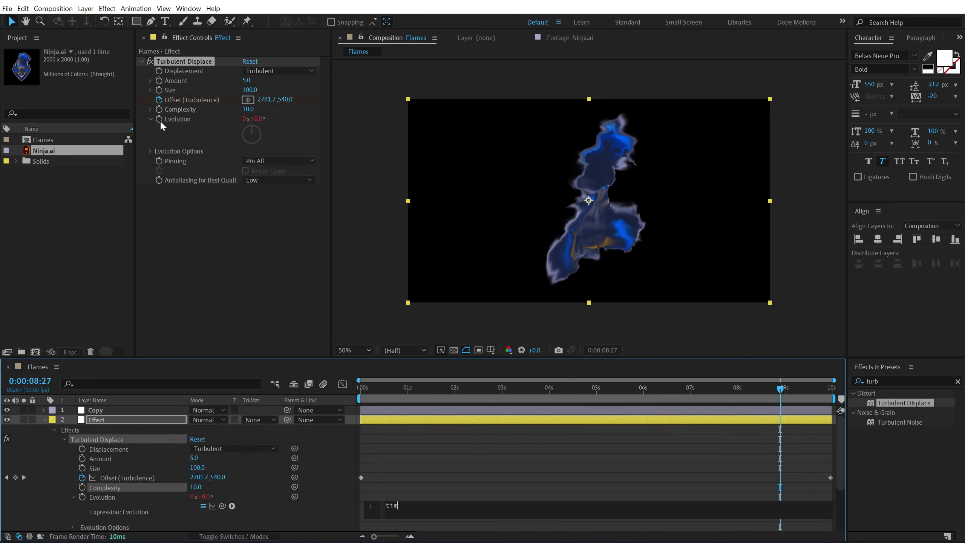
pyautogui.write('e*')
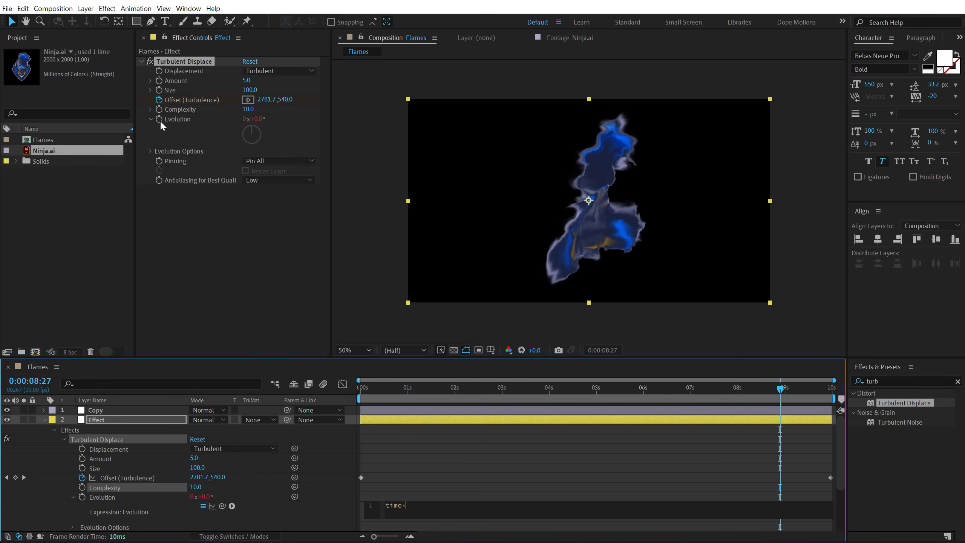
pyautogui.write('250')
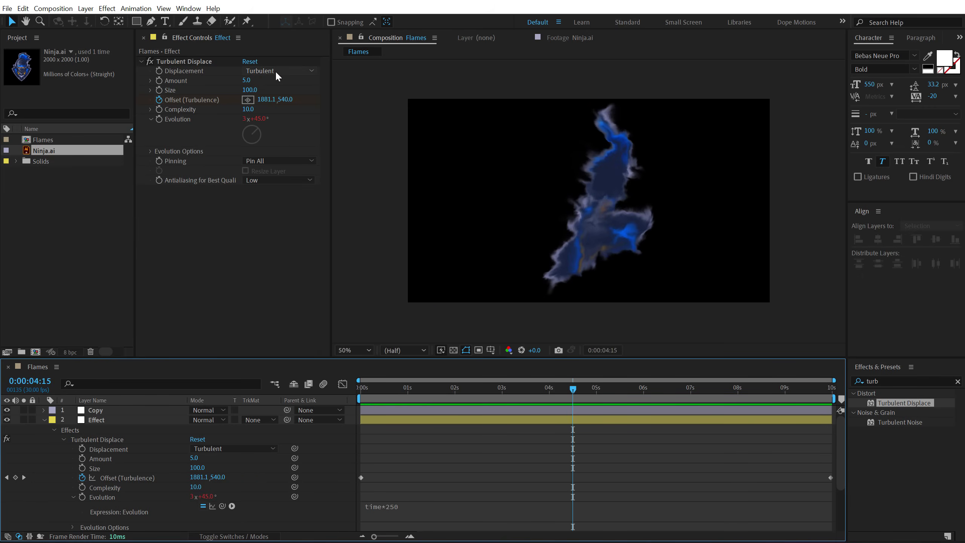
pyautogui.click(278, 70)
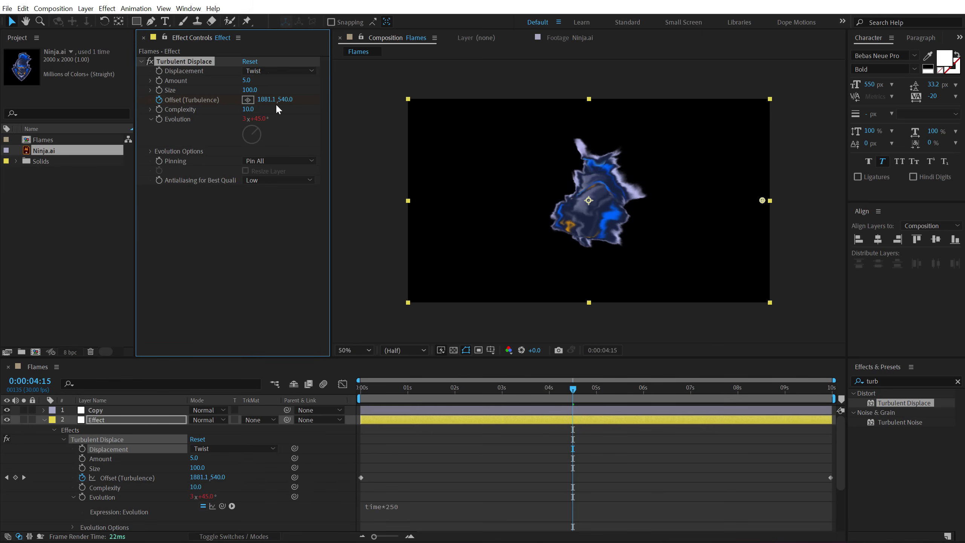
pyautogui.press('ctrl+v')
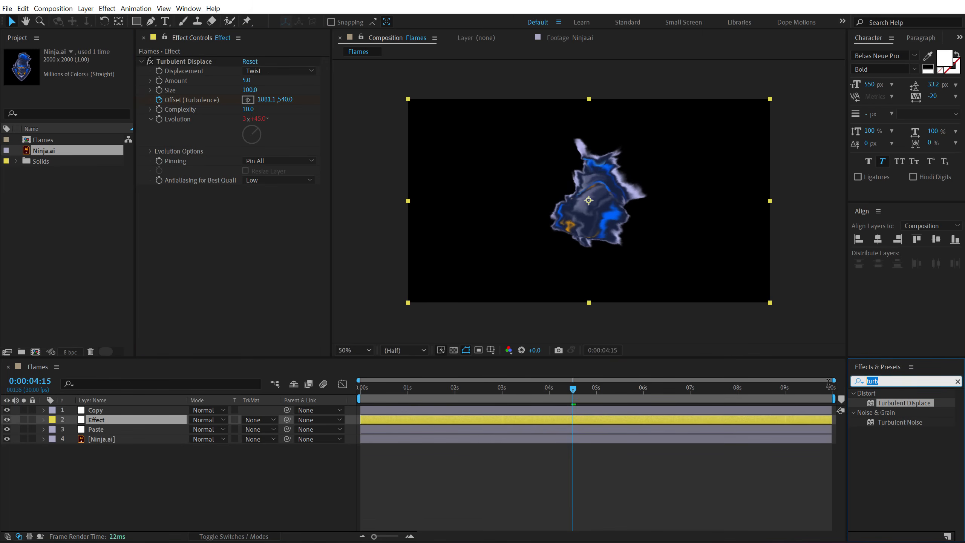
# Add Minimax to the Effect layer with radius 2 on Alpha and Color.
pyautogui.write('minim')
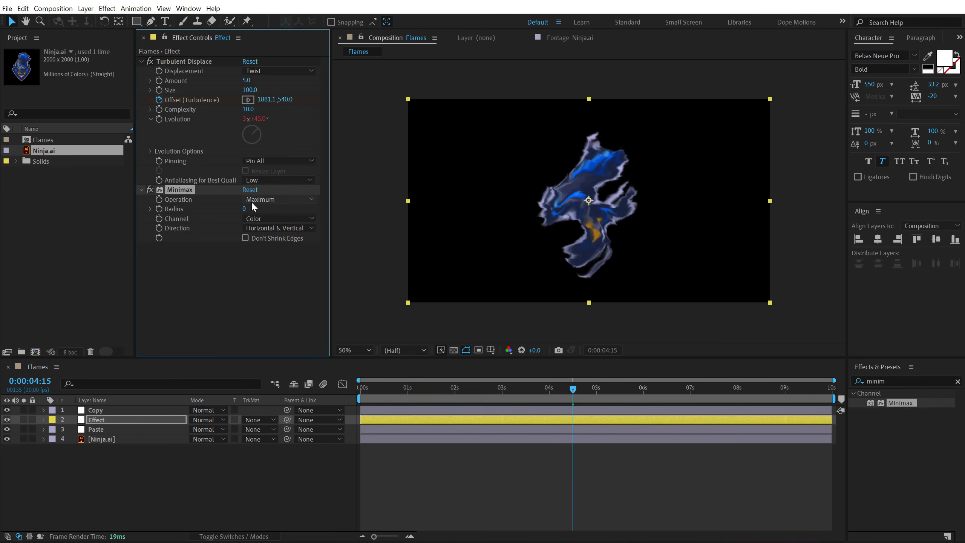
pyautogui.moveTo(247, 217)
pyautogui.write('2')
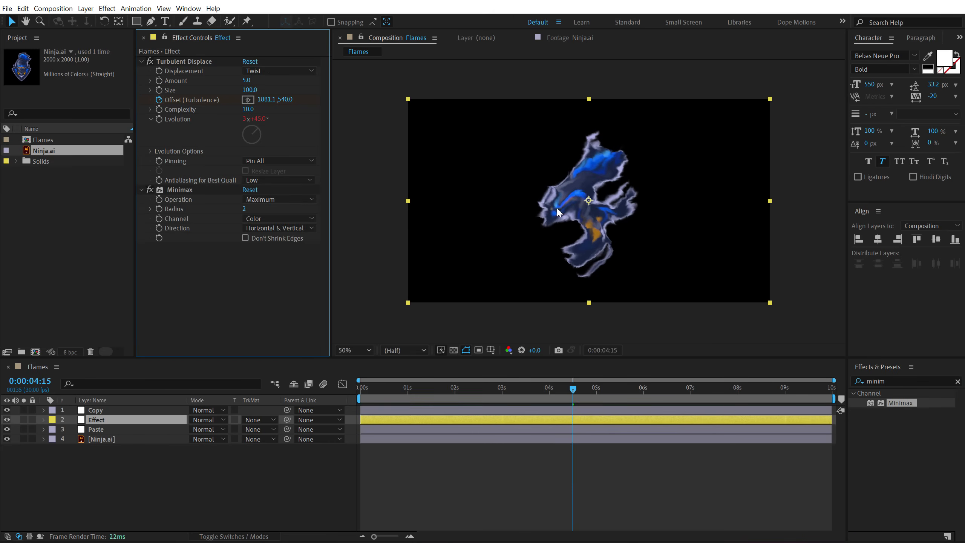
pyautogui.moveTo(193, 232)
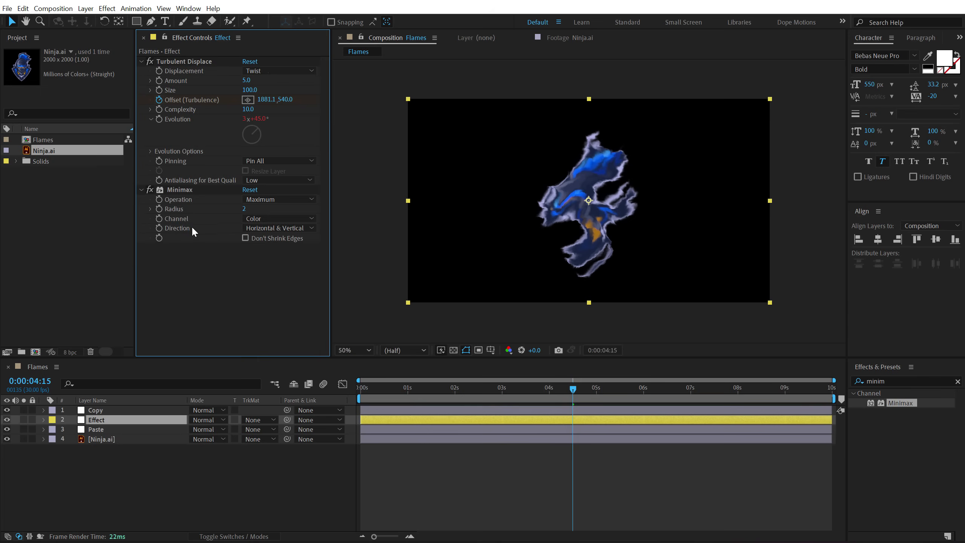
pyautogui.click(279, 218)
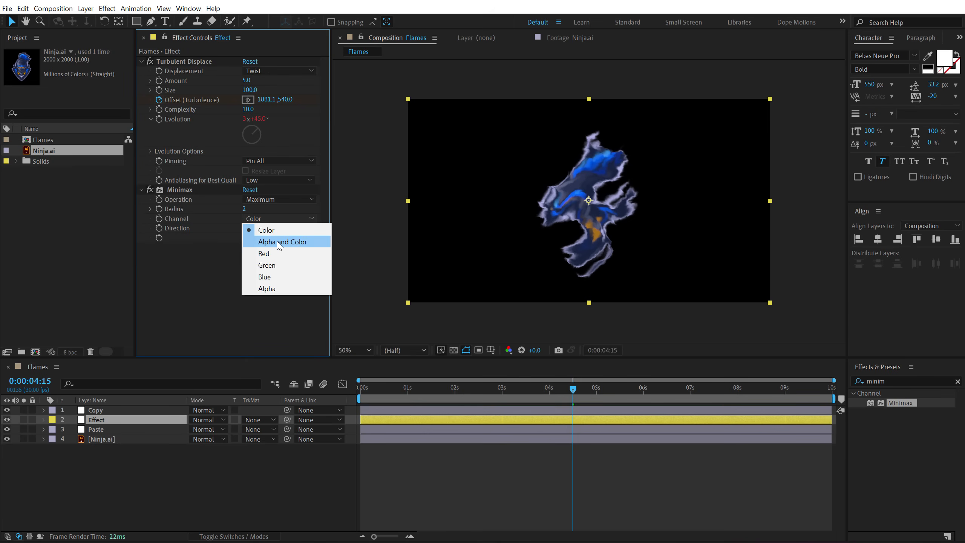
pyautogui.click(282, 241)
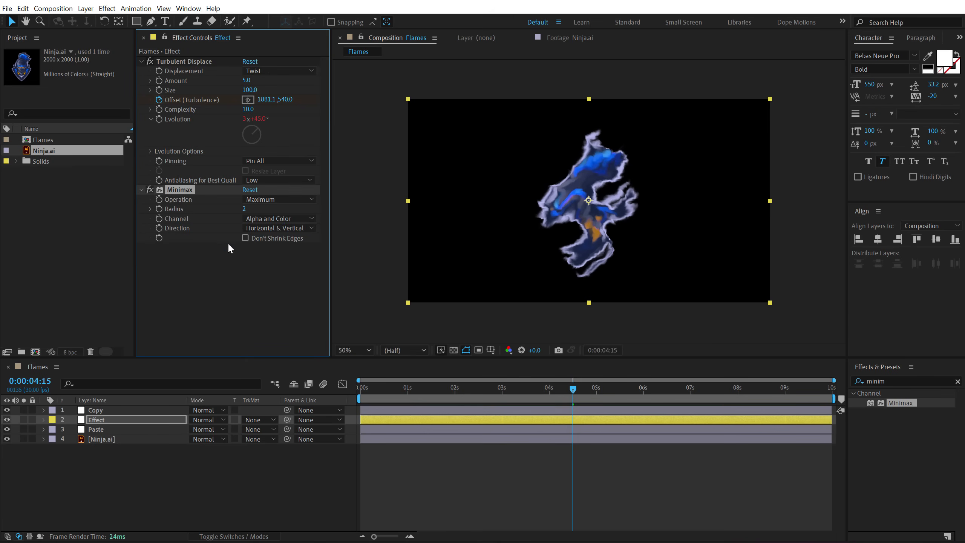
pyautogui.moveTo(710, 367)
pyautogui.write('tran')
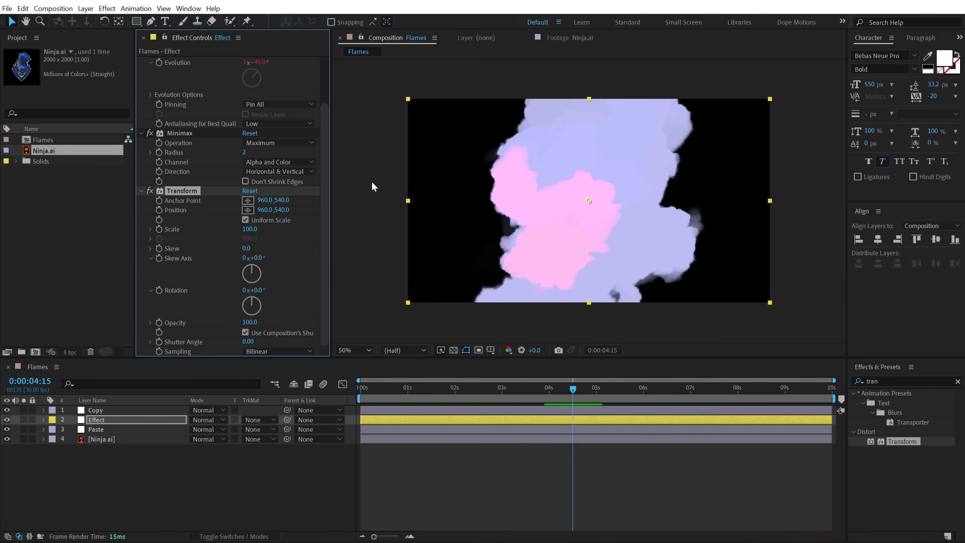
# Add a Transform effect below Minimax and purge cached memory.
pyautogui.click(486, 387)
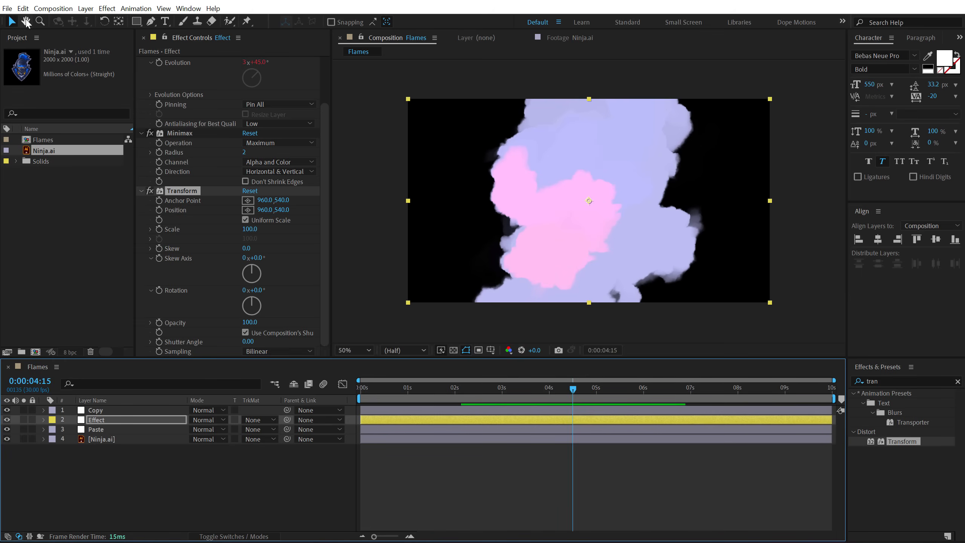
pyautogui.click(23, 9)
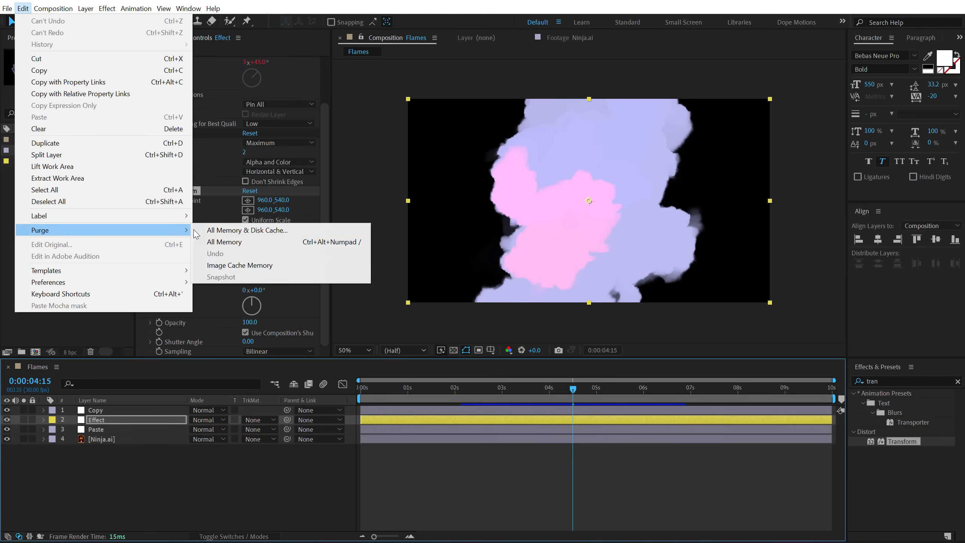
pyautogui.click(247, 229)
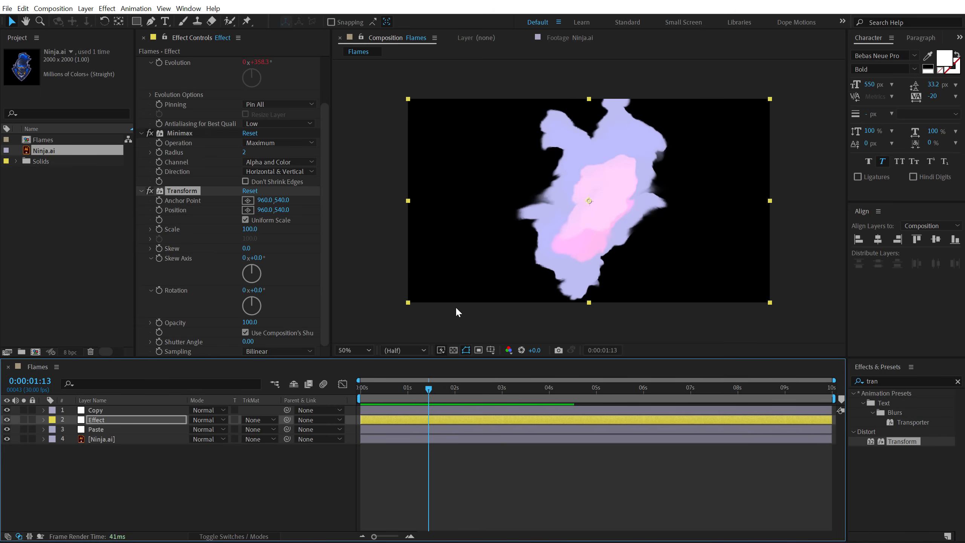
pyautogui.moveTo(333, 209)
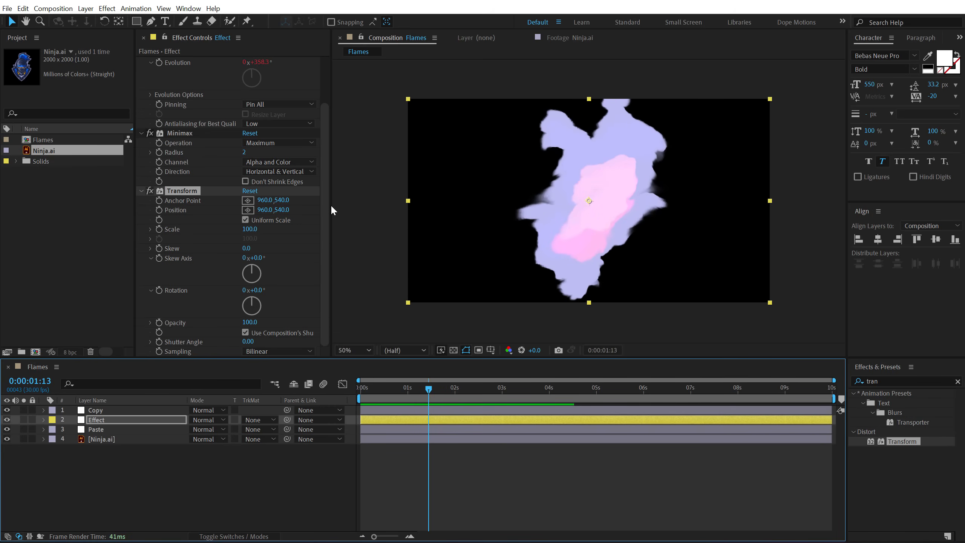
pyautogui.moveTo(267, 228)
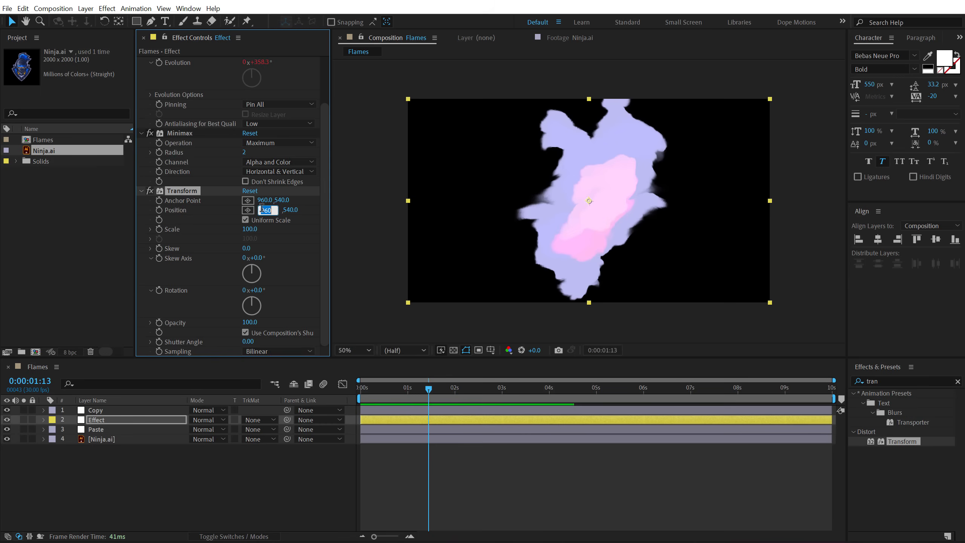
# Set the Transform position X to 970 and purge memory and disk cache.
pyautogui.write('970.0')
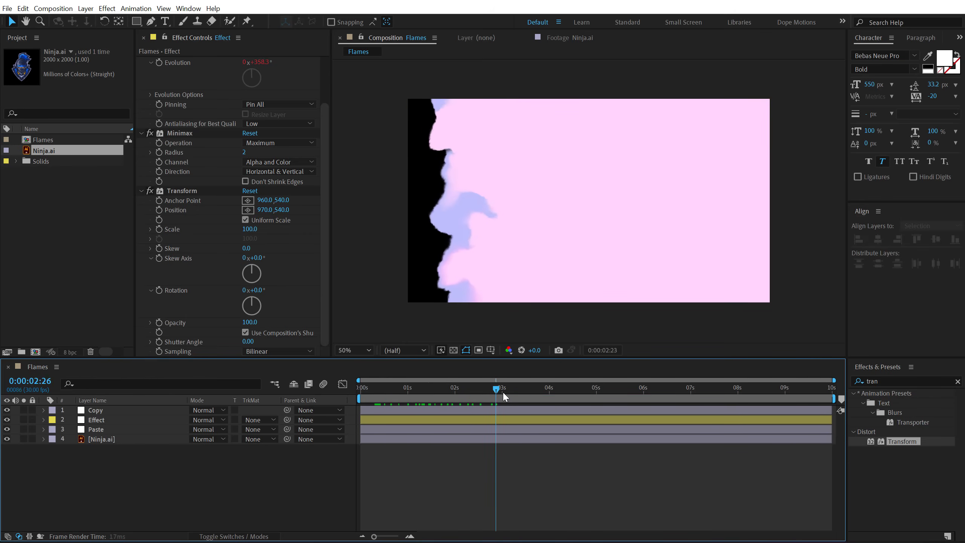
pyautogui.click(419, 386)
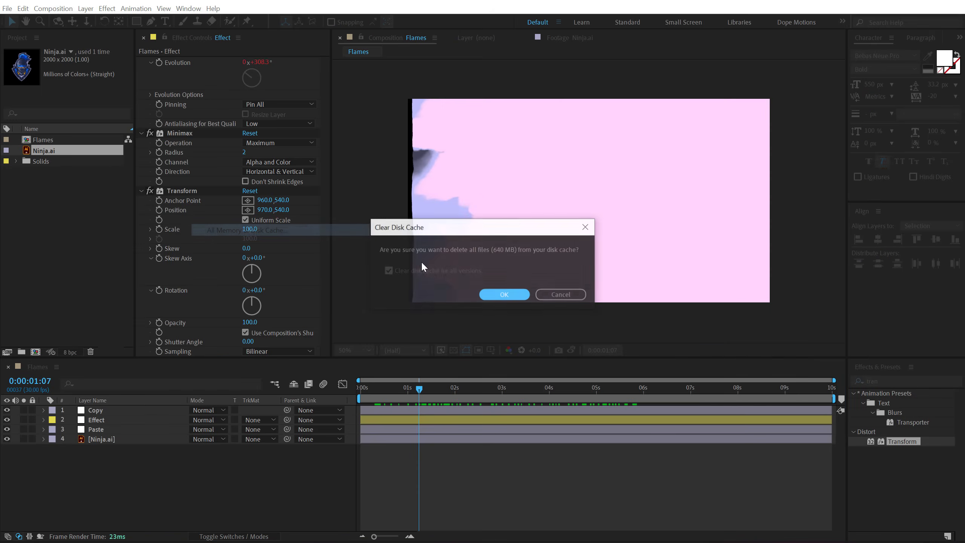
pyautogui.click(503, 295)
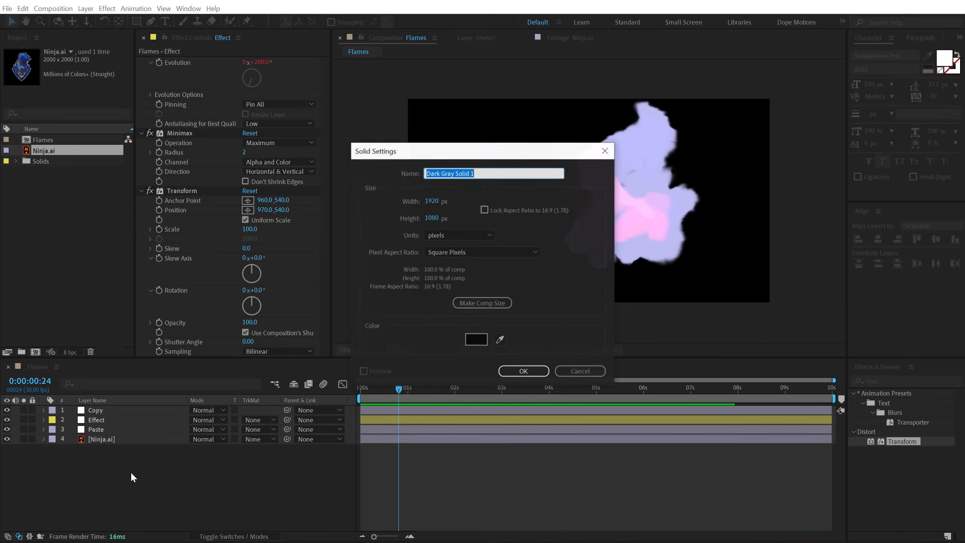
# Create a solid named Fractal and apply Fractal Noise to it.
pyautogui.write('F')
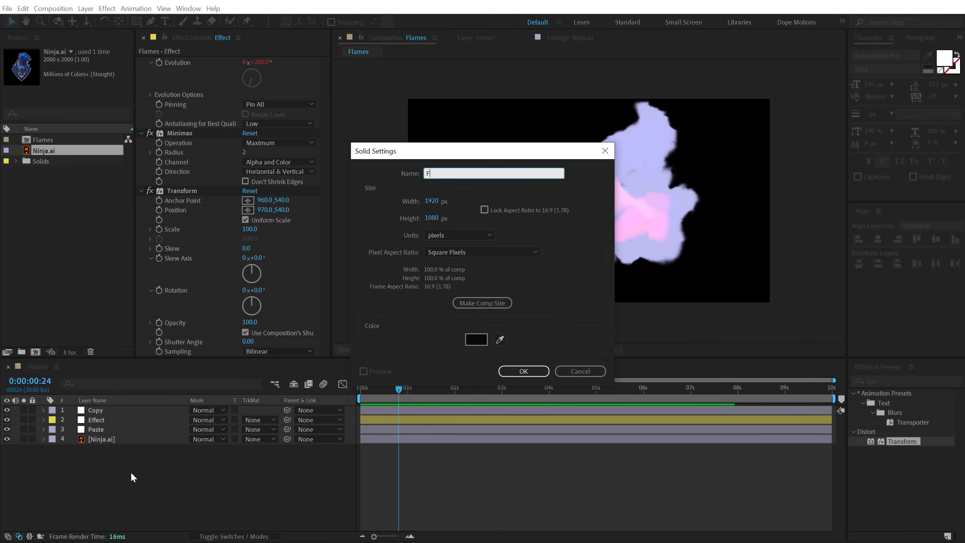
pyautogui.click(522, 370)
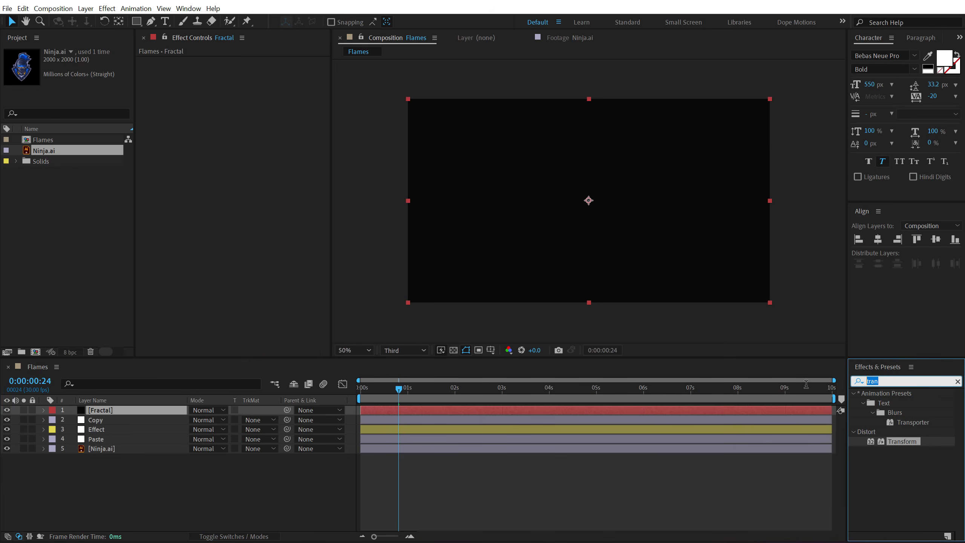
pyautogui.write('frac')
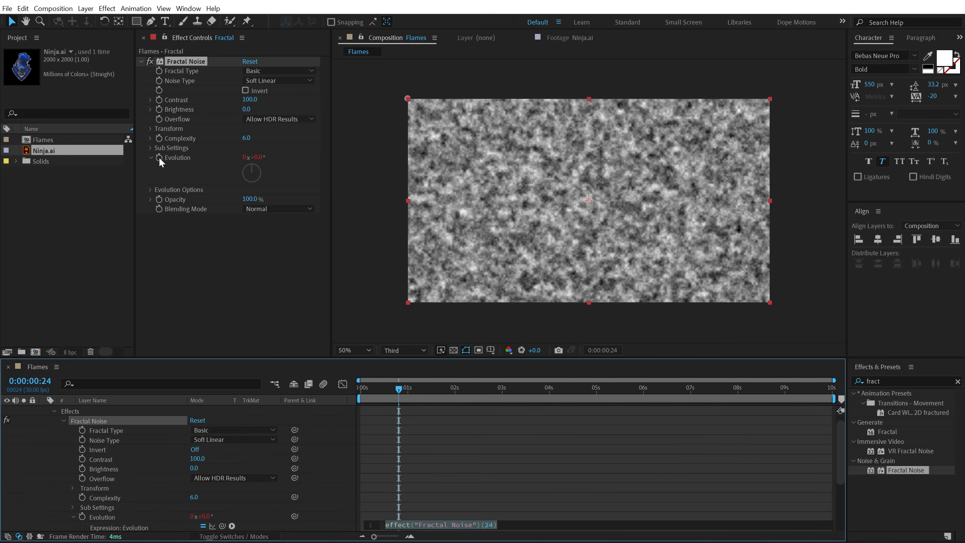
# Drive Fractal Noise evolution with time*250 and hide the Fractal layer.
pyautogui.write('ti')
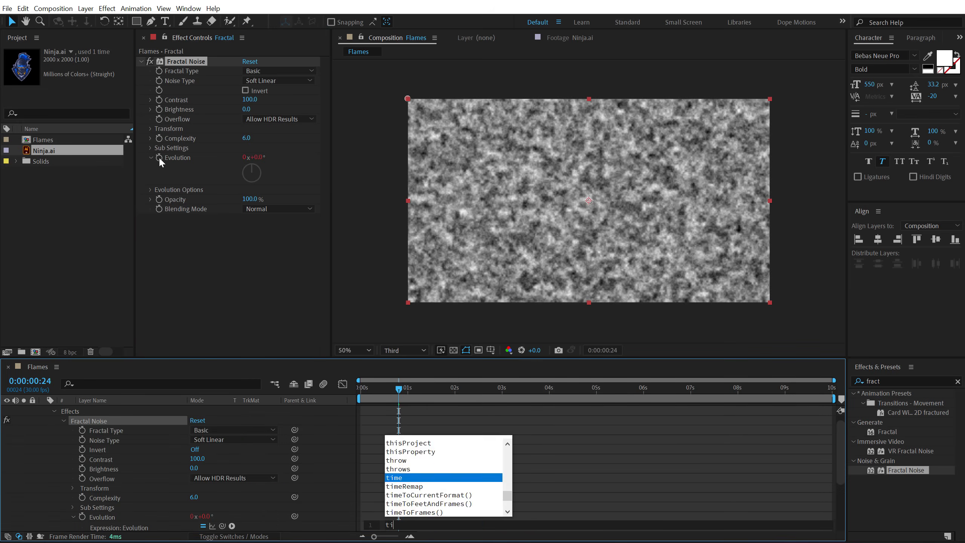
pyautogui.click(393, 478)
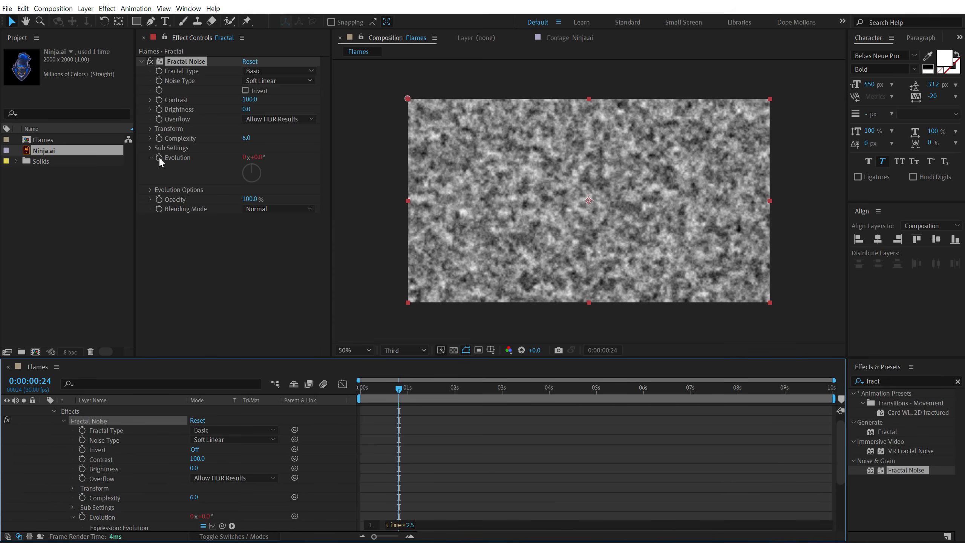
pyautogui.click(513, 388)
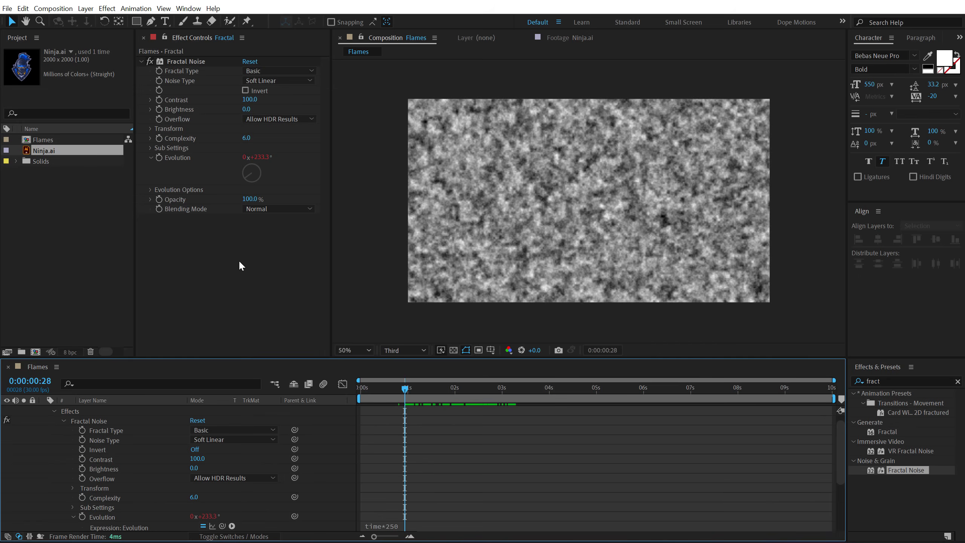
pyautogui.click(100, 411)
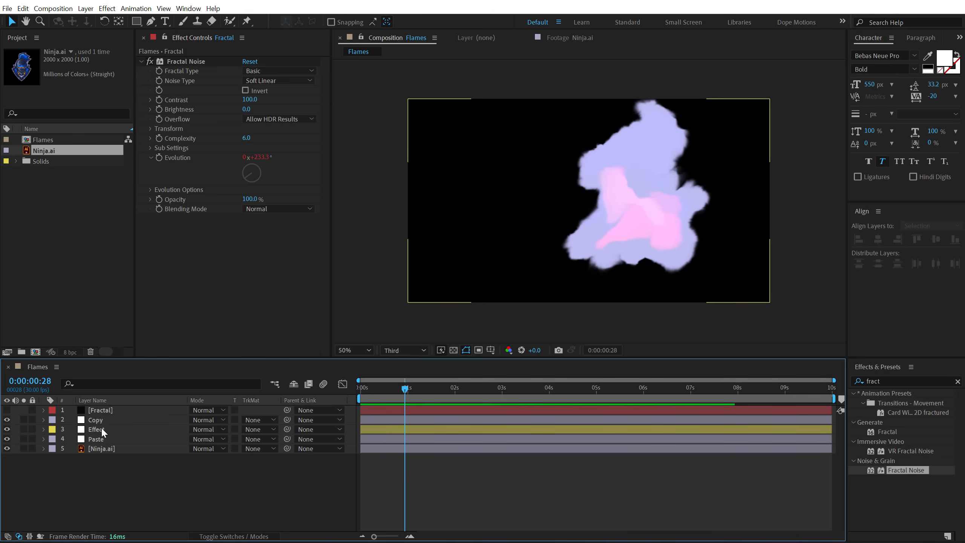
# Add a Calculations effect to the Effect layer using the Fractal layer as second source at 20% opacity.
pyautogui.click(96, 430)
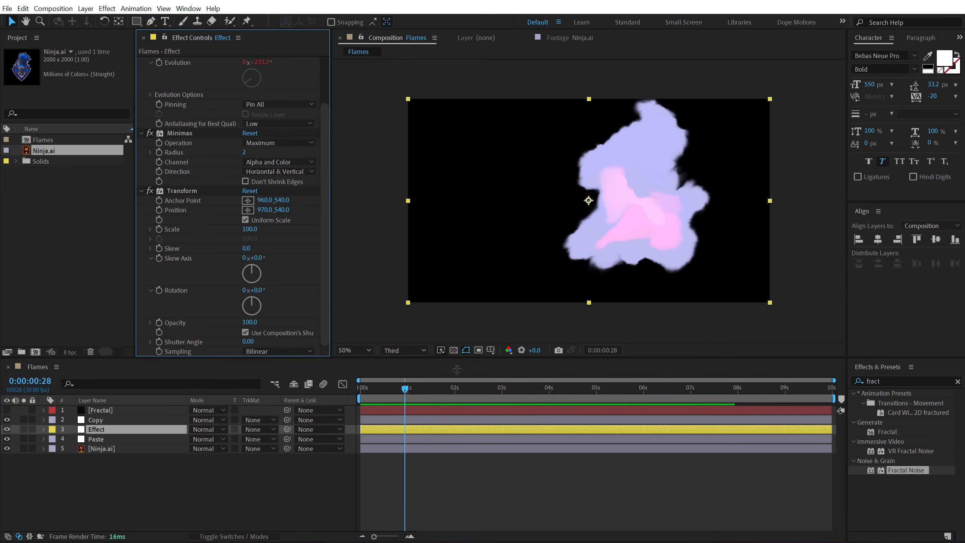
pyautogui.write('ca')
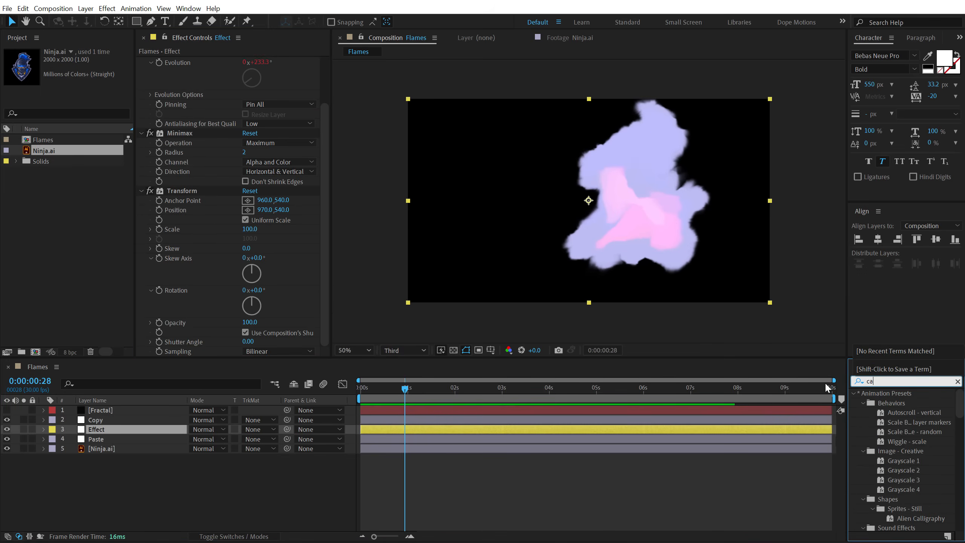
pyautogui.write('calc')
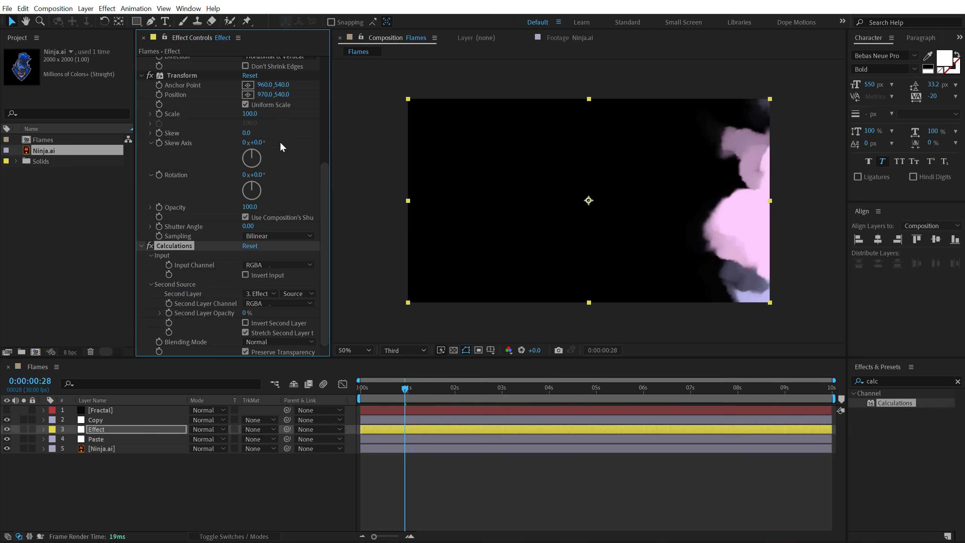
pyautogui.moveTo(332, 210)
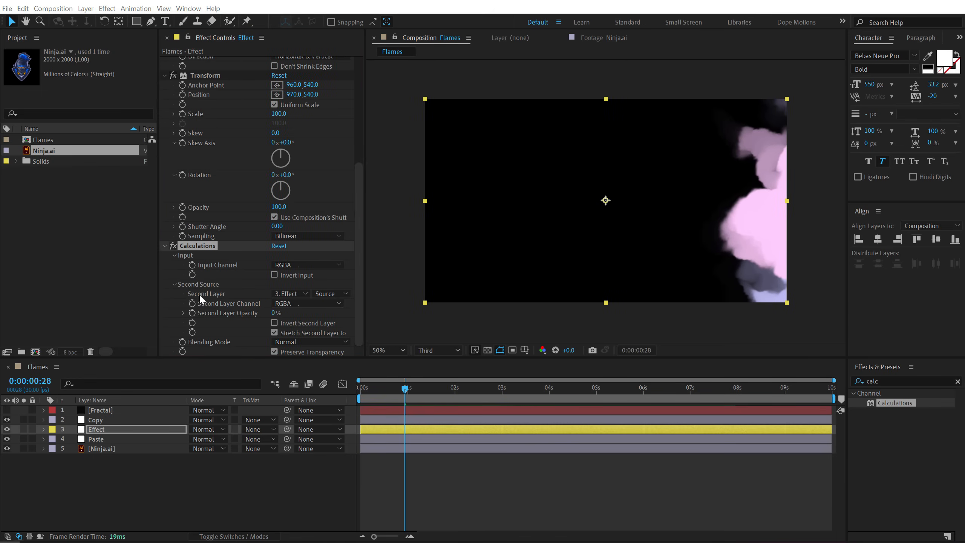
pyautogui.click(289, 293)
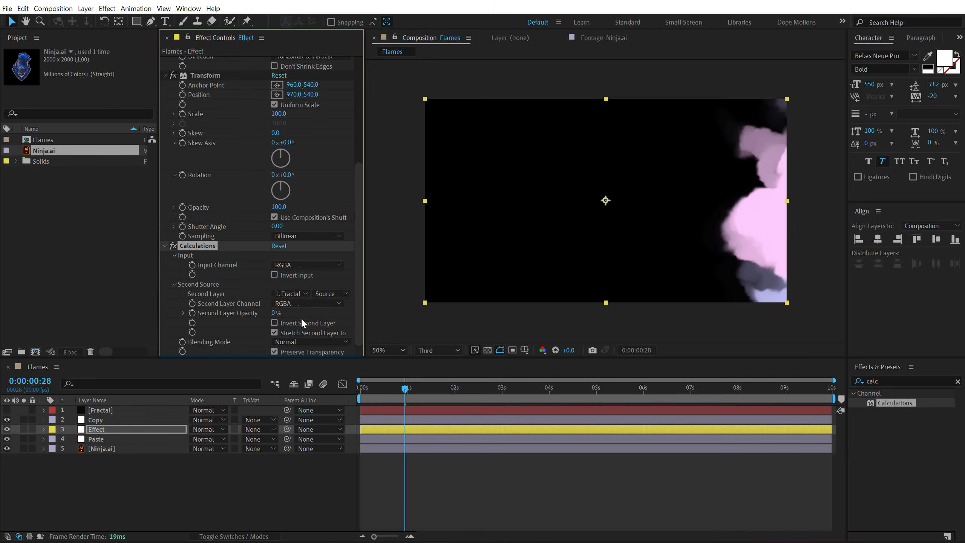
pyautogui.click(328, 293)
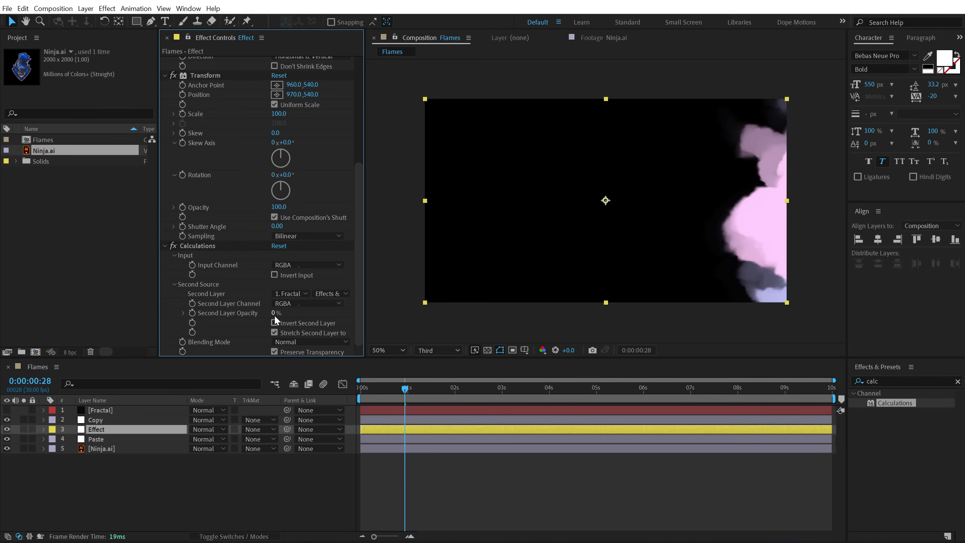
pyautogui.doubleClick(277, 313)
pyautogui.write('20')
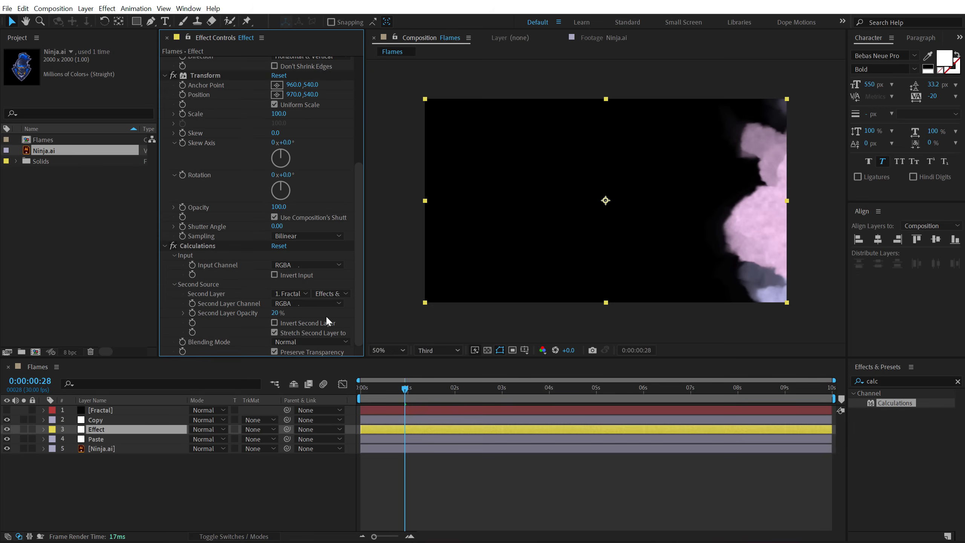
# Set the Calculations blending mode to Silhouette Luma, uncheck Preserve Transparency, and return to the start.
pyautogui.click(308, 342)
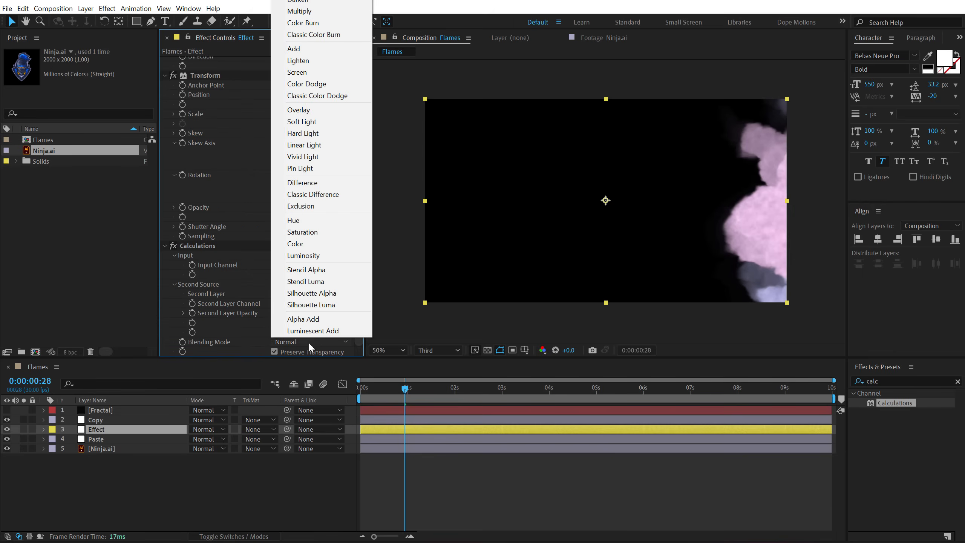
pyautogui.moveTo(314, 305)
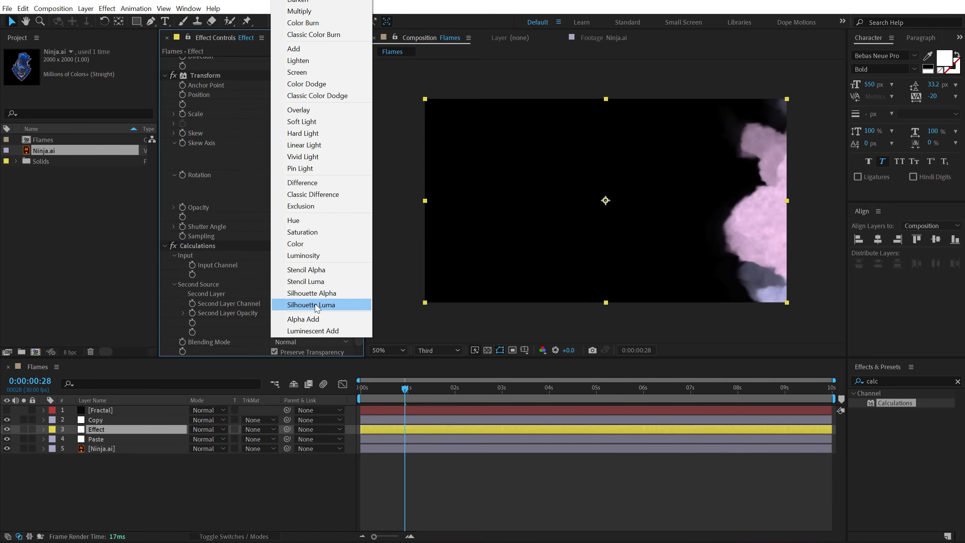
pyautogui.click(312, 305)
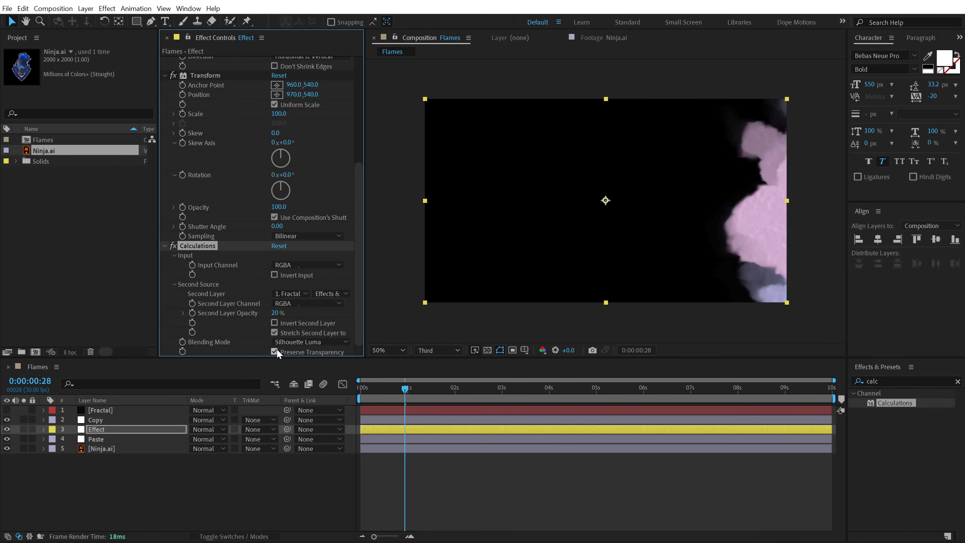
pyautogui.click(275, 352)
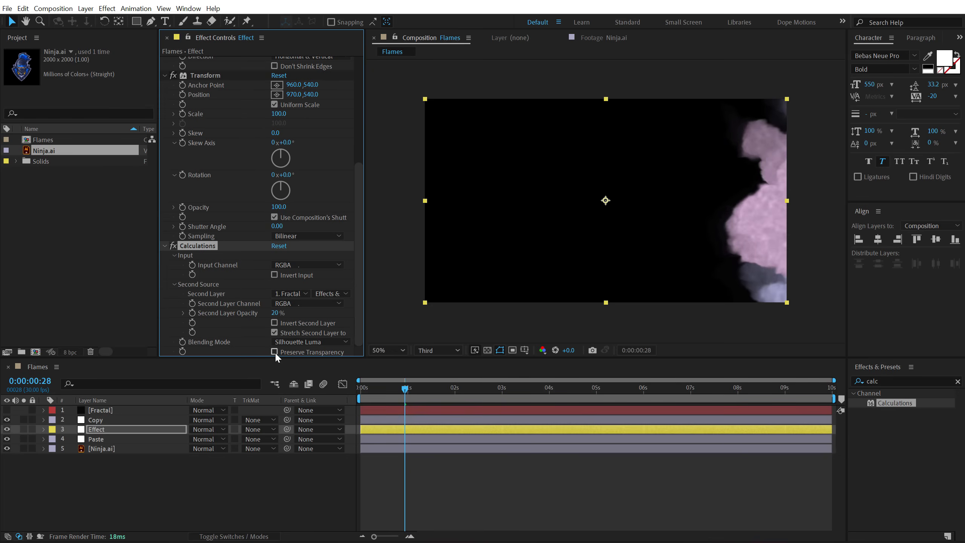
pyautogui.click(359, 387)
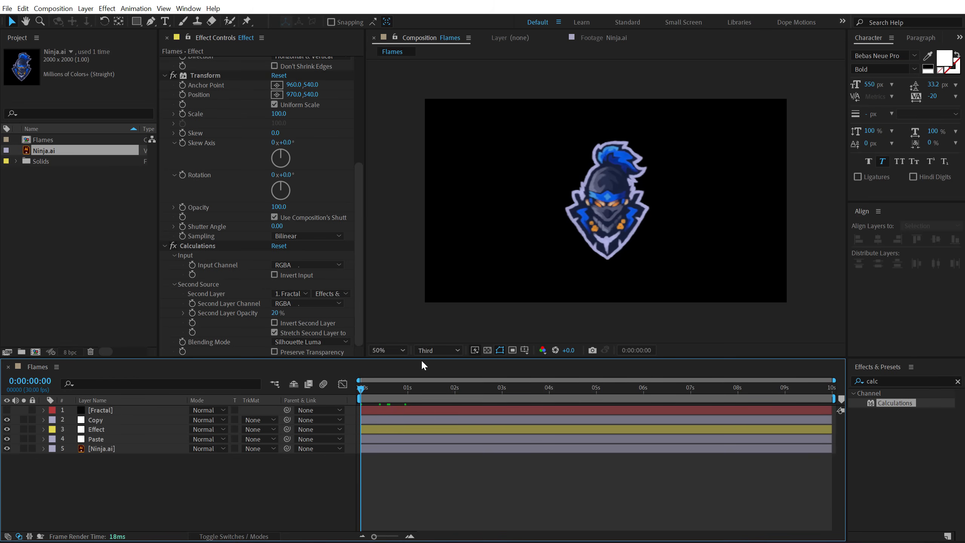
# Purge all memory and disk cache via the Edit menu and confirm the Clear Disk Cache dialog.
pyautogui.click(22, 9)
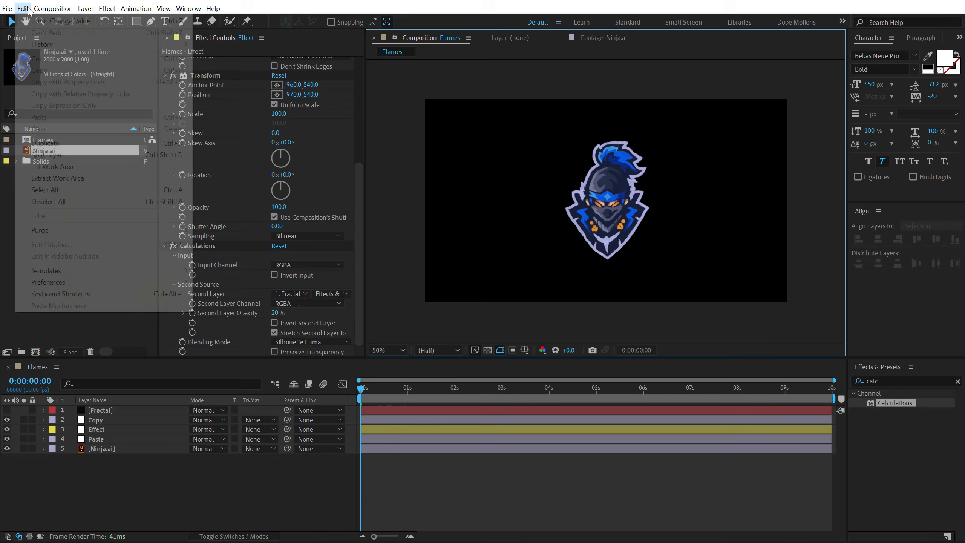
pyautogui.click(39, 229)
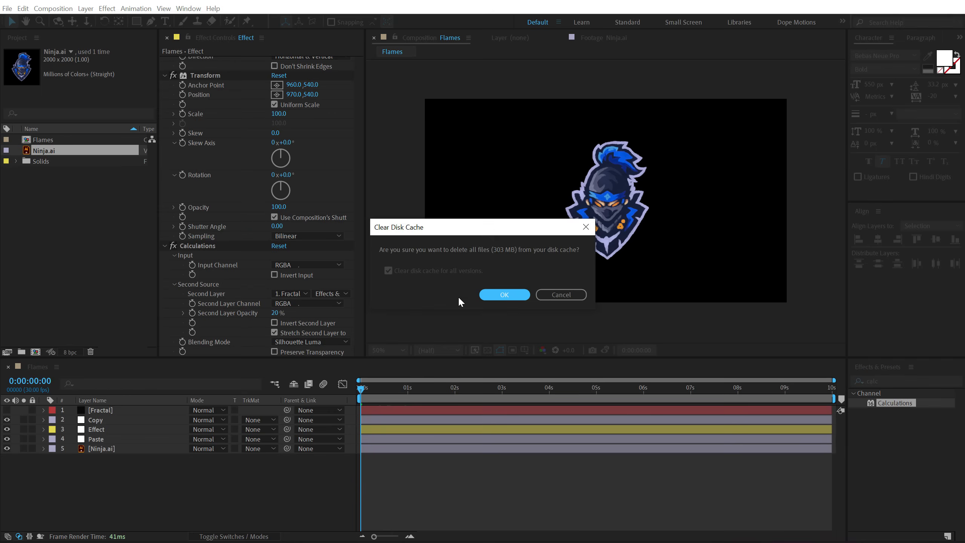
pyautogui.click(504, 294)
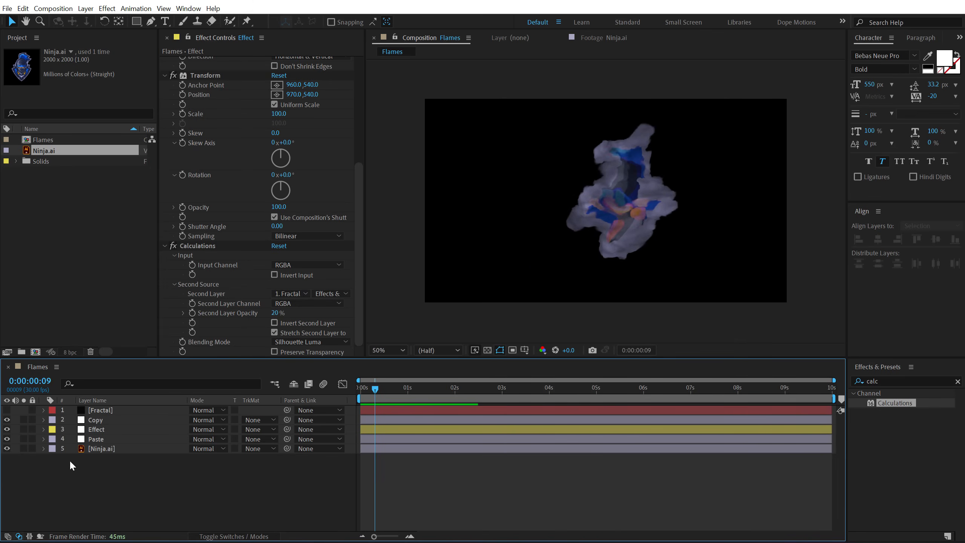
# Draw a rectangle mask on the Paste layer and keyframe its Mask Path at 0 s and 4 s.
pyautogui.click(102, 439)
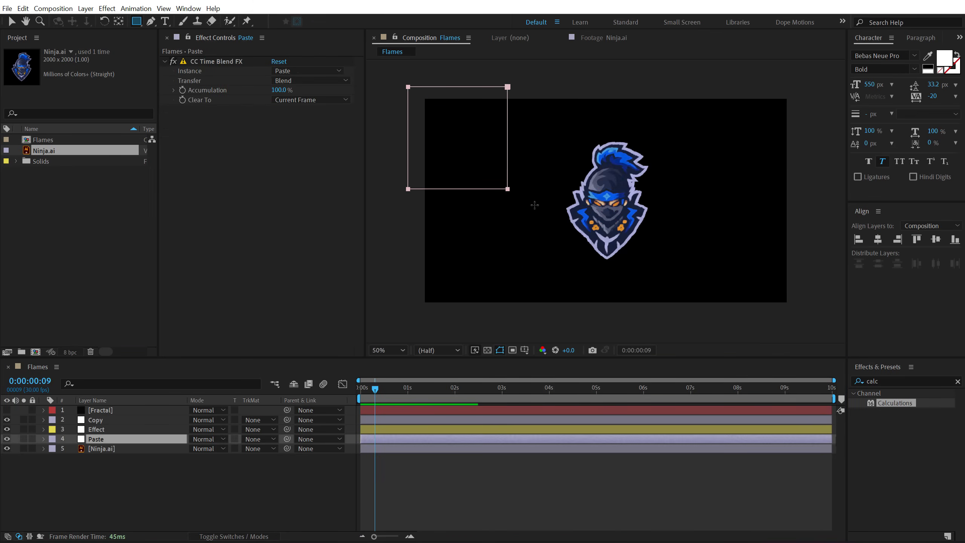
pyautogui.click(42, 439)
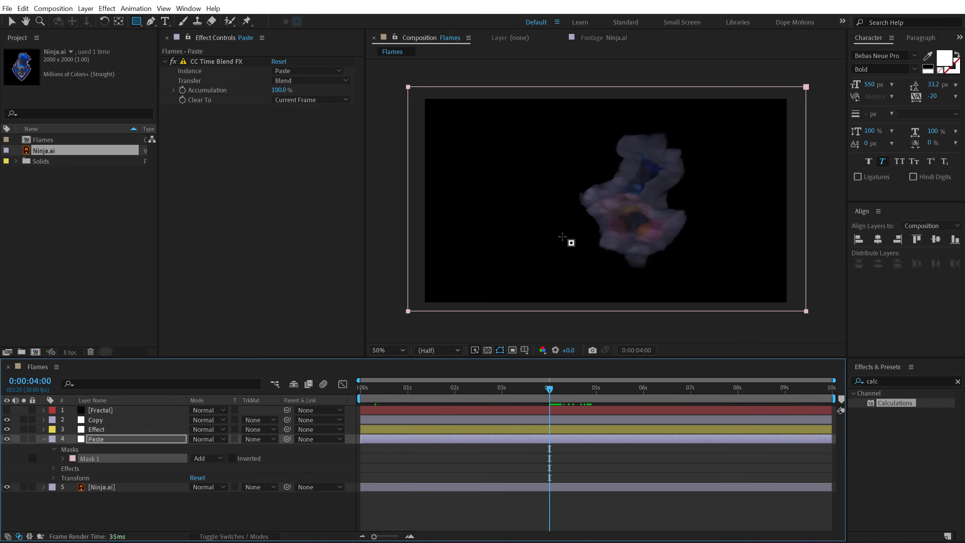
pyautogui.moveTo(523, 97)
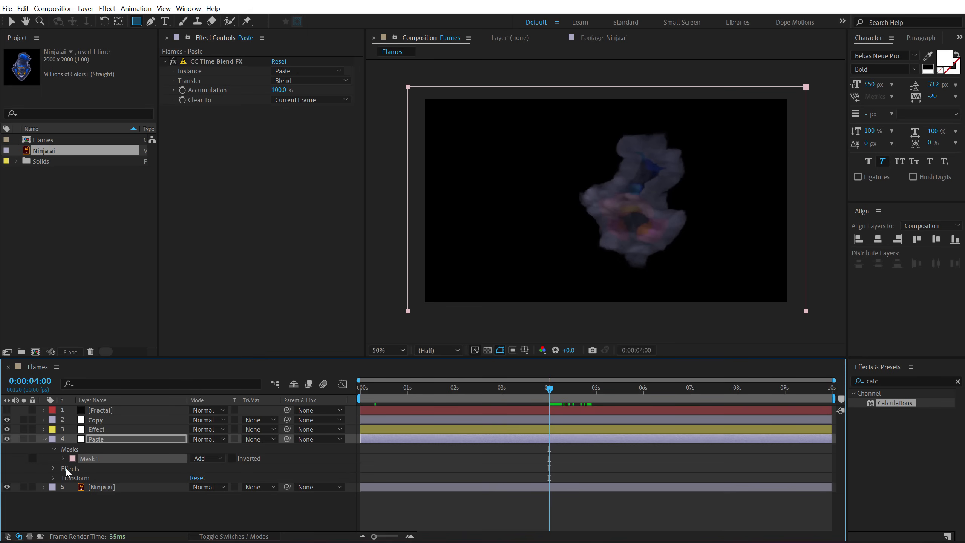
pyautogui.click(64, 458)
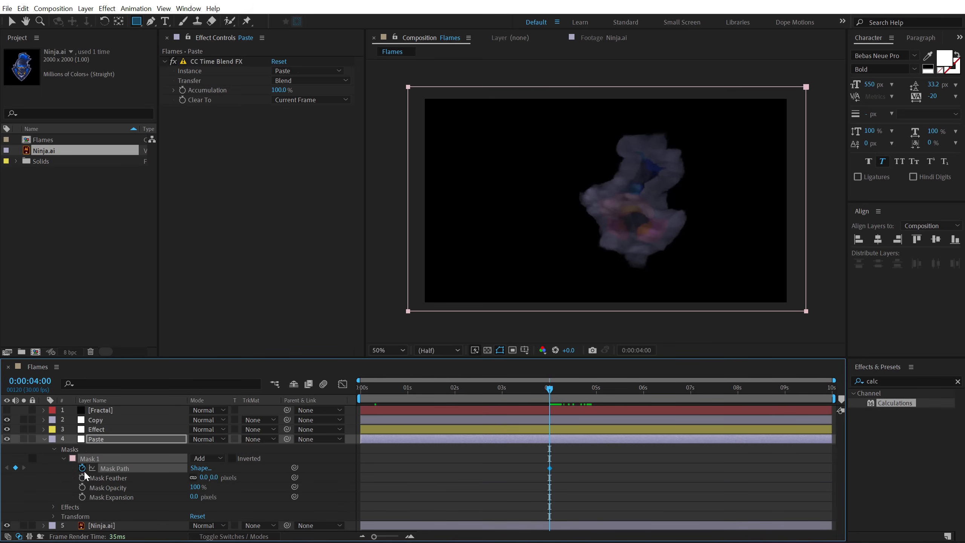
pyautogui.click(359, 388)
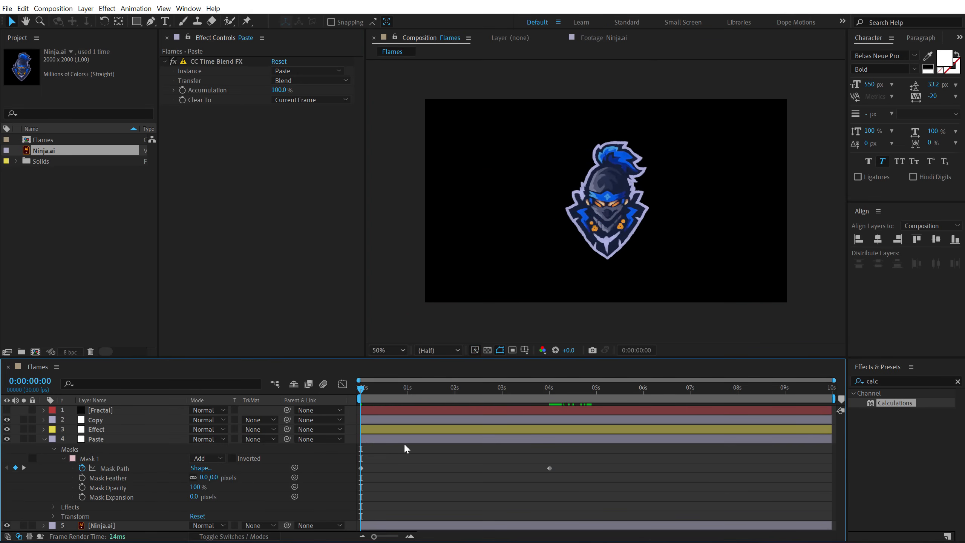
pyautogui.click(458, 388)
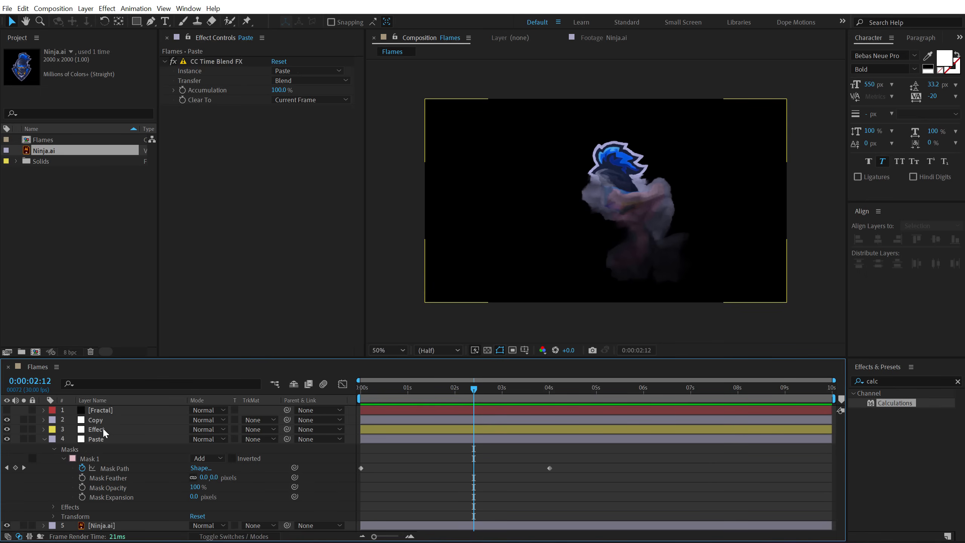
# Set Paste's Mask Feather to 50 and pick-whip Effect's Mask Path and Mask Feather to Paste's mask.
pyautogui.click(96, 429)
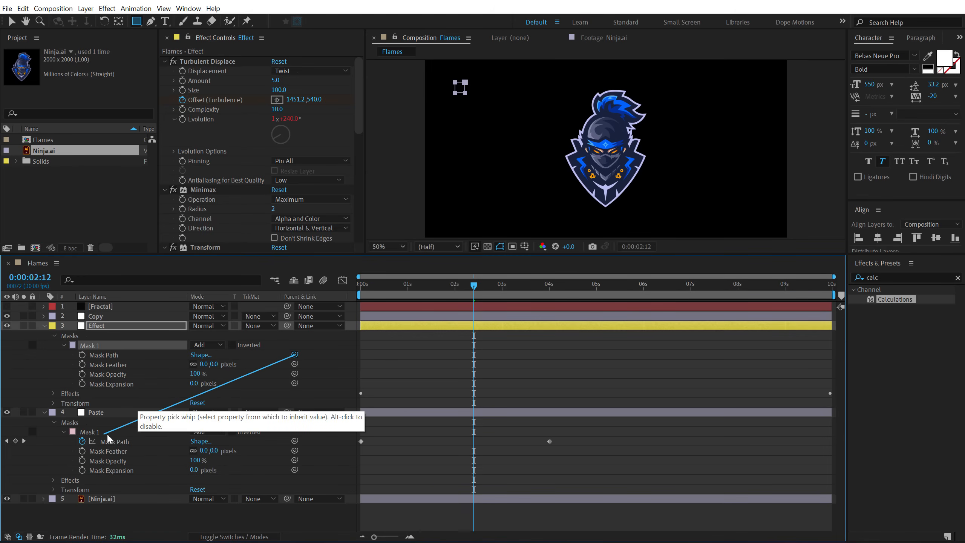
pyautogui.doubleClick(114, 441)
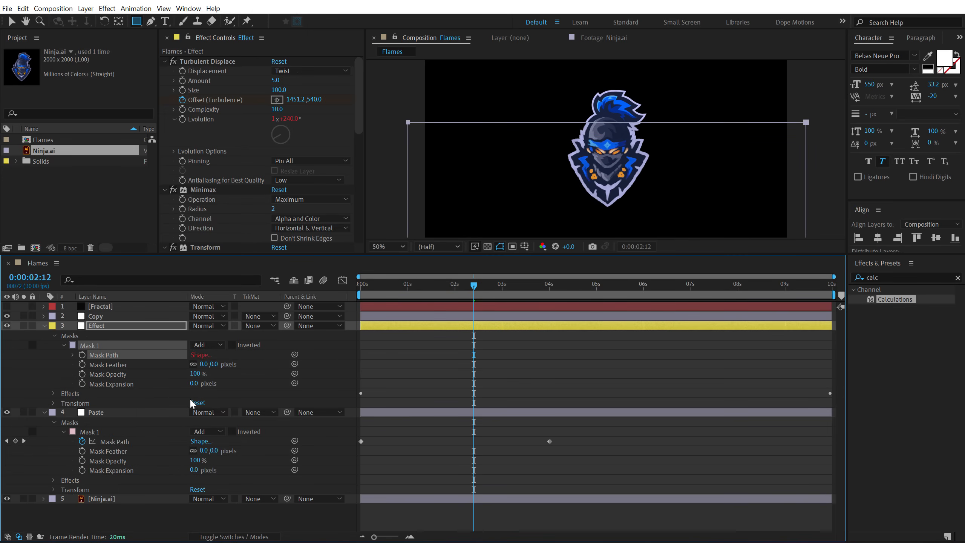
pyautogui.doubleClick(209, 451)
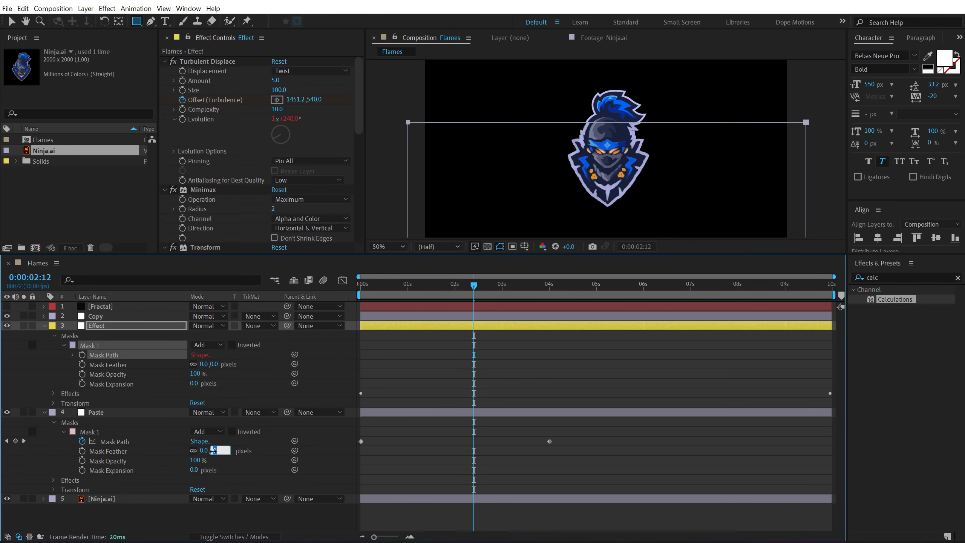
pyautogui.click(95, 411)
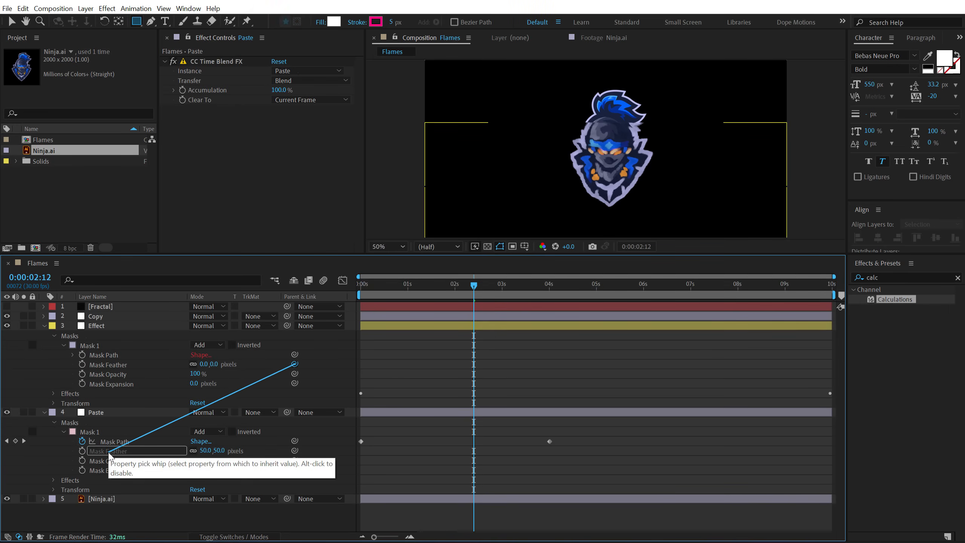
pyautogui.click(95, 325)
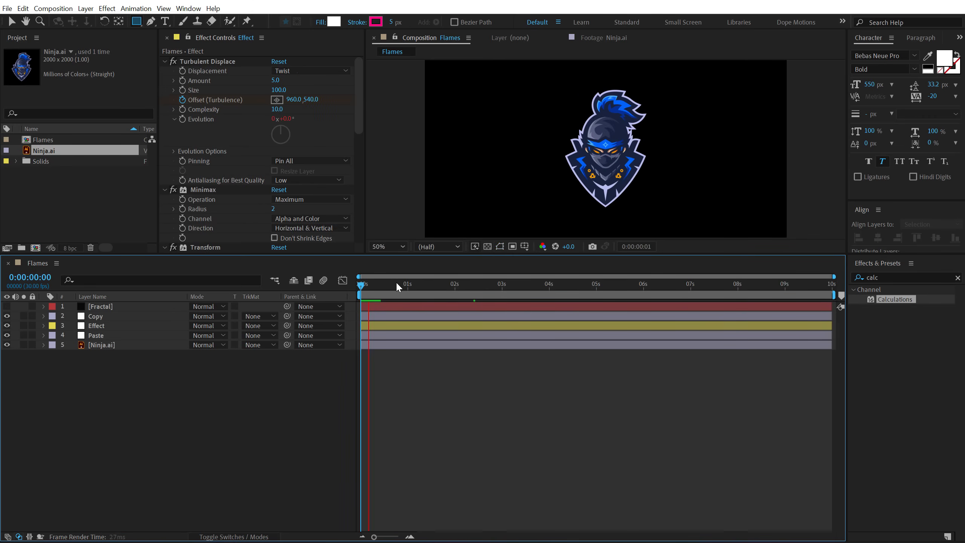
# Scrub the time ruler to about 2 seconds to check the feathered smoke reveal over the logo.
pyautogui.click(463, 283)
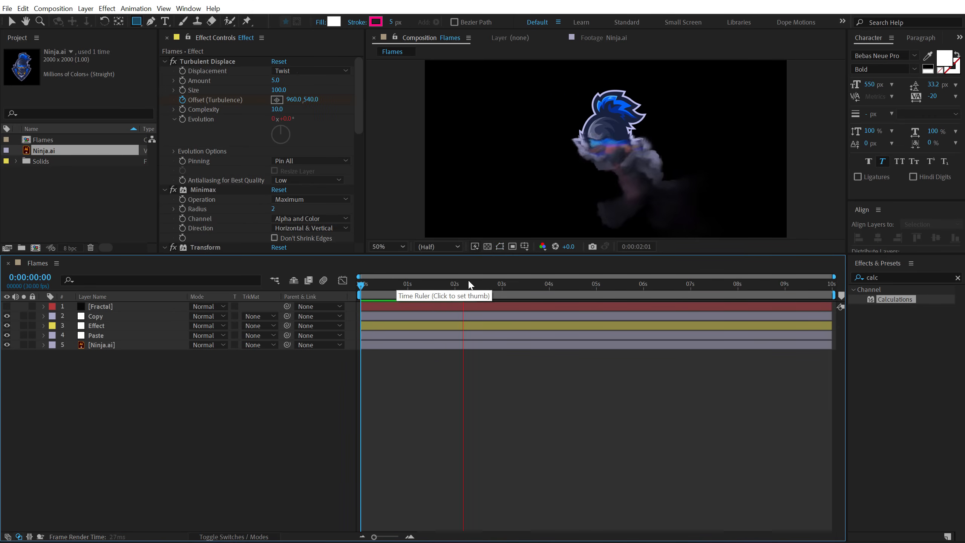
pyautogui.click(454, 284)
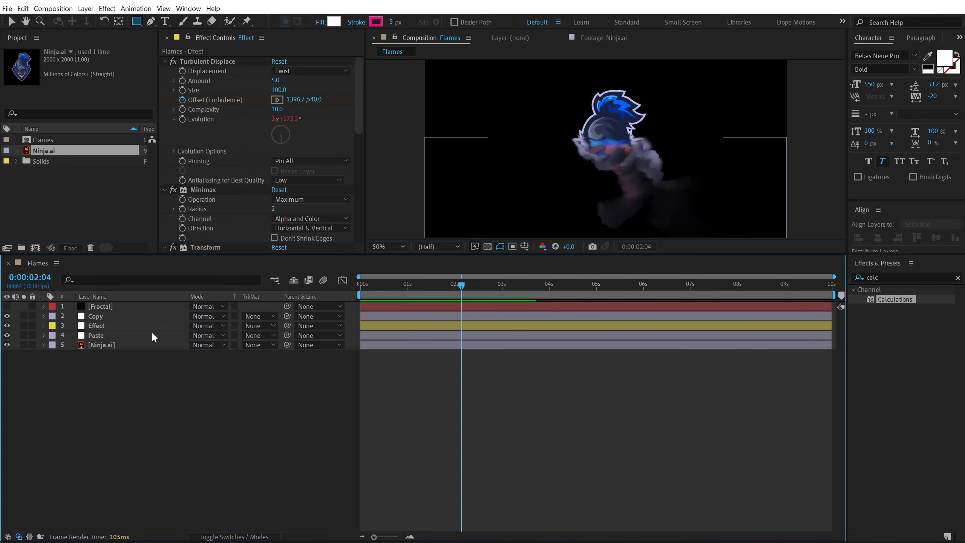
pyautogui.moveTo(157, 273)
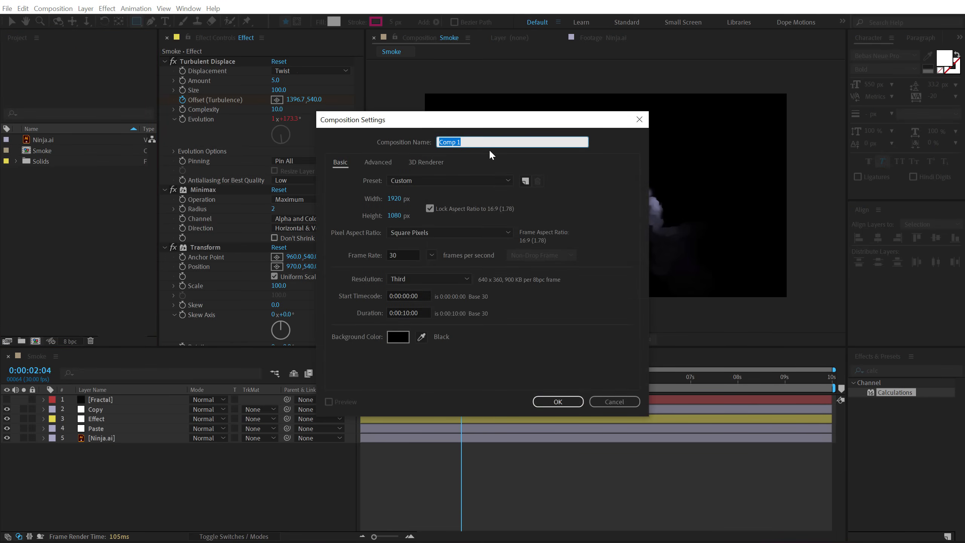
# Create the Render composition with the Smoke comp and a BG solid placed beneath it.
pyautogui.write('Rende')
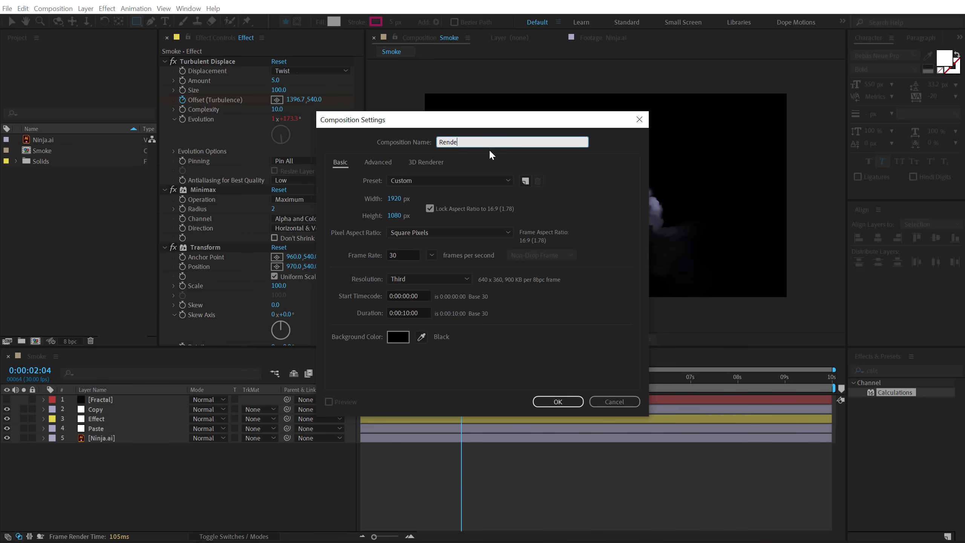
pyautogui.click(557, 402)
pyautogui.write('B')
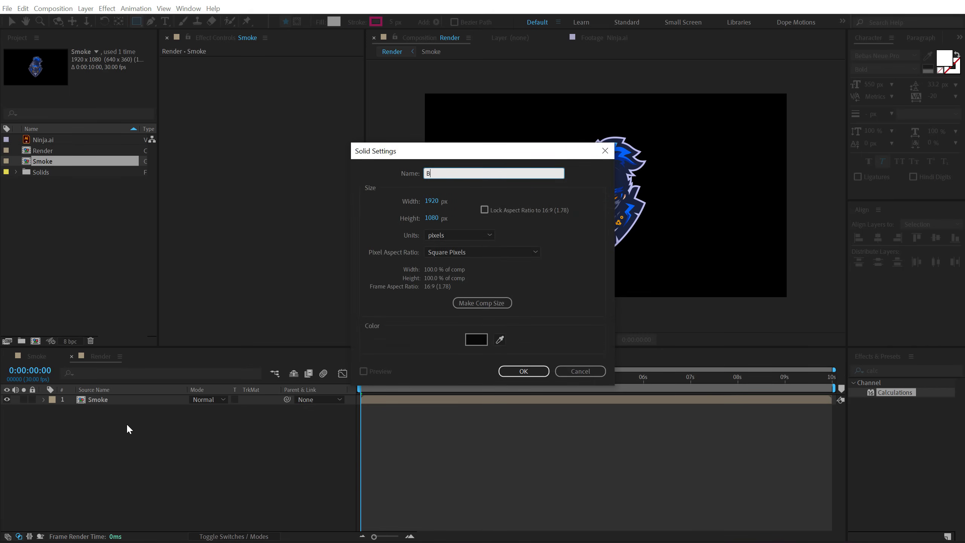
pyautogui.click(522, 371)
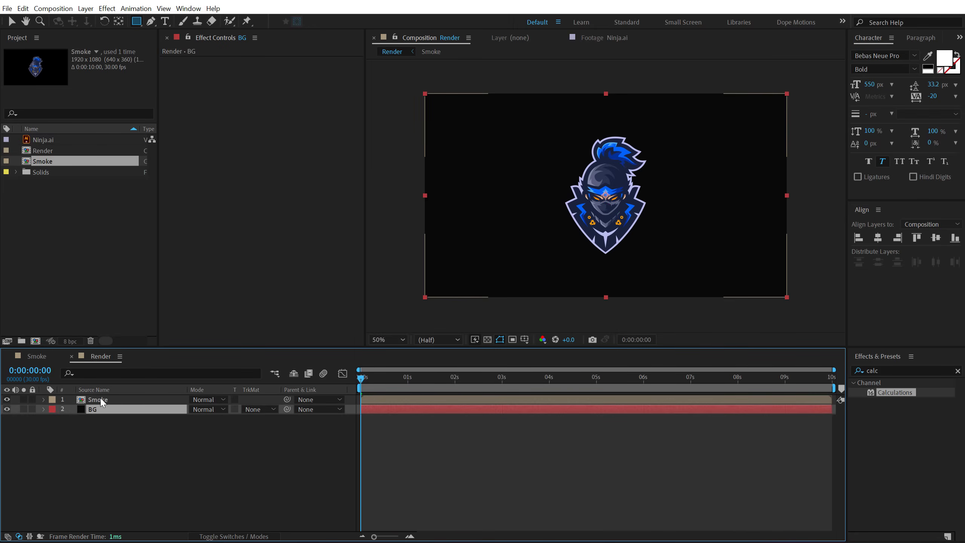
pyautogui.click(97, 400)
pyautogui.write('Glow')
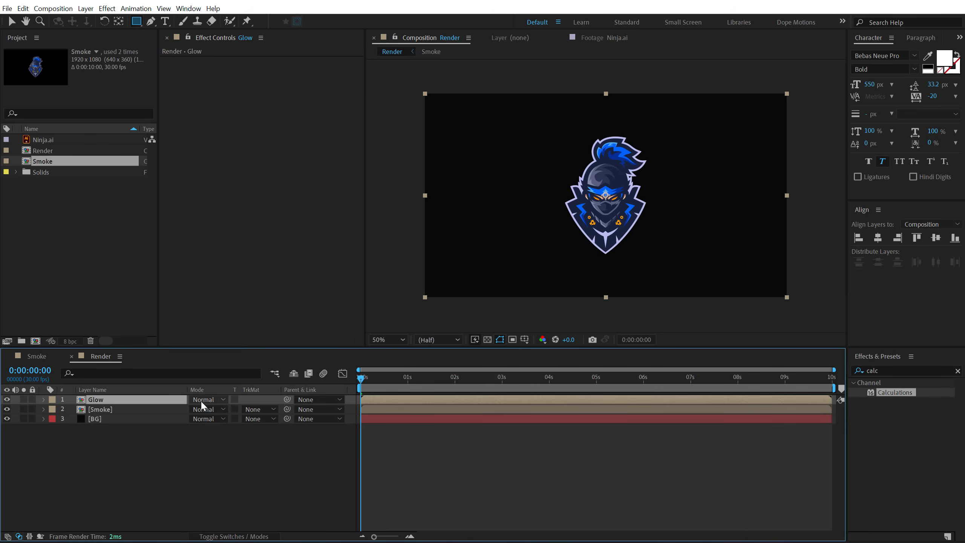
# Set the Glow layer's blending mode to Screen.
pyautogui.click(206, 399)
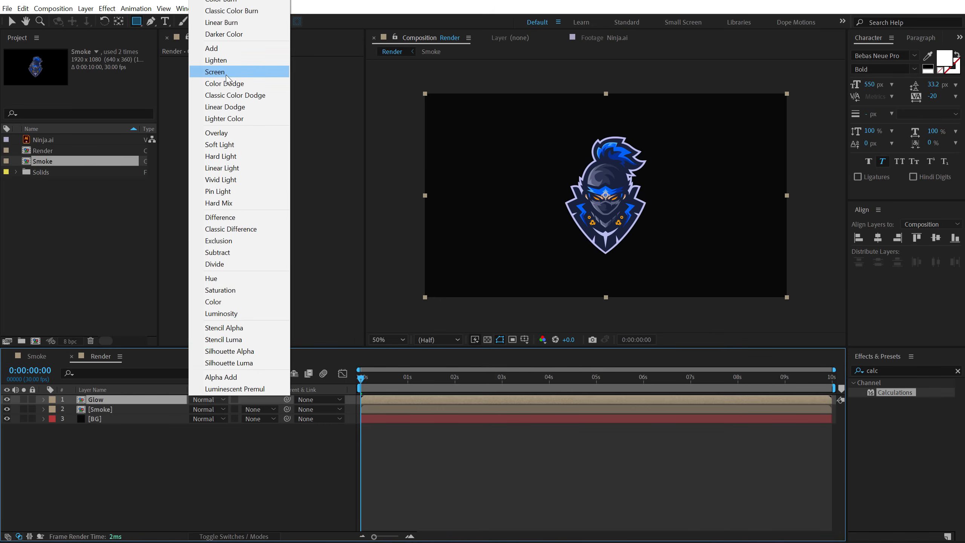
pyautogui.click(215, 72)
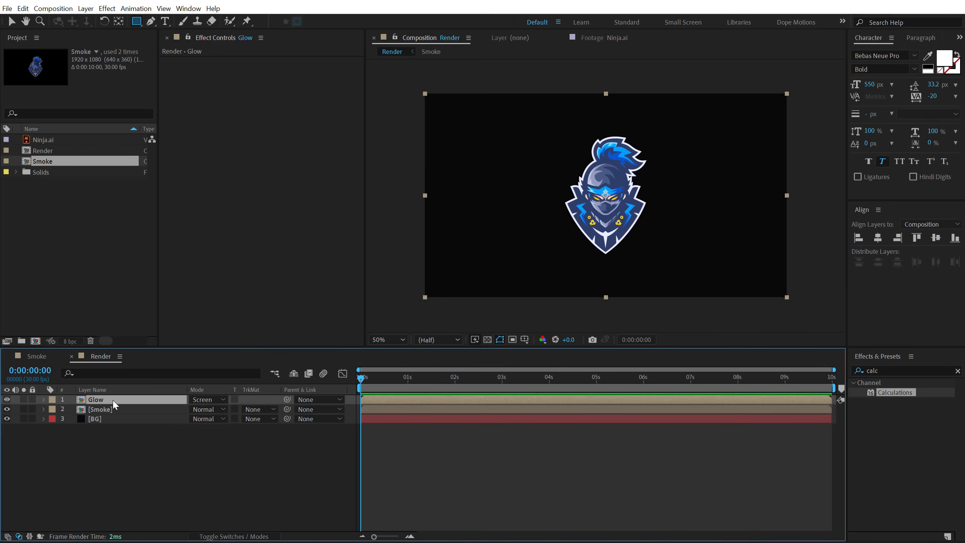
pyautogui.click(905, 371)
pyautogui.write('set')
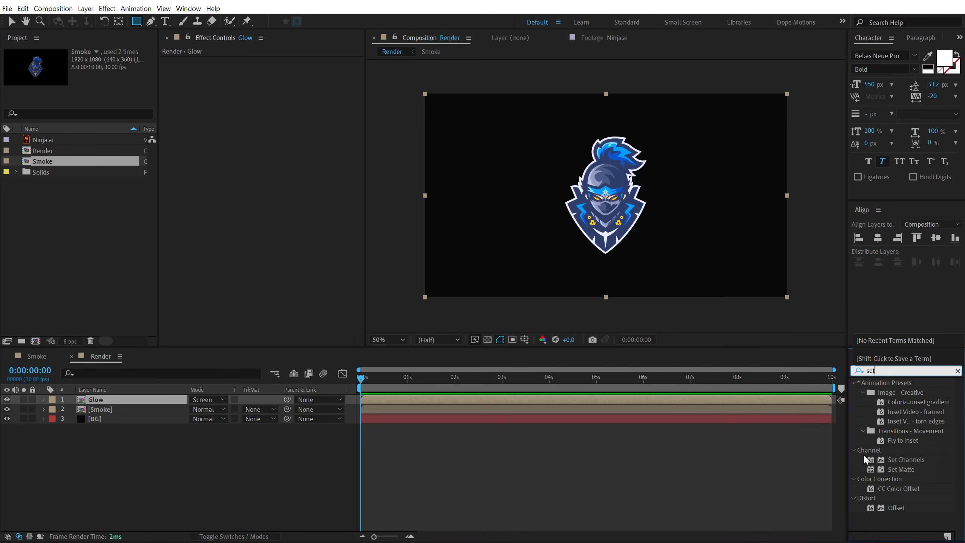
# Apply Set Matte to the Glow layer and enable Invert Matte.
pyautogui.doubleClick(903, 469)
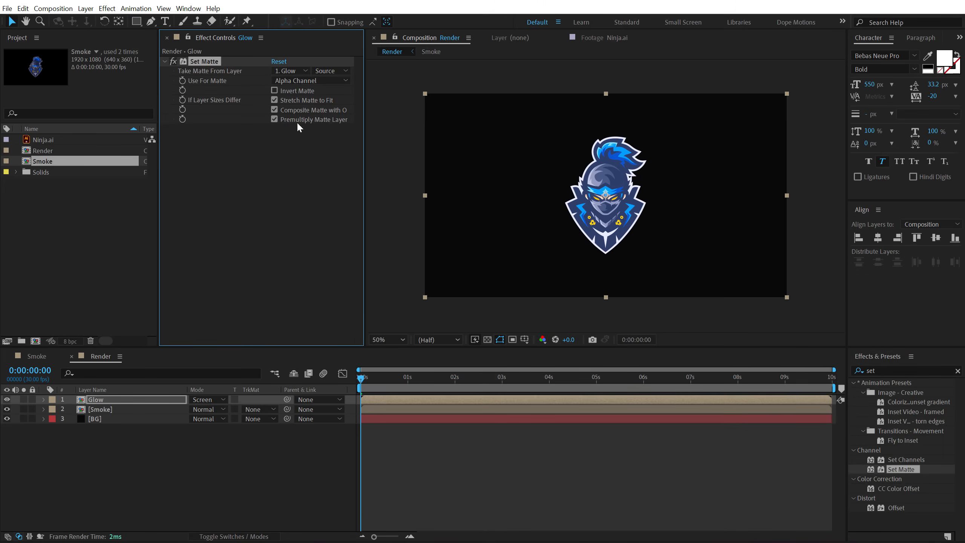
pyautogui.click(275, 90)
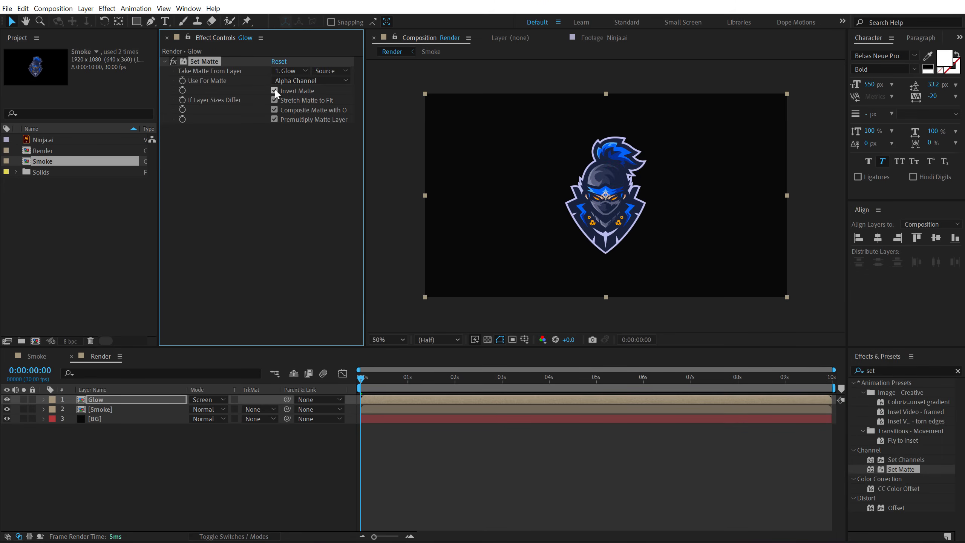
pyautogui.click(274, 91)
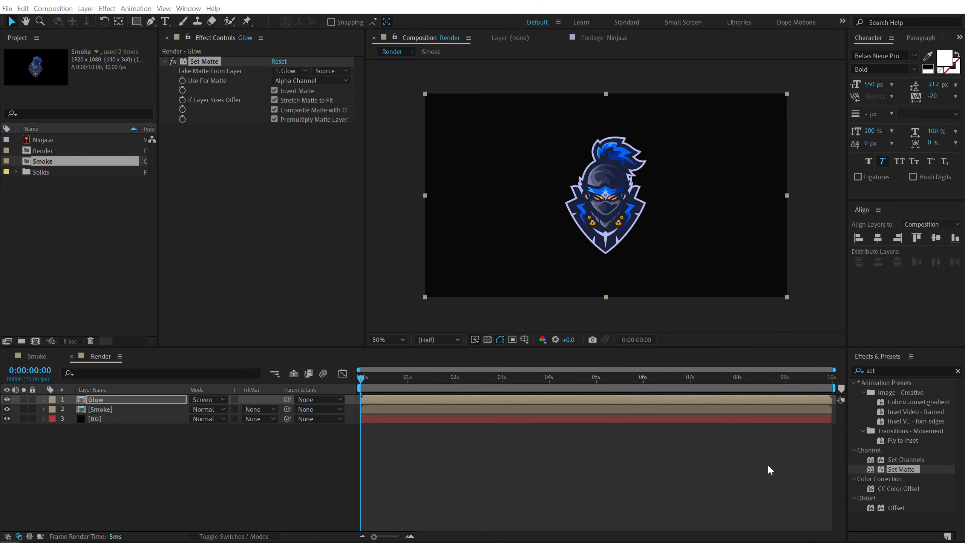
pyautogui.click(905, 370)
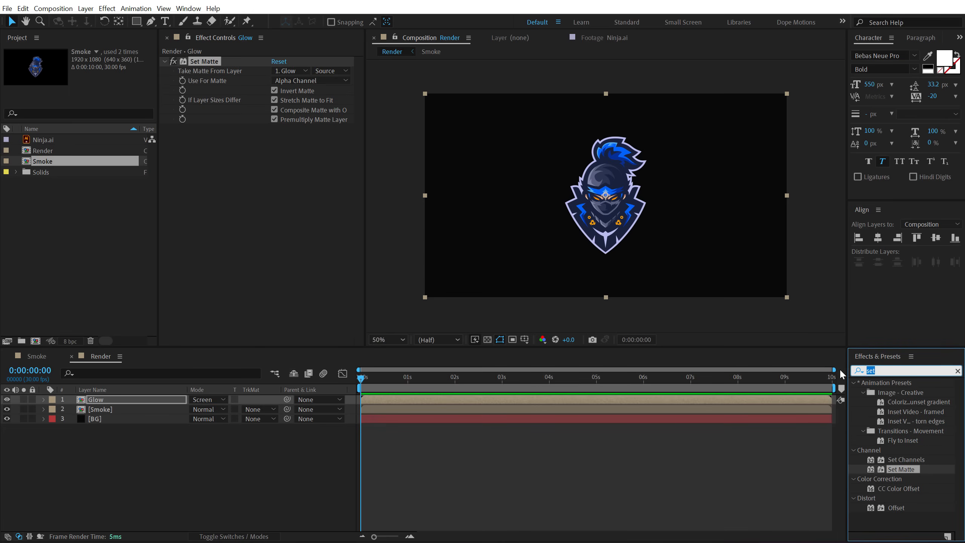
# Apply a Curves effect to the Glow layer and steepen its Alpha channel curve.
pyautogui.write('curv')
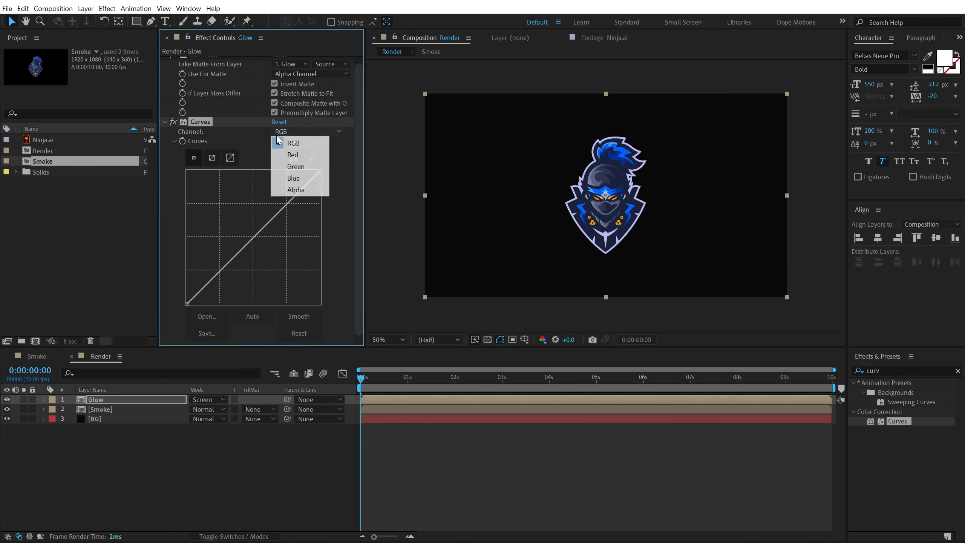
pyautogui.click(296, 190)
pyautogui.write('f')
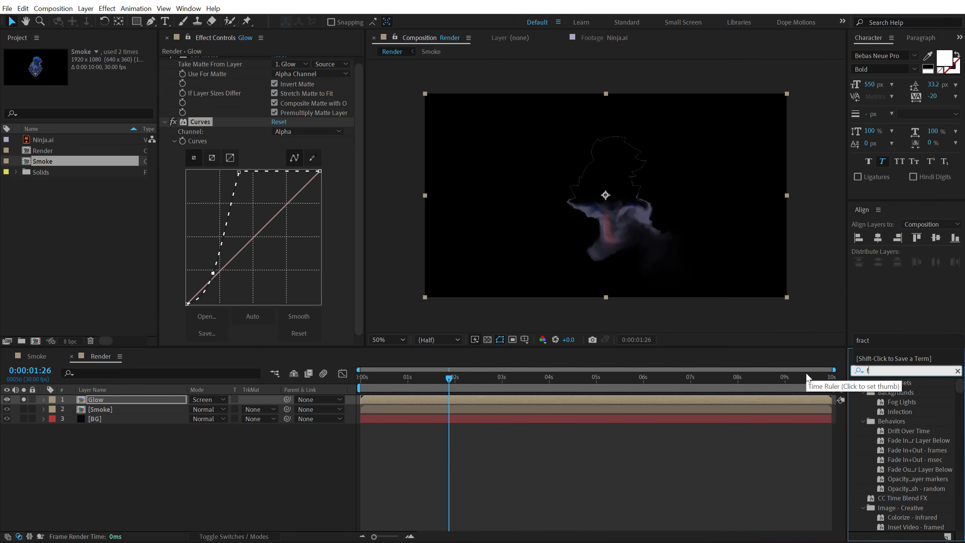
# Apply Fast Box Blur at radius 5 to the Glow layer and purge the disk cache.
pyautogui.write('ast')
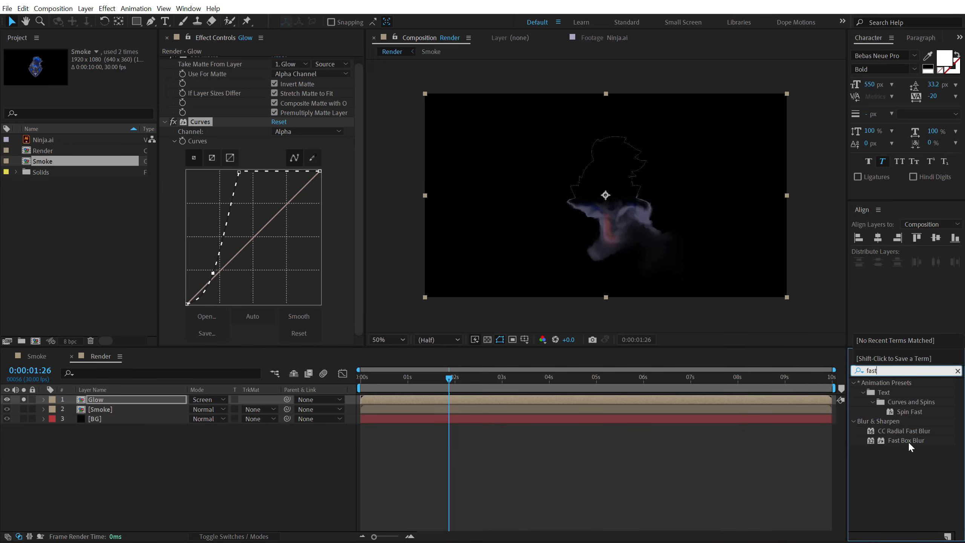
pyautogui.doubleClick(906, 440)
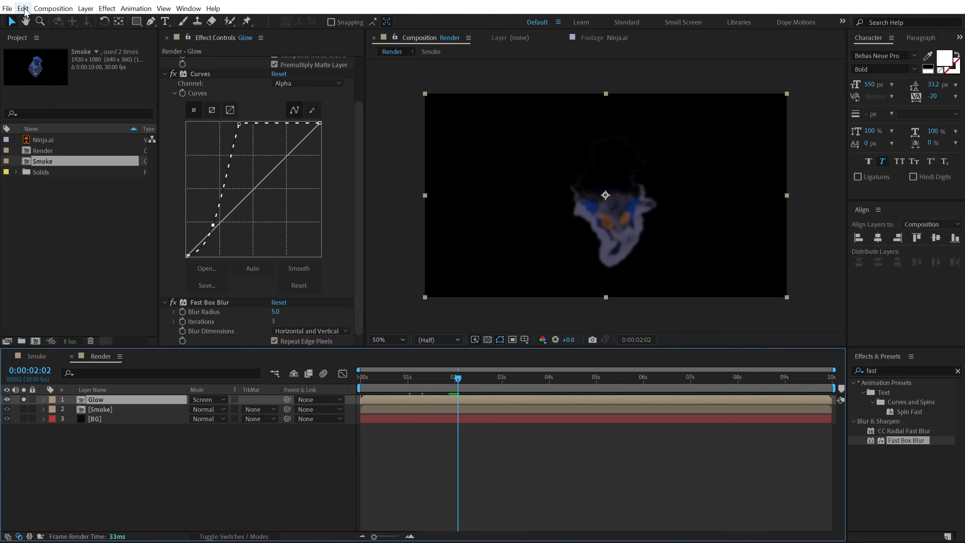
pyautogui.click(23, 9)
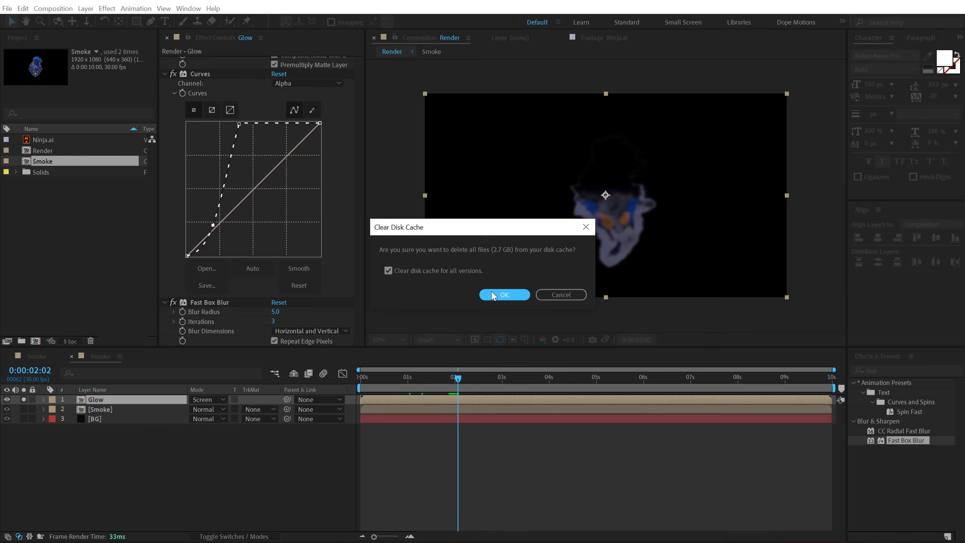
pyautogui.click(504, 294)
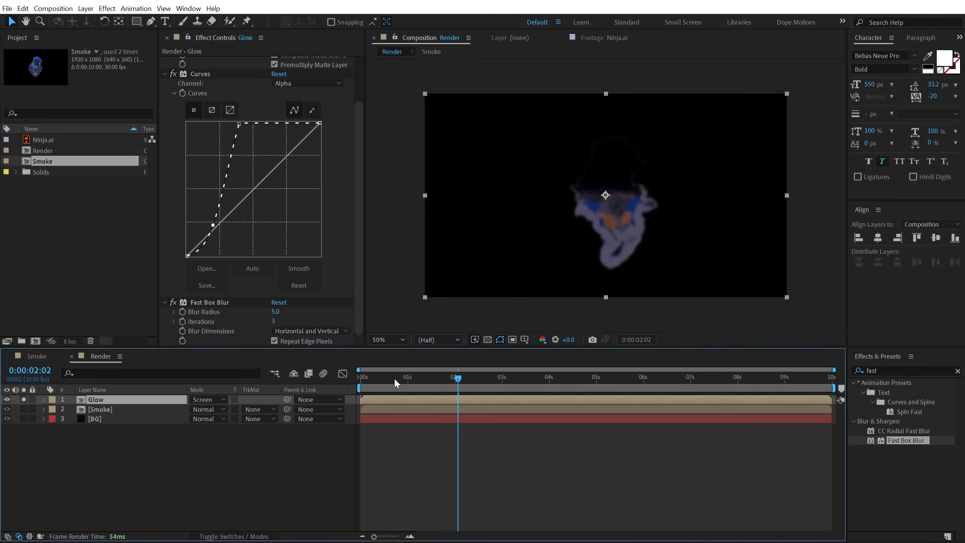
pyautogui.moveTo(585, 368)
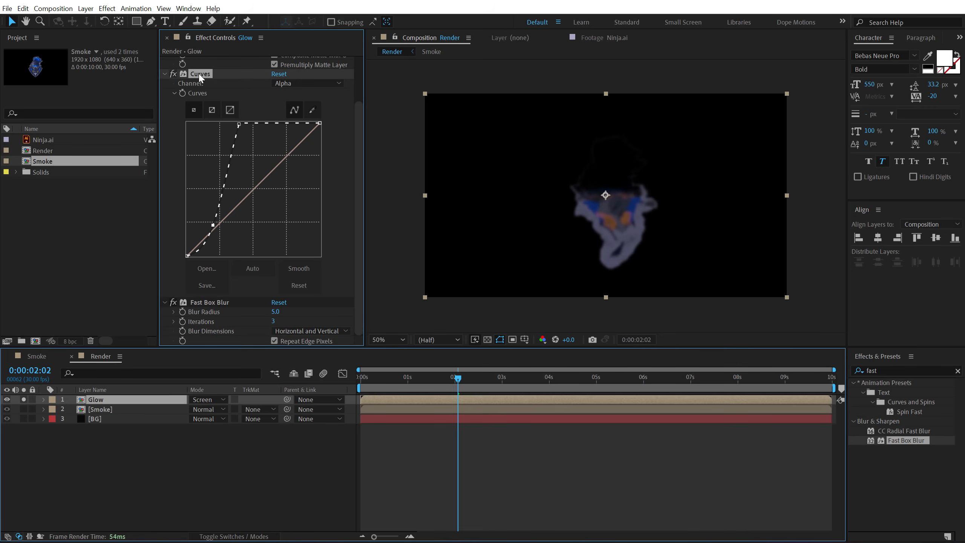
# Duplicate Curves and place Curves 2 below the Fast Box Blur.
pyautogui.scroll(-3)
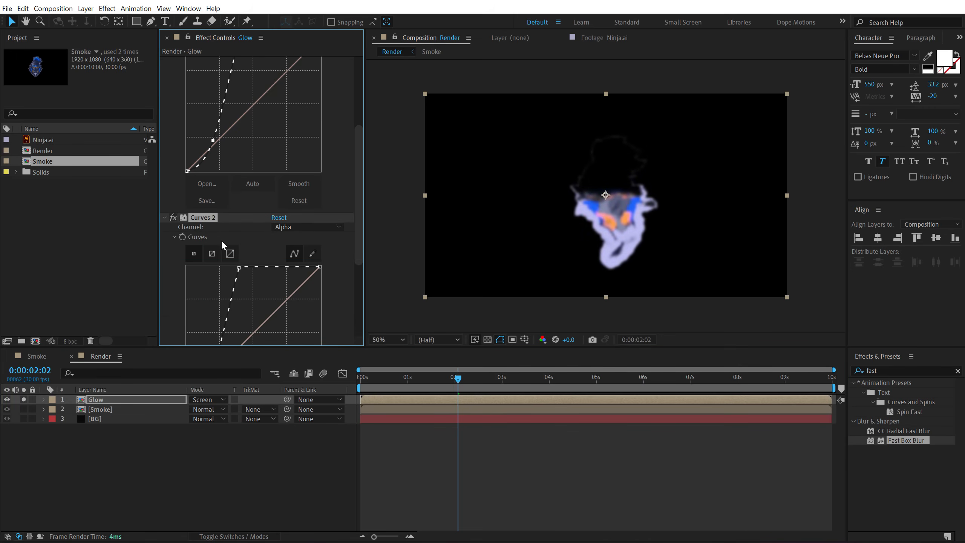
pyautogui.scroll(-3)
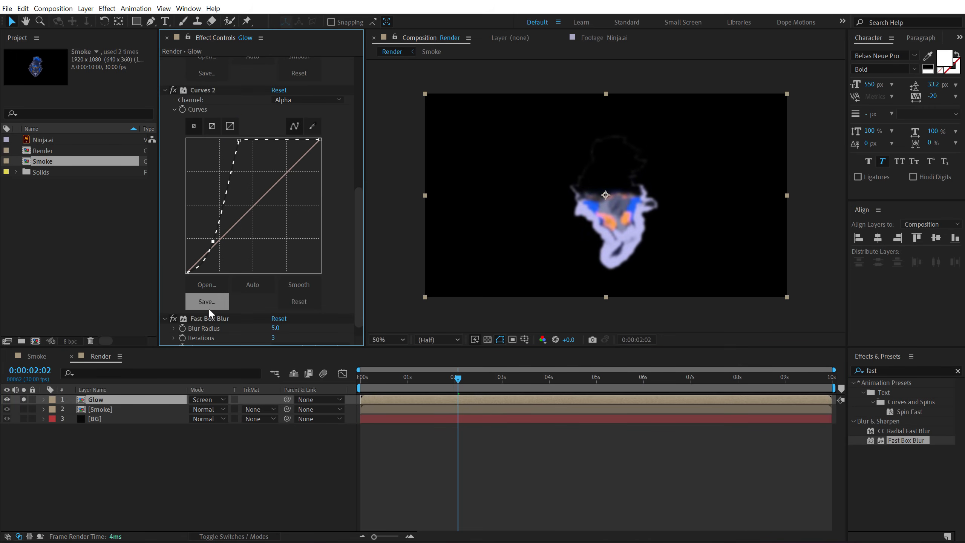
pyautogui.moveTo(165, 324)
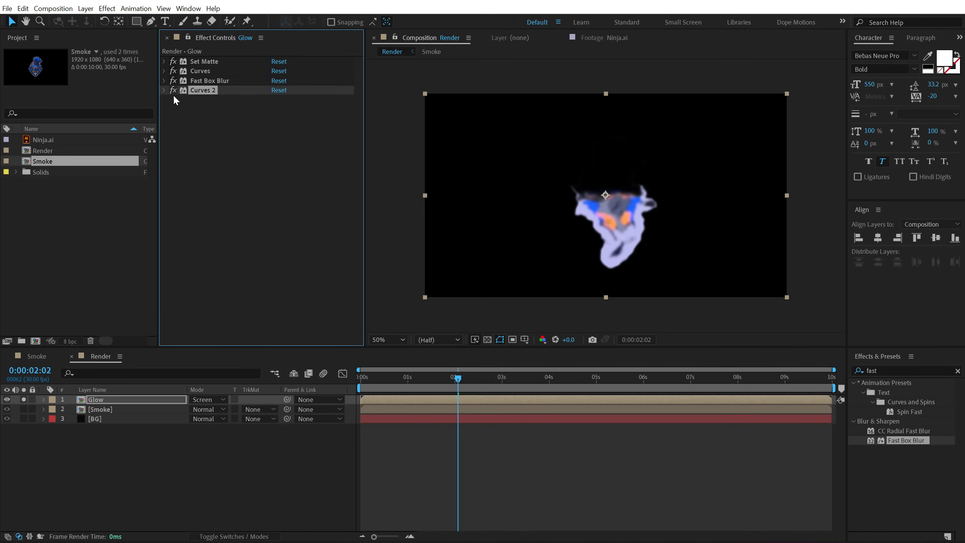
pyautogui.moveTo(129, 100)
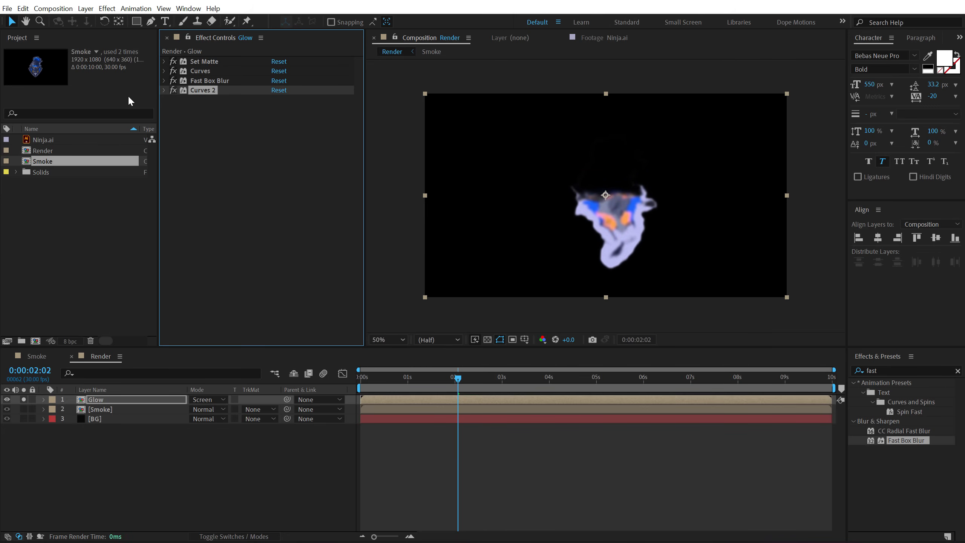
pyautogui.click(164, 89)
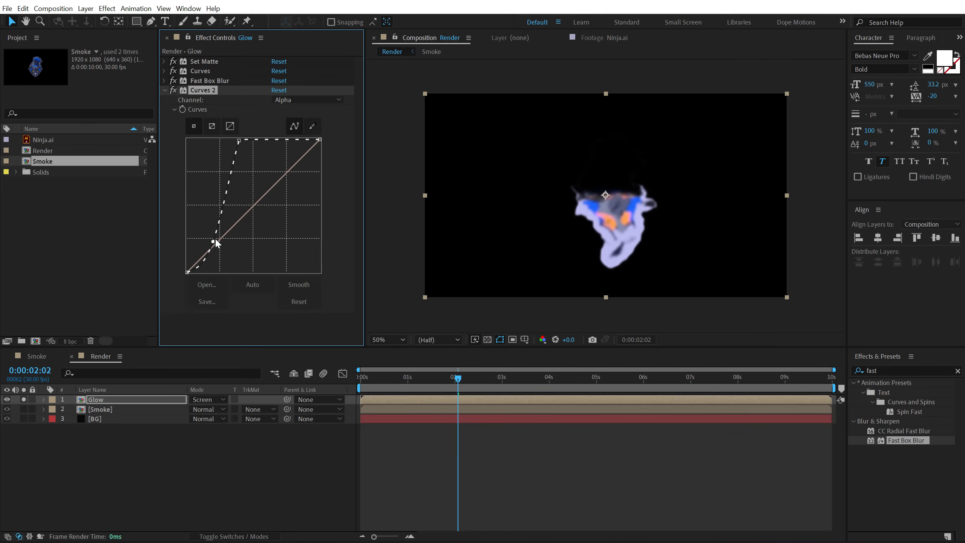
pyautogui.click(165, 90)
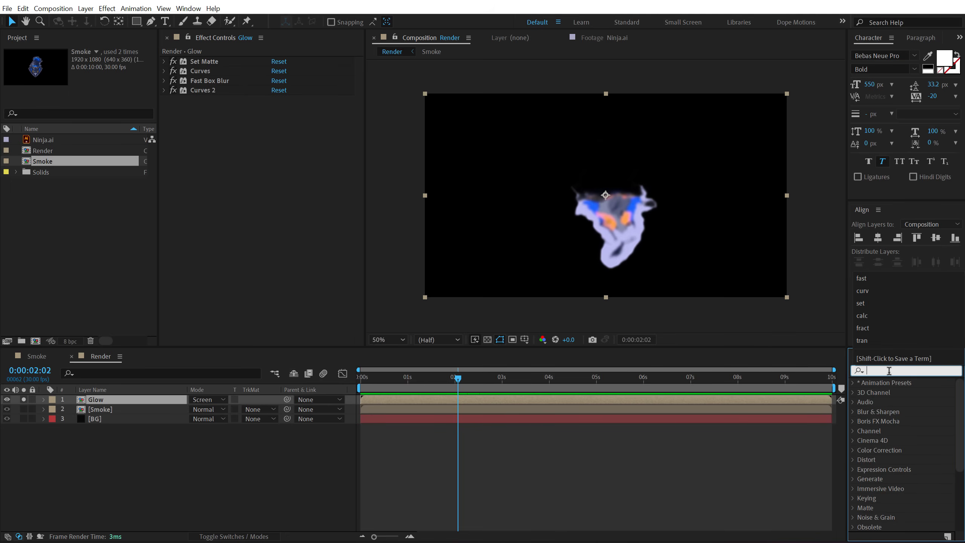
# Apply VC Color Vibrance with blue tint #008EFF and Fill Empty BG enabled.
pyautogui.write('vc')
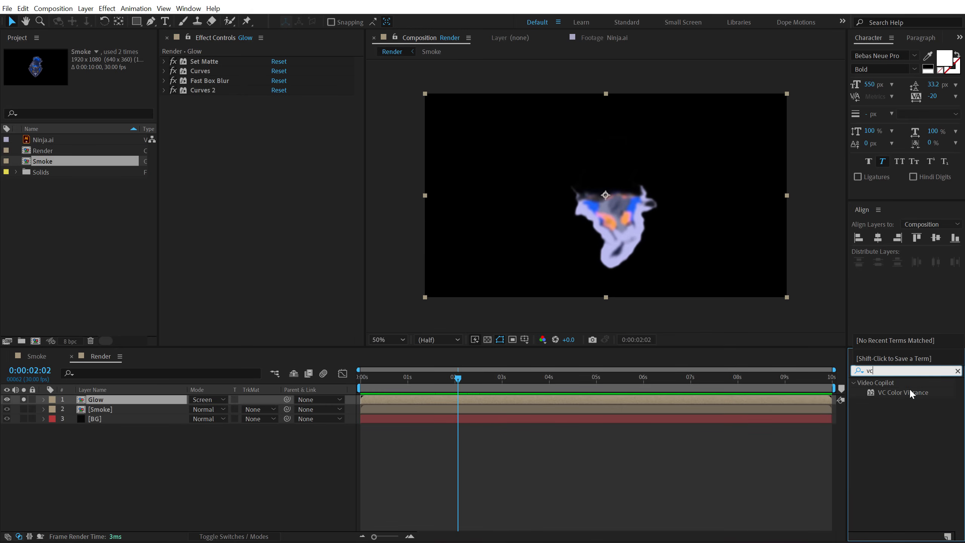
pyautogui.doubleClick(903, 392)
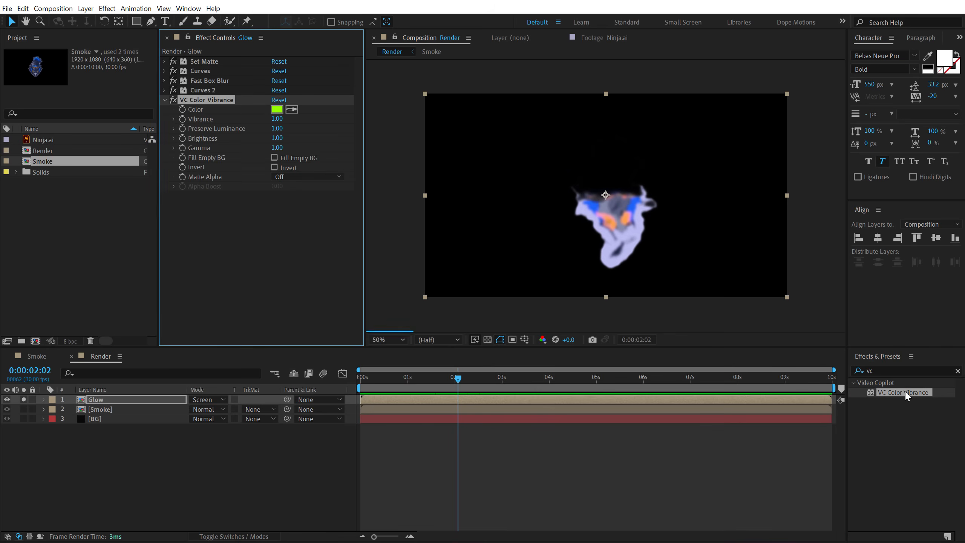
pyautogui.click(277, 109)
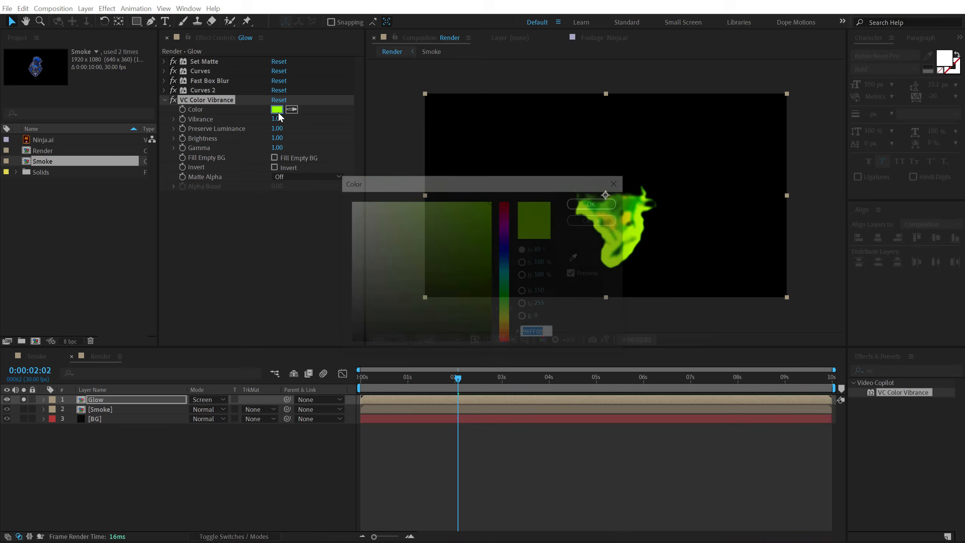
pyautogui.click(505, 263)
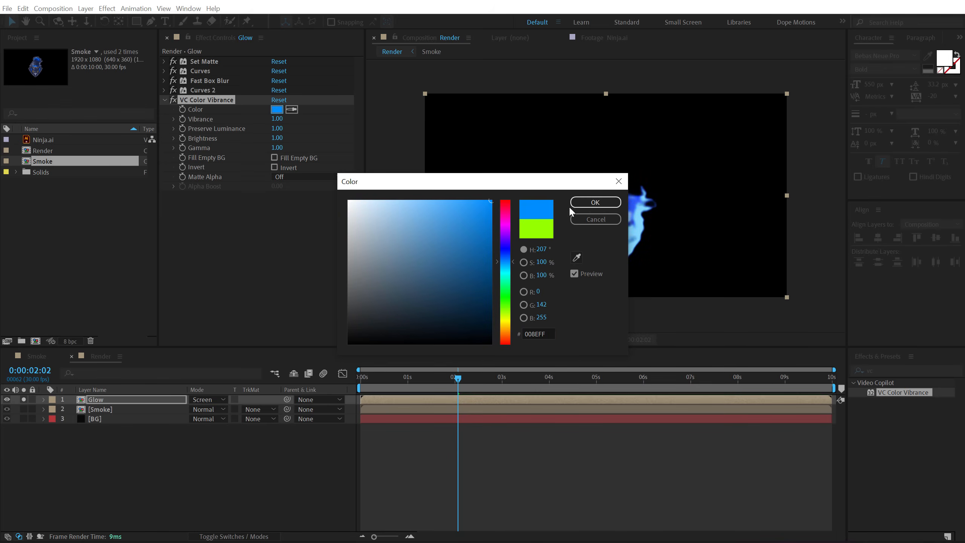
pyautogui.click(595, 202)
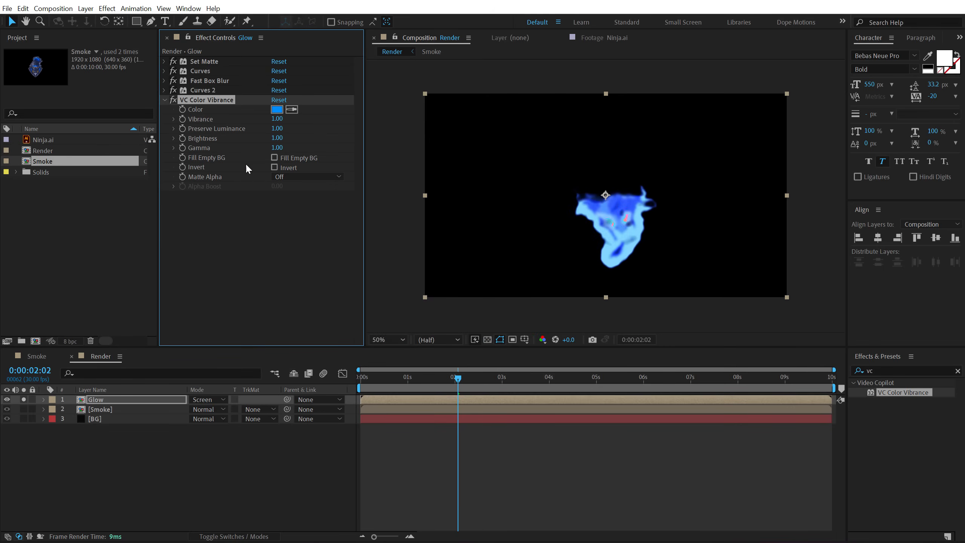
pyautogui.click(273, 158)
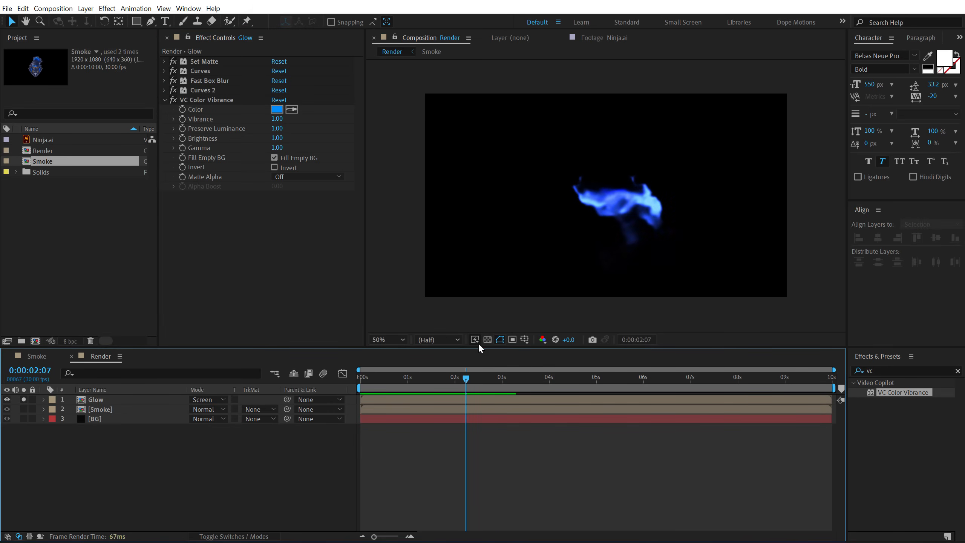
pyautogui.moveTo(883, 328)
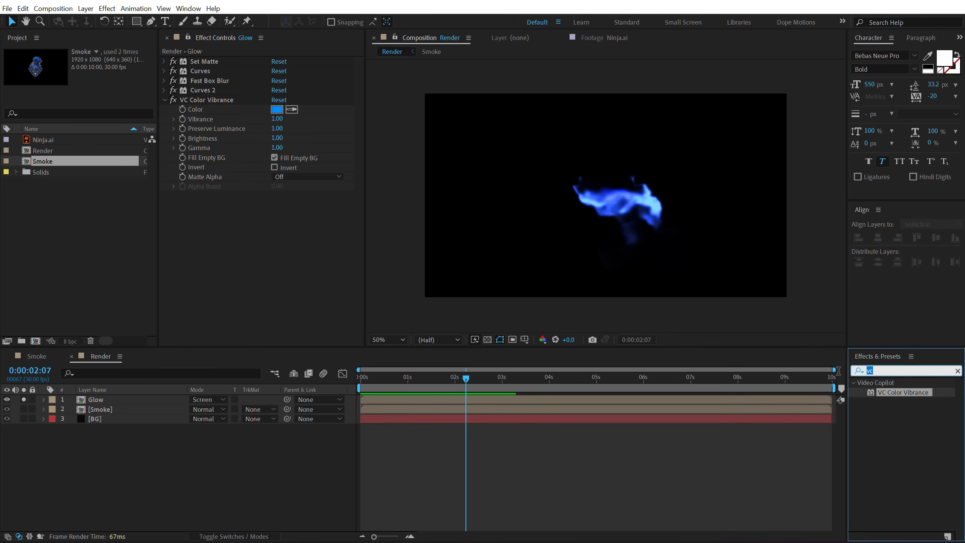
# Apply Deep Glow to the Glow layer with Radius 650 and Exposure 1.
pyautogui.write('deep')
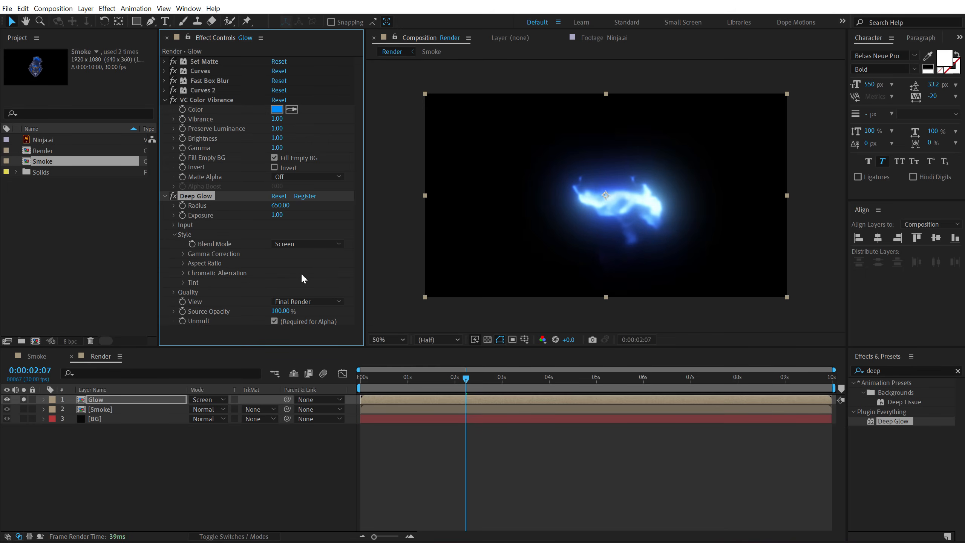
pyautogui.click(92, 450)
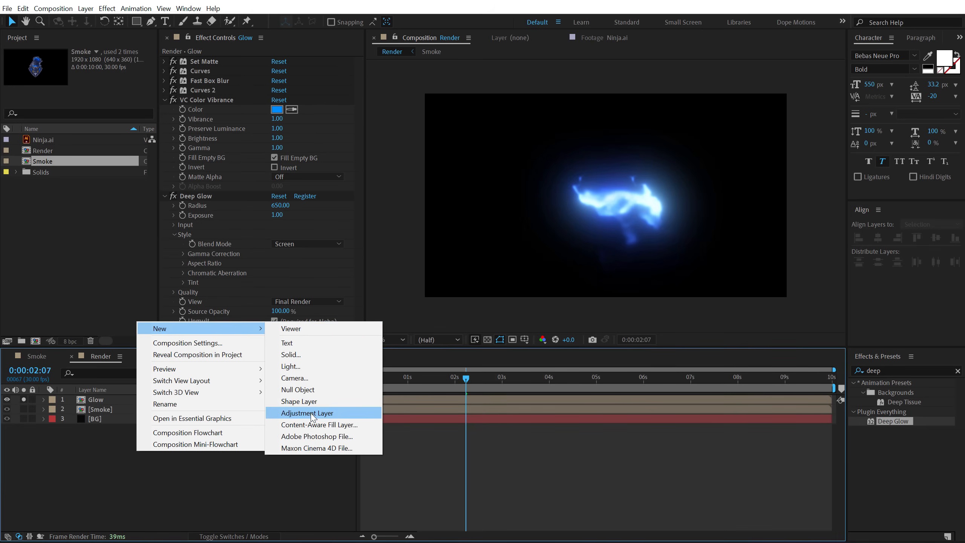
# Add a top adjustment layer NOise with 4% Noise and Clip Result Values off.
pyautogui.click(307, 413)
pyautogui.write('noise')
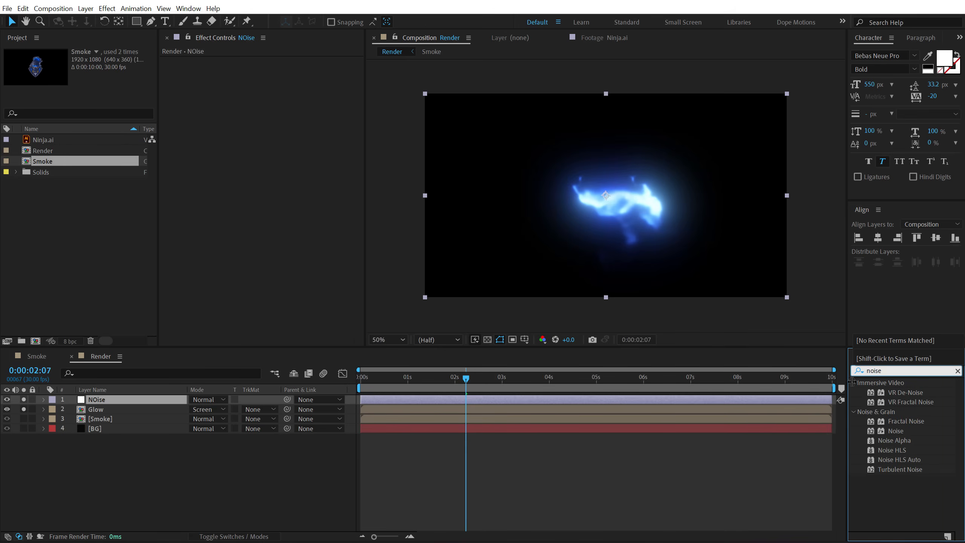
pyautogui.moveTo(900, 424)
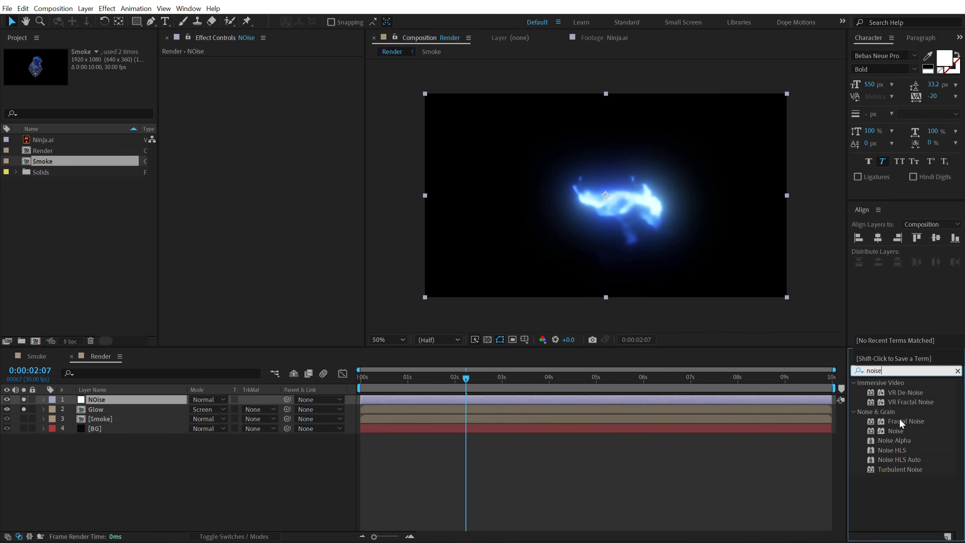
pyautogui.doubleClick(896, 431)
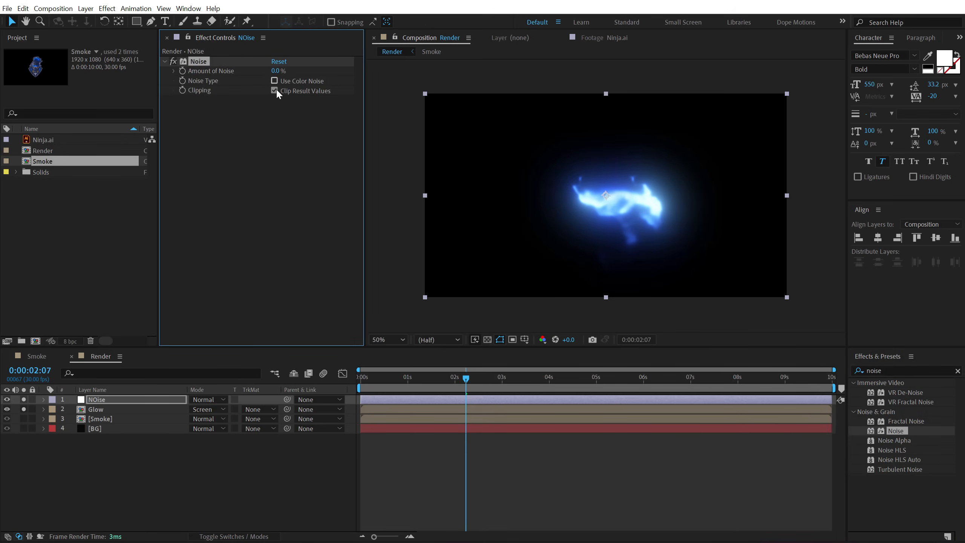
pyautogui.click(274, 91)
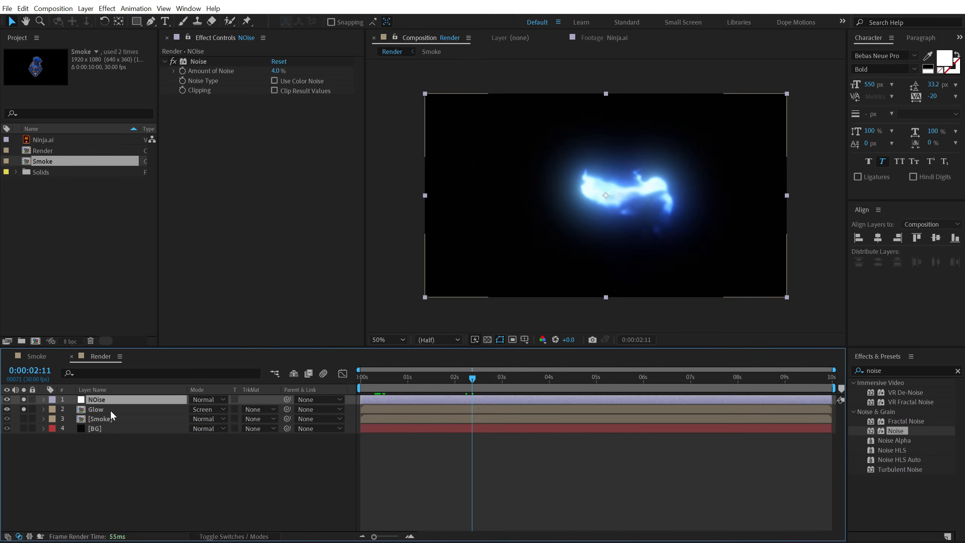
# Select the Glow layer and preview its glow around the two-second mark.
pyautogui.click(96, 409)
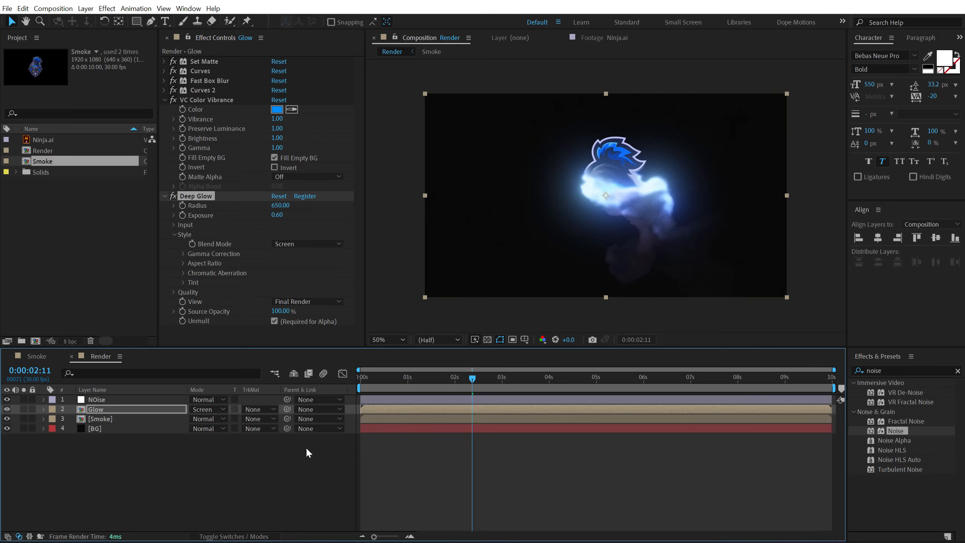
pyautogui.click(415, 377)
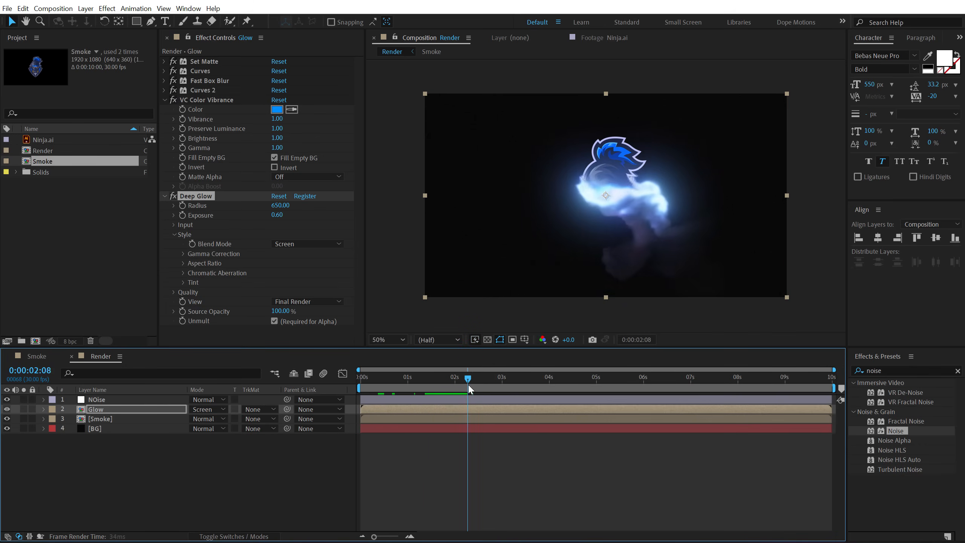
pyautogui.click(427, 377)
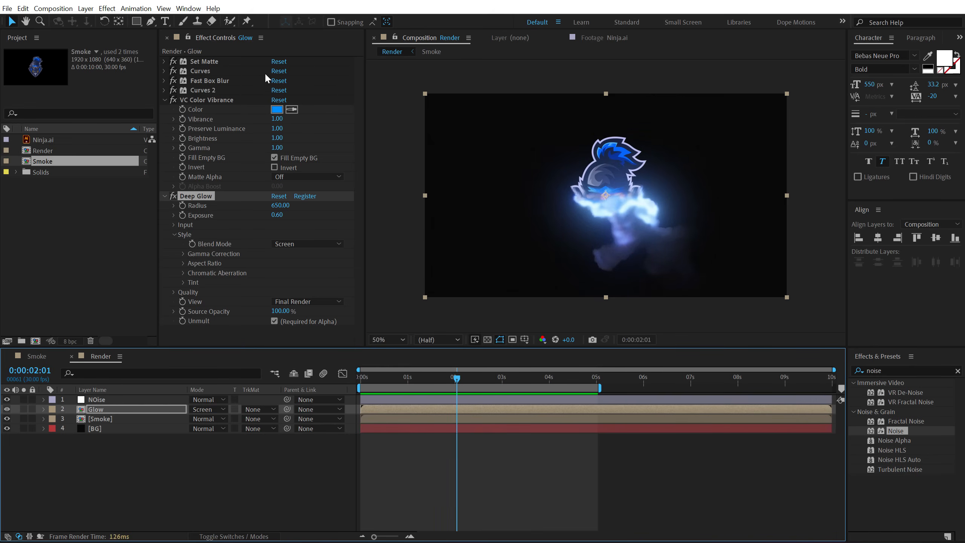
# Set the Glow layer's VC Color Vibrance colour to orange FF9200.
pyautogui.click(277, 109)
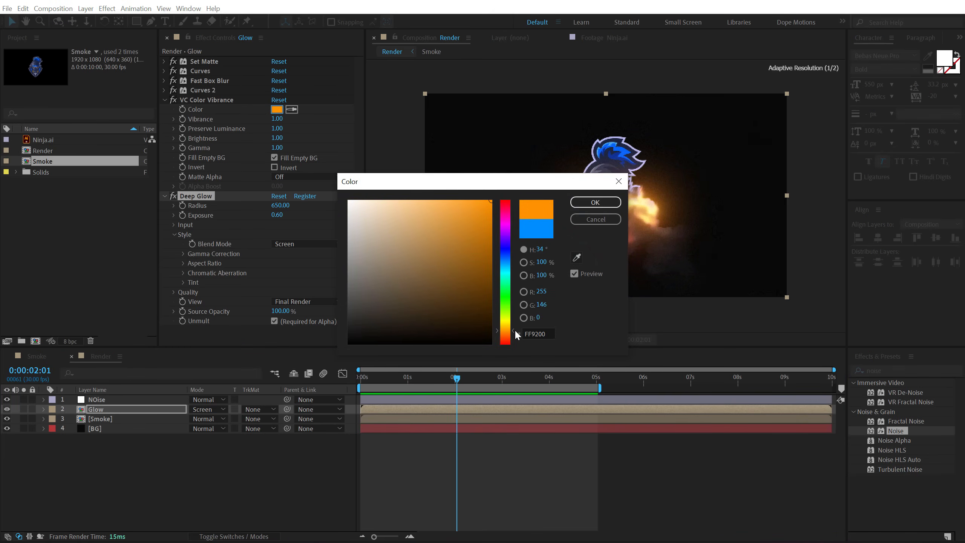
pyautogui.click(594, 202)
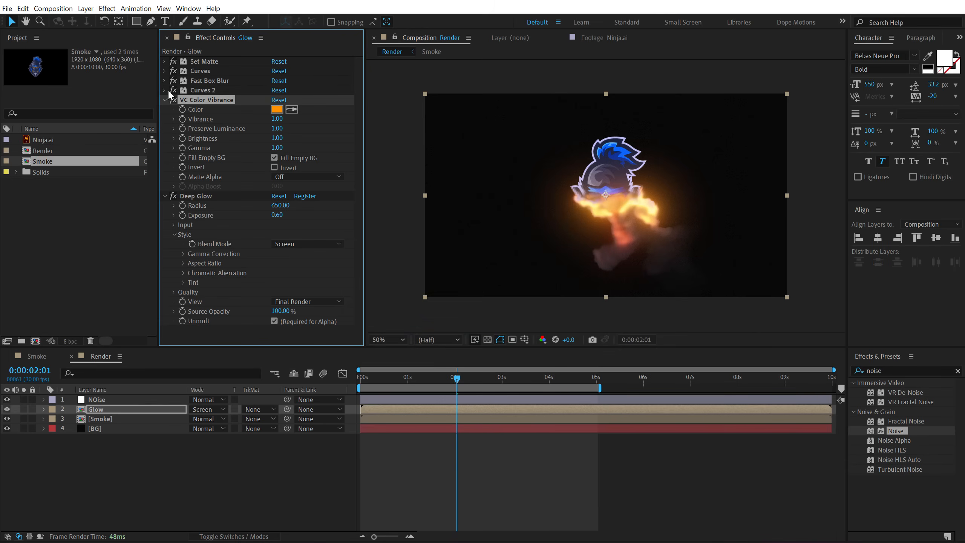
pyautogui.click(164, 89)
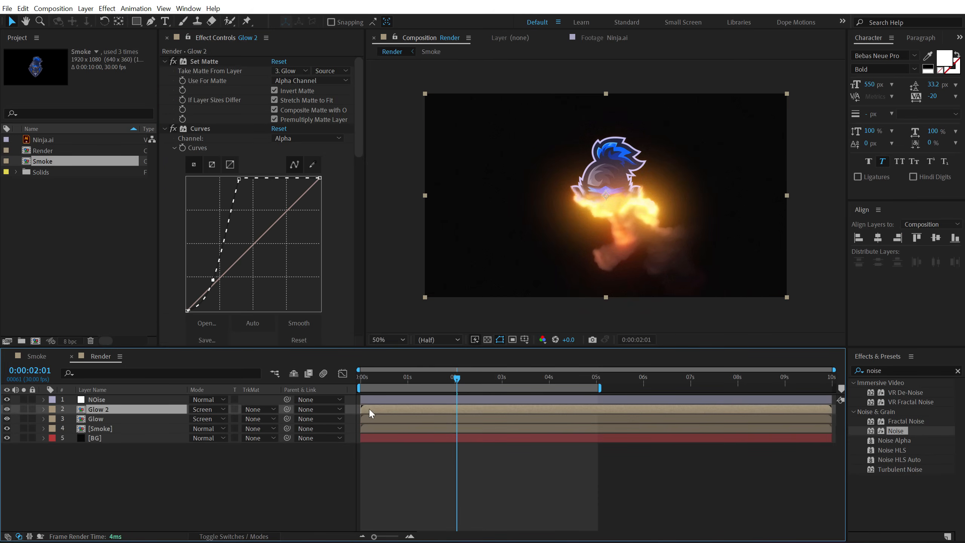
# Duplicate the Glow layer and rename the pair Flame and Fire, Flame matted to Fire.
pyautogui.click(96, 419)
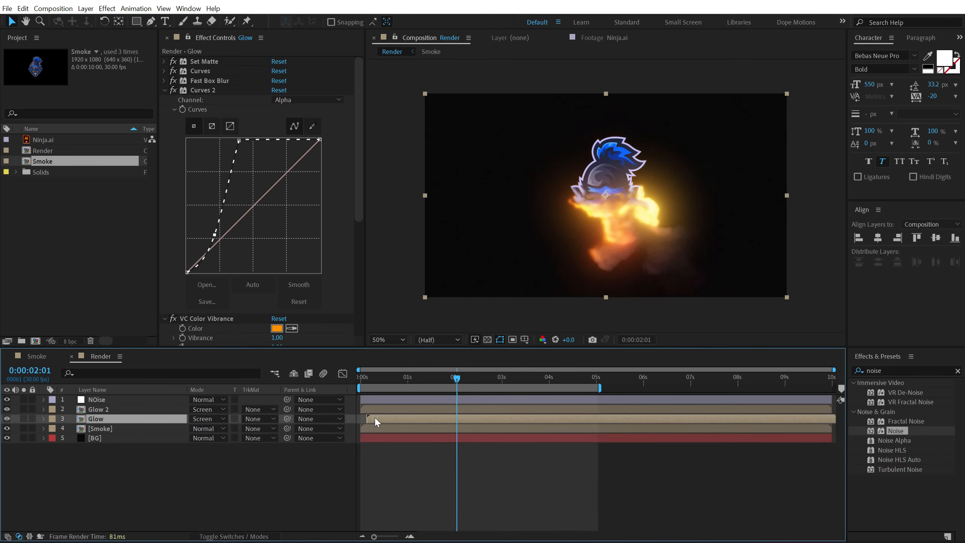
pyautogui.doubleClick(96, 419)
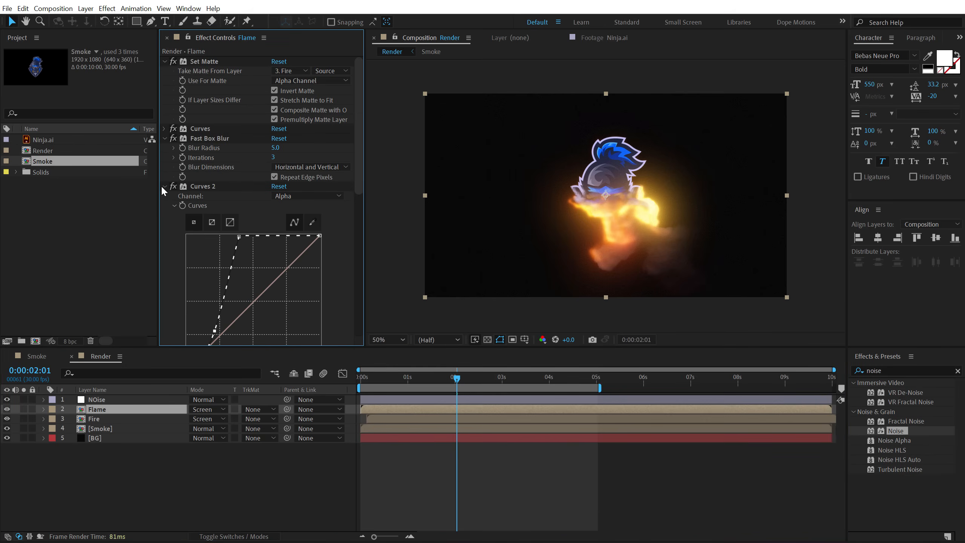
pyautogui.click(277, 206)
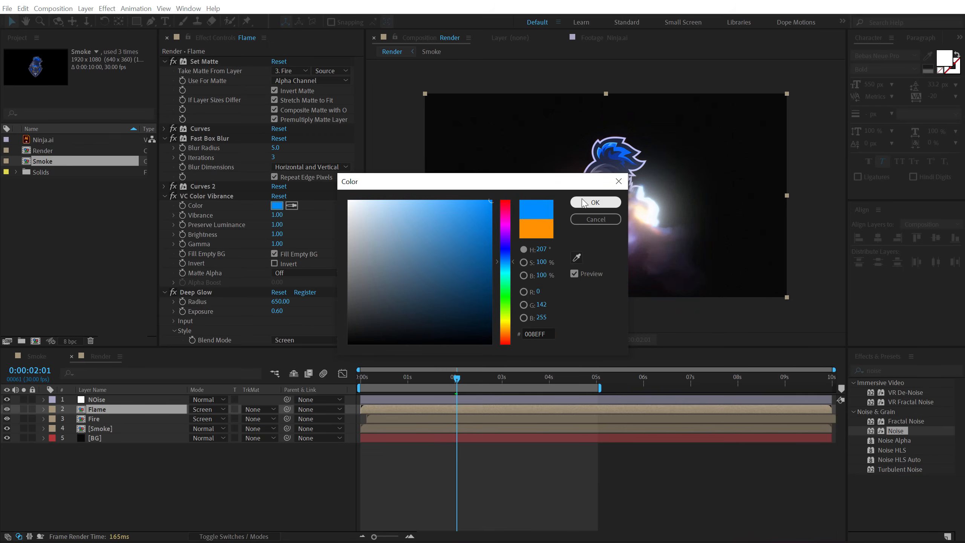
# Tint the Flame layer bright blue 008EFF for a blue-orange glow mix.
pyautogui.click(594, 203)
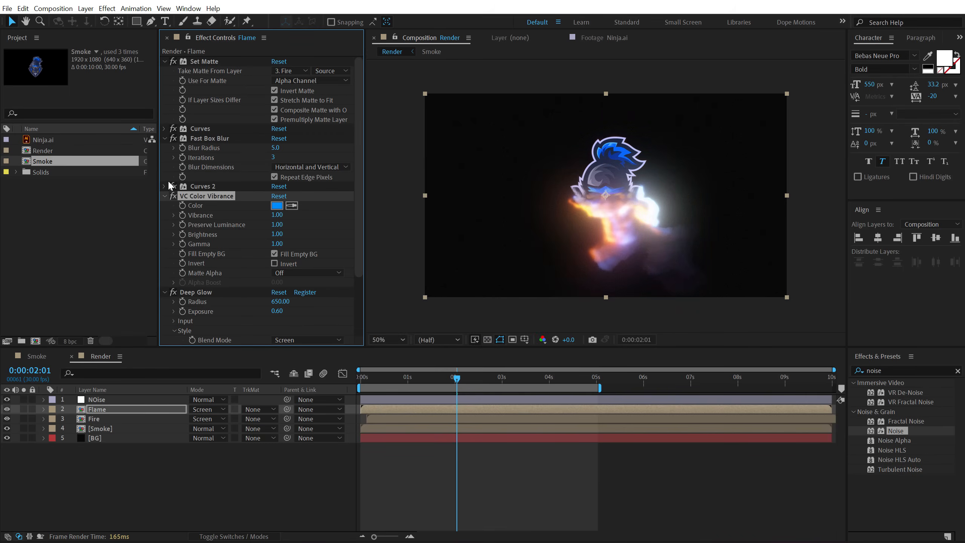
pyautogui.click(165, 186)
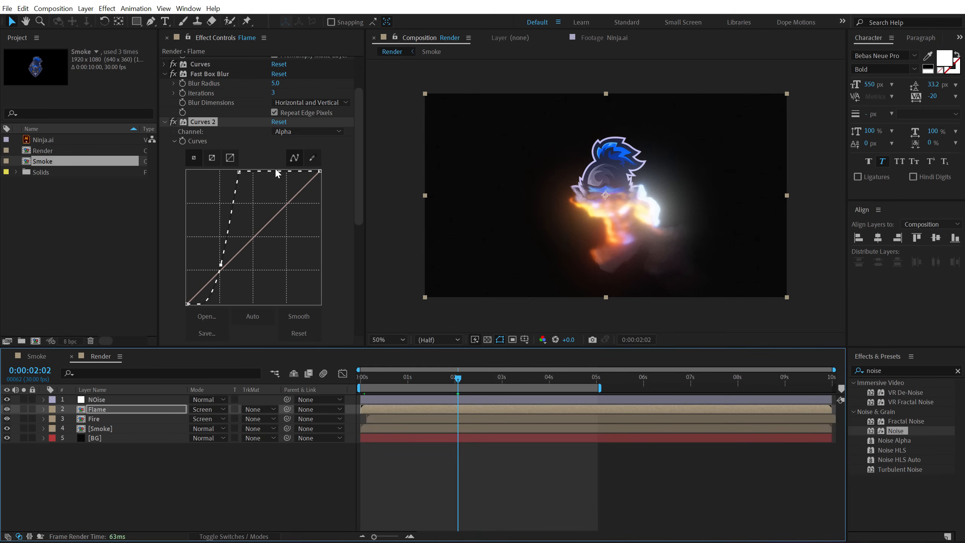
pyautogui.click(23, 9)
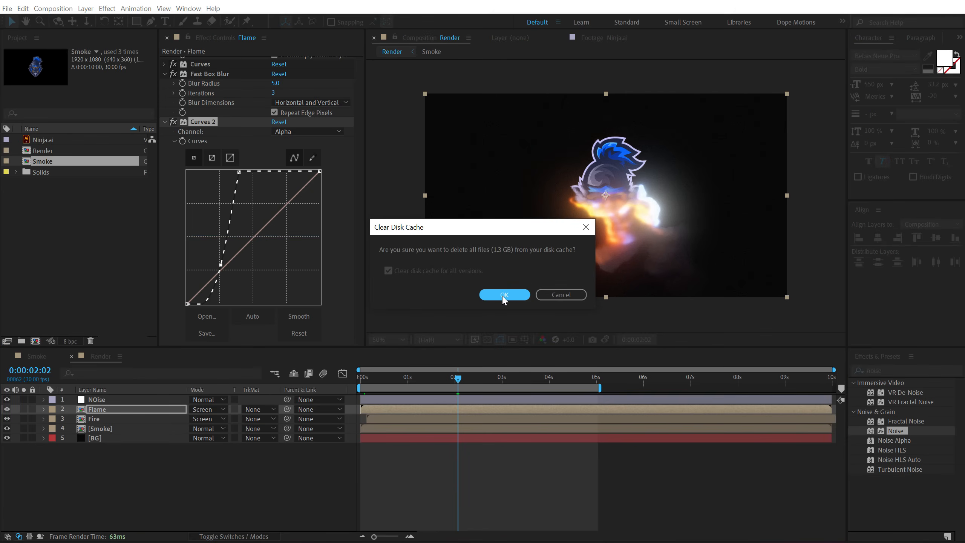
# Confirm clearing the disk cache and preview the Render comp from 0:00.
pyautogui.click(504, 294)
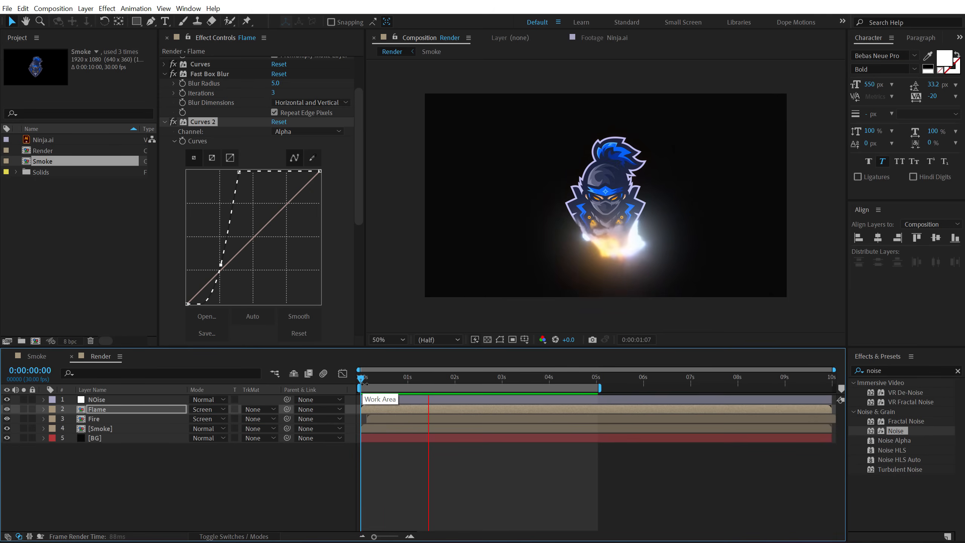
pyautogui.click(449, 378)
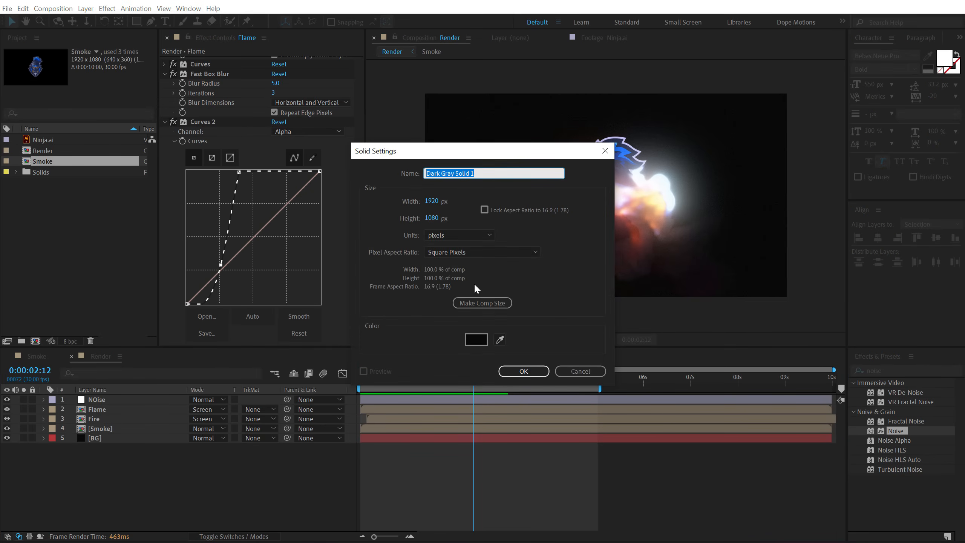
# Create a black 1920×1080 solid named Blackout on top of the composition.
pyautogui.write('Blacko')
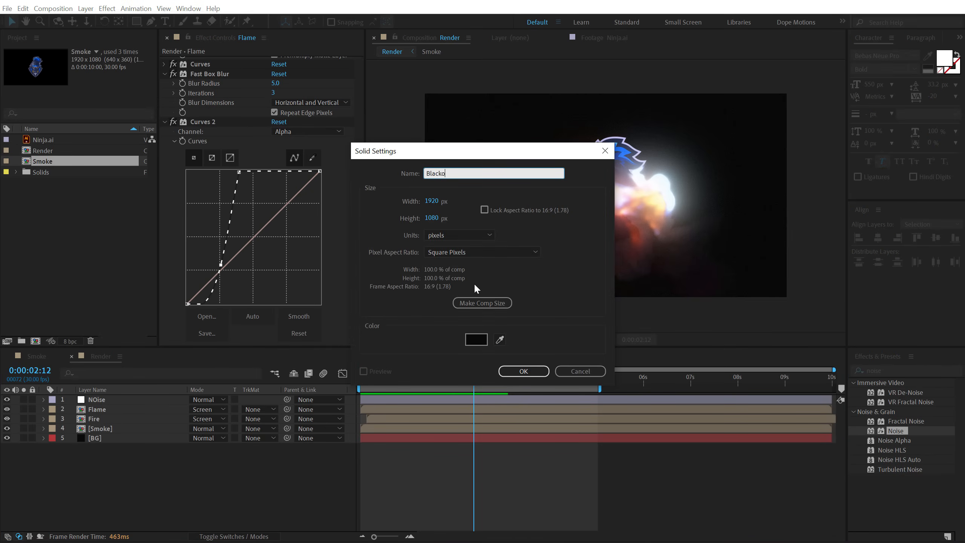
pyautogui.click(522, 370)
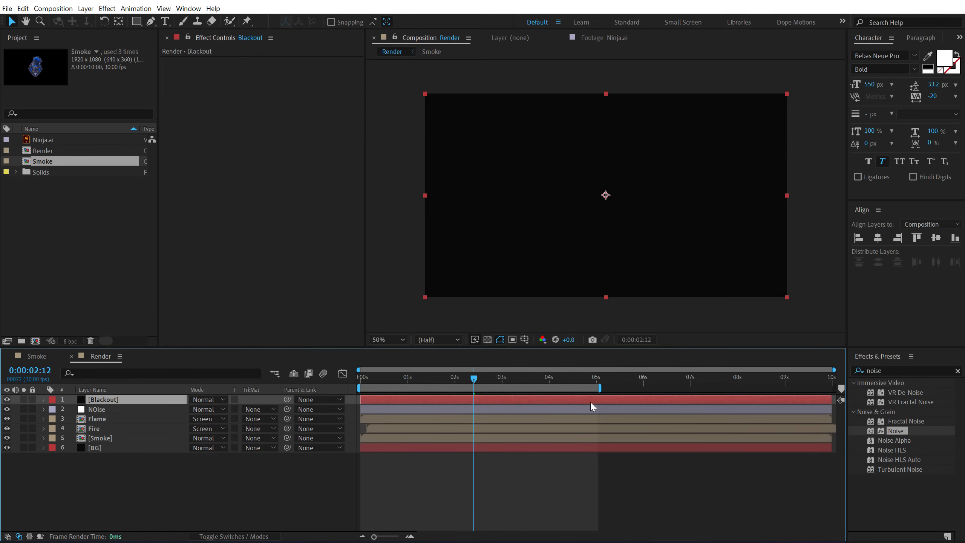
# Keyframe Blackout's opacity from 0% at 6:00 to 100% near 7:00.
pyautogui.click(643, 377)
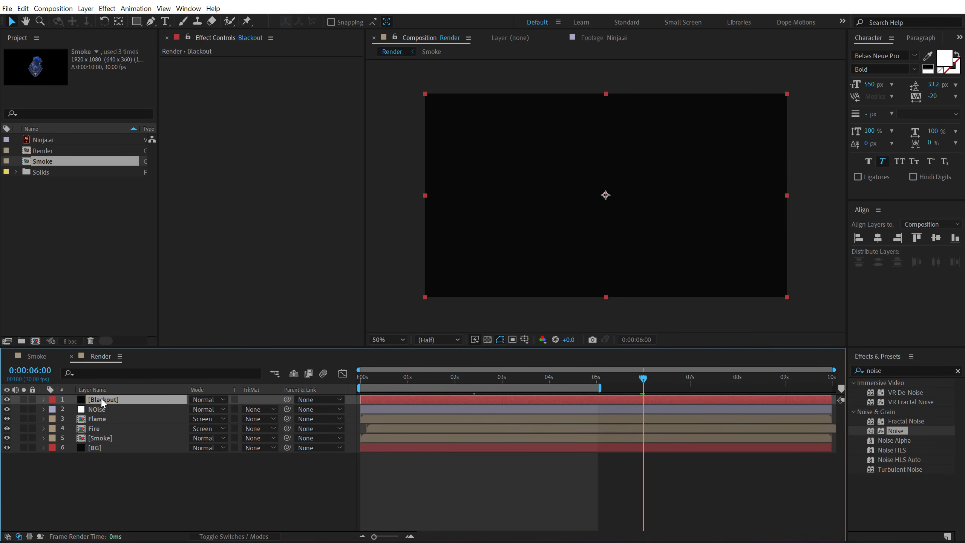
pyautogui.click(43, 399)
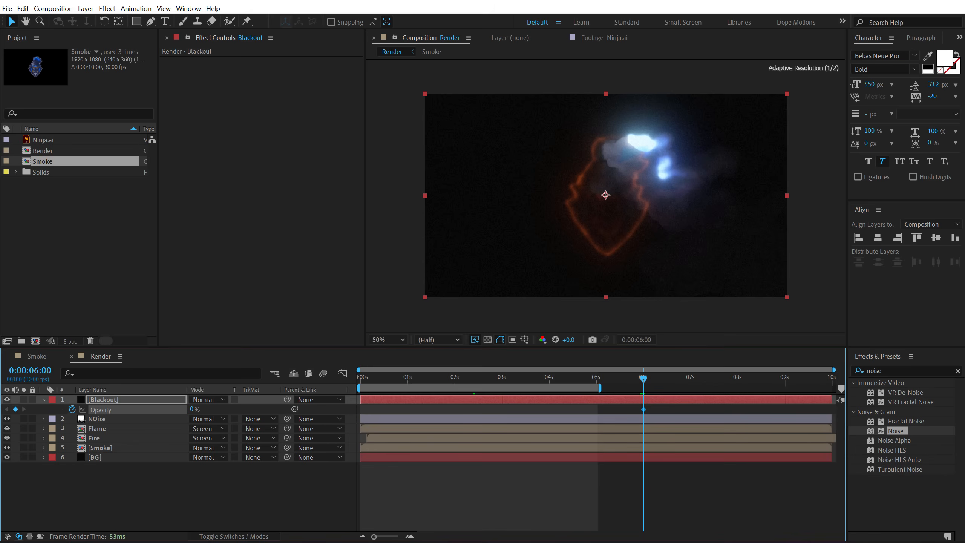
pyautogui.click(690, 378)
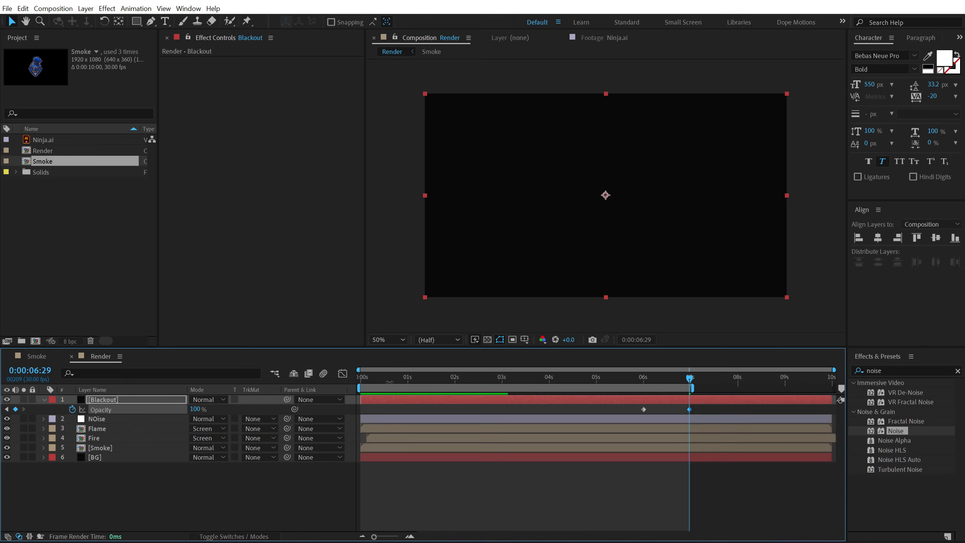
pyautogui.click(22, 8)
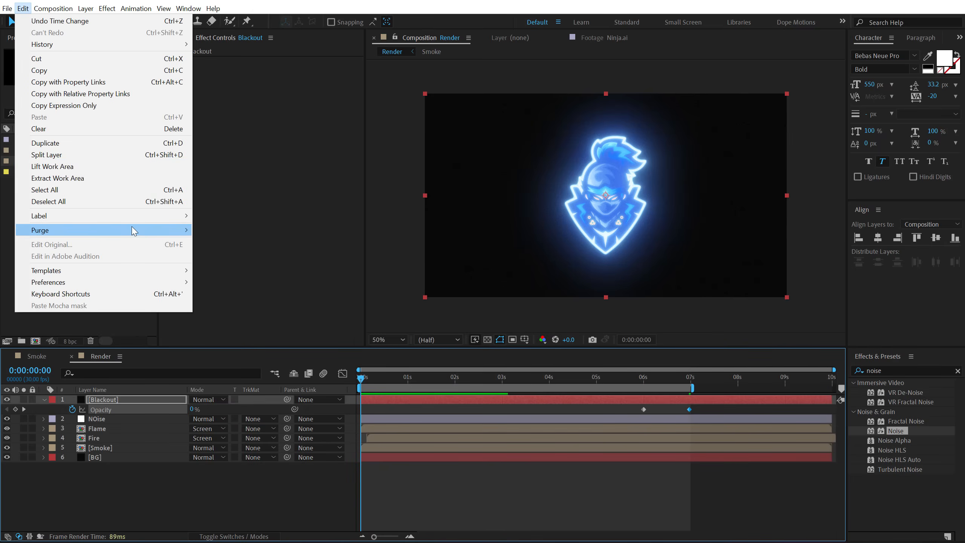
# Purge All Memory & Disk Cache and scrub through the reveal to the blackout fade.
pyautogui.click(39, 230)
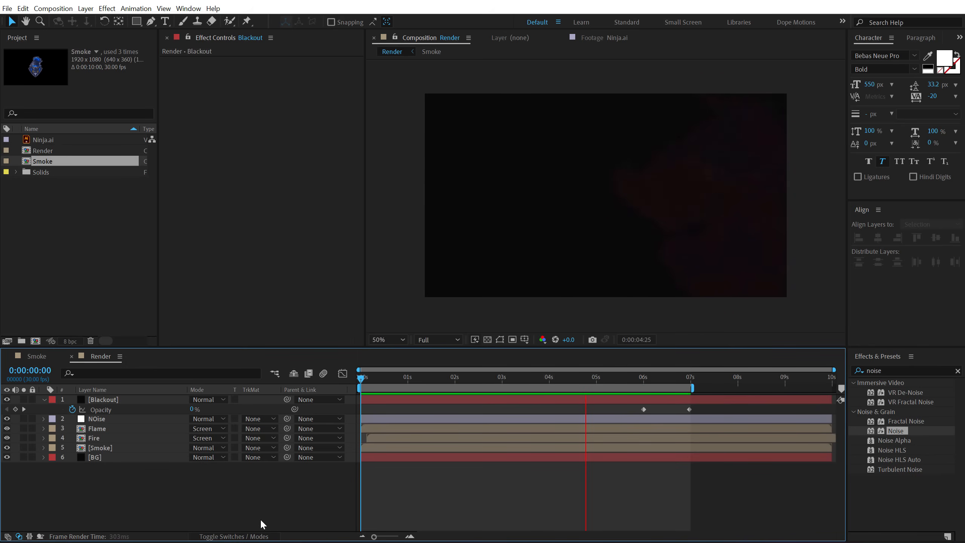
pyautogui.click(686, 377)
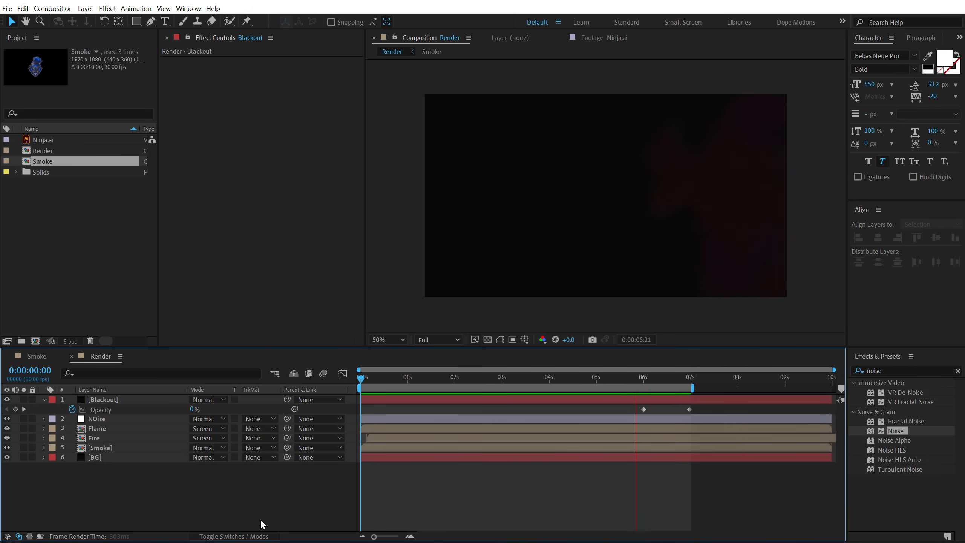
pyautogui.click(560, 377)
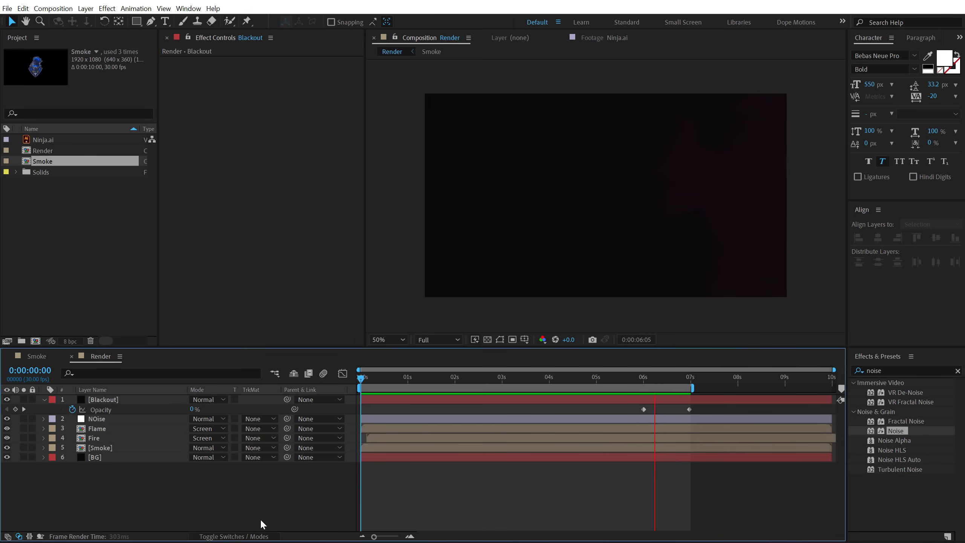
pyautogui.click(418, 377)
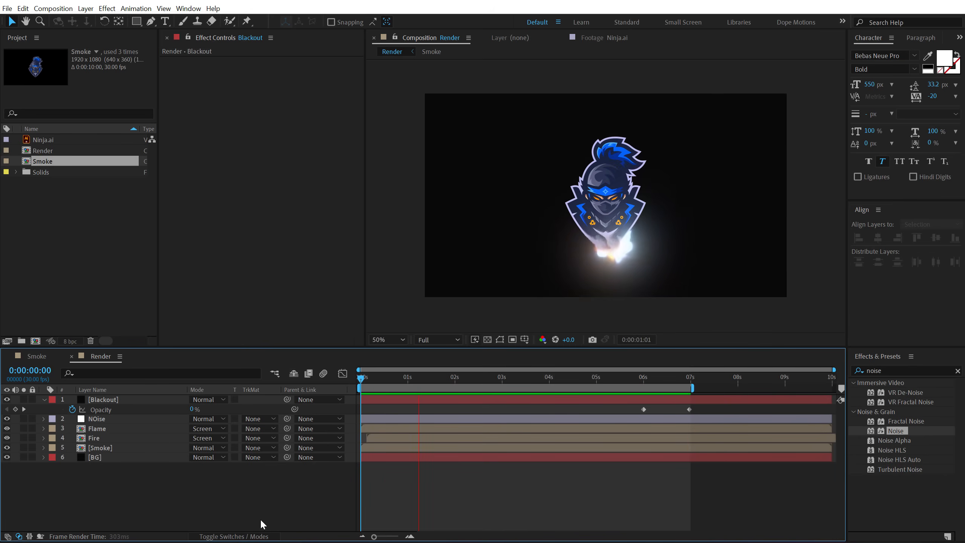
pyautogui.click(512, 377)
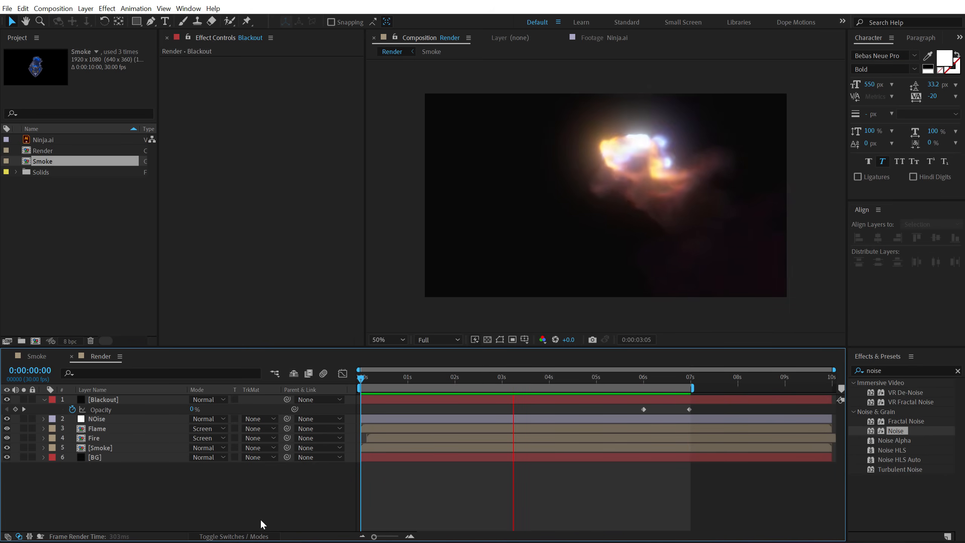
pyautogui.click(606, 377)
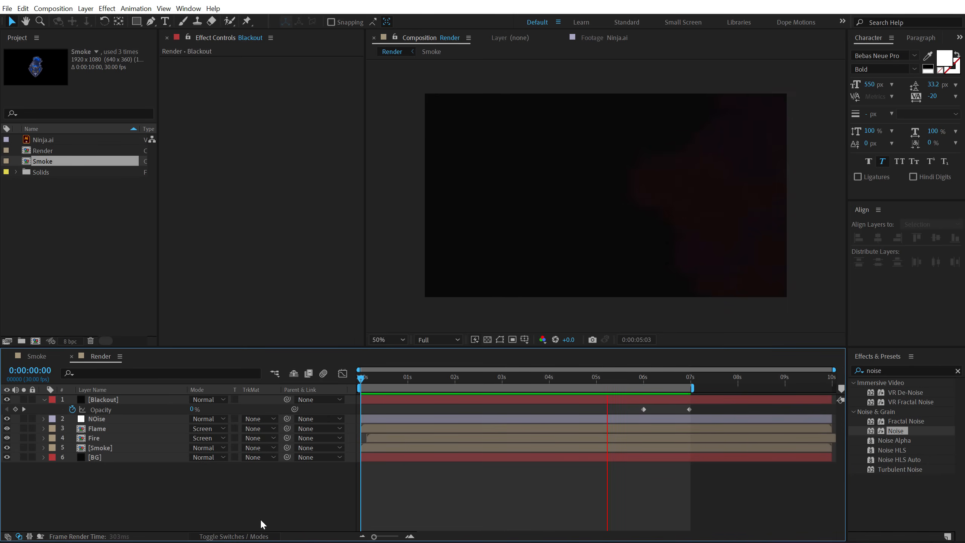
pyautogui.click(360, 376)
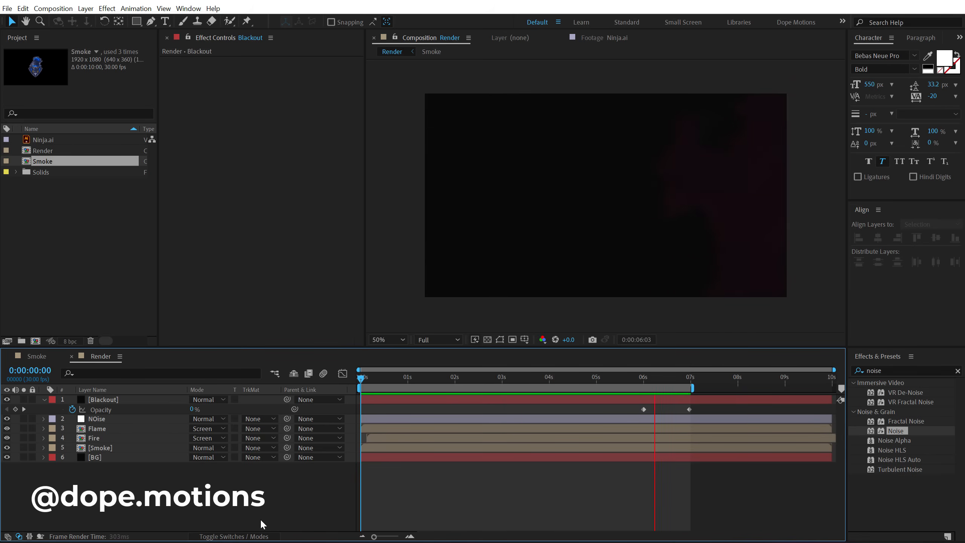
pyautogui.click(476, 377)
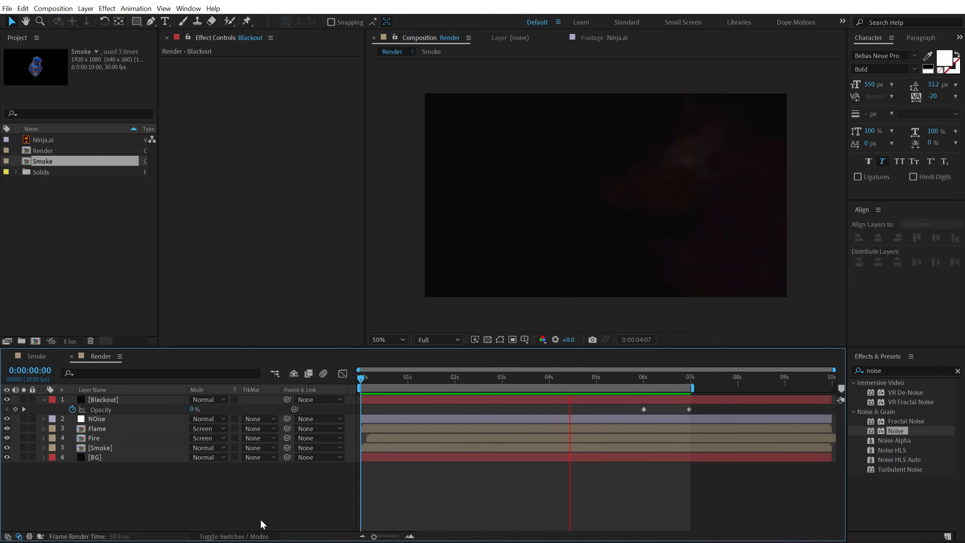
pyautogui.click(665, 387)
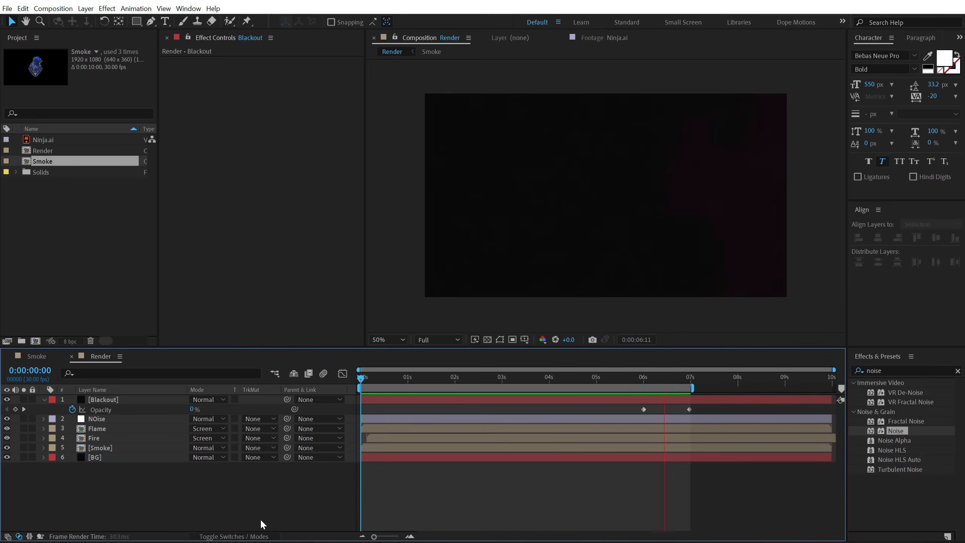